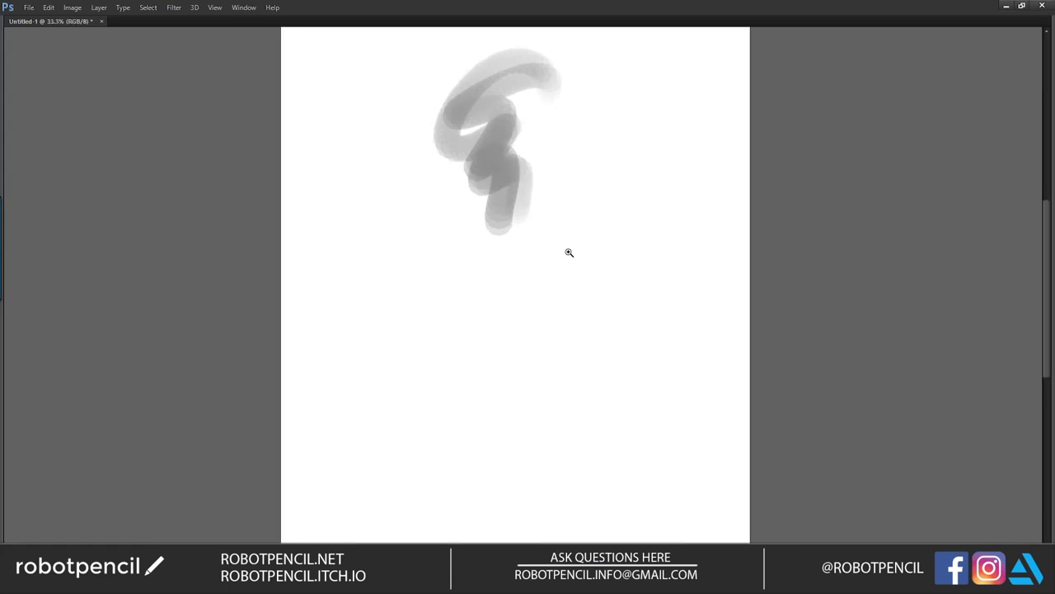
pyautogui.moveTo(566, 242)
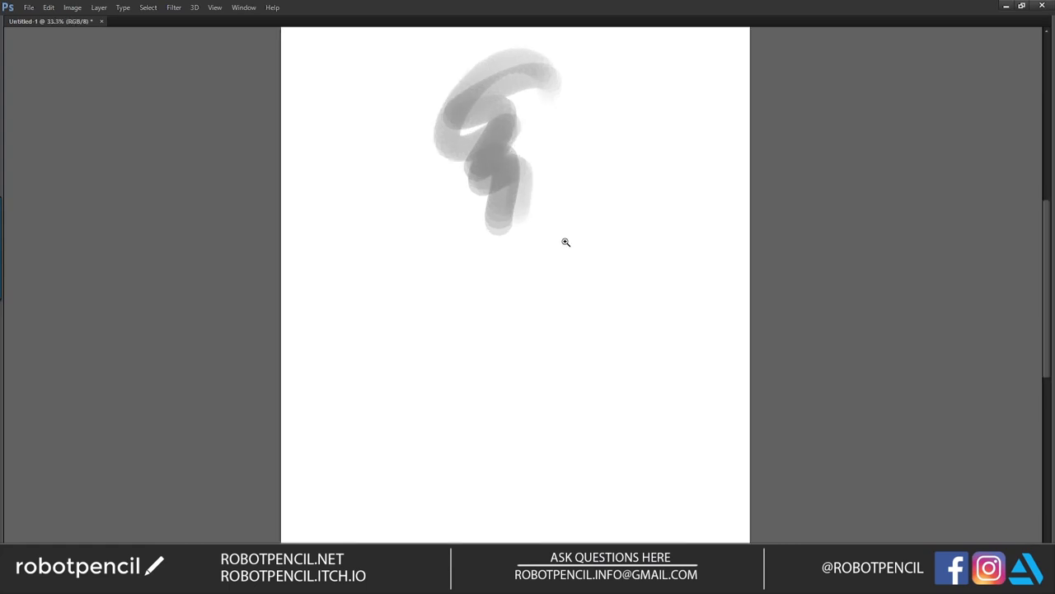
pyautogui.moveTo(565, 146)
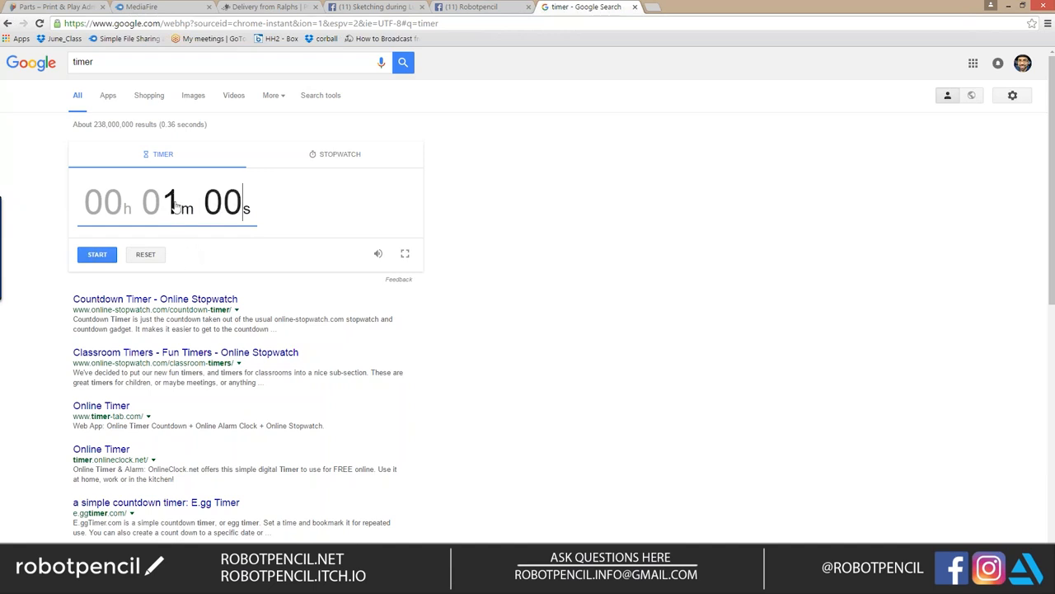
pyautogui.moveTo(206, 223)
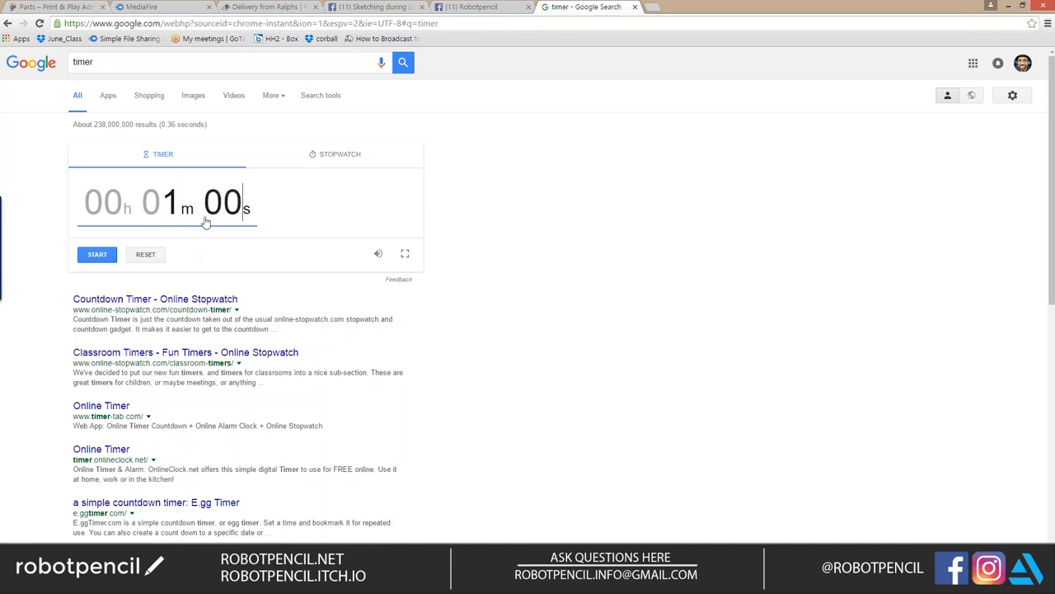
# - Start the one-minute countdown in the Google timer widget
pyautogui.click(97, 254)
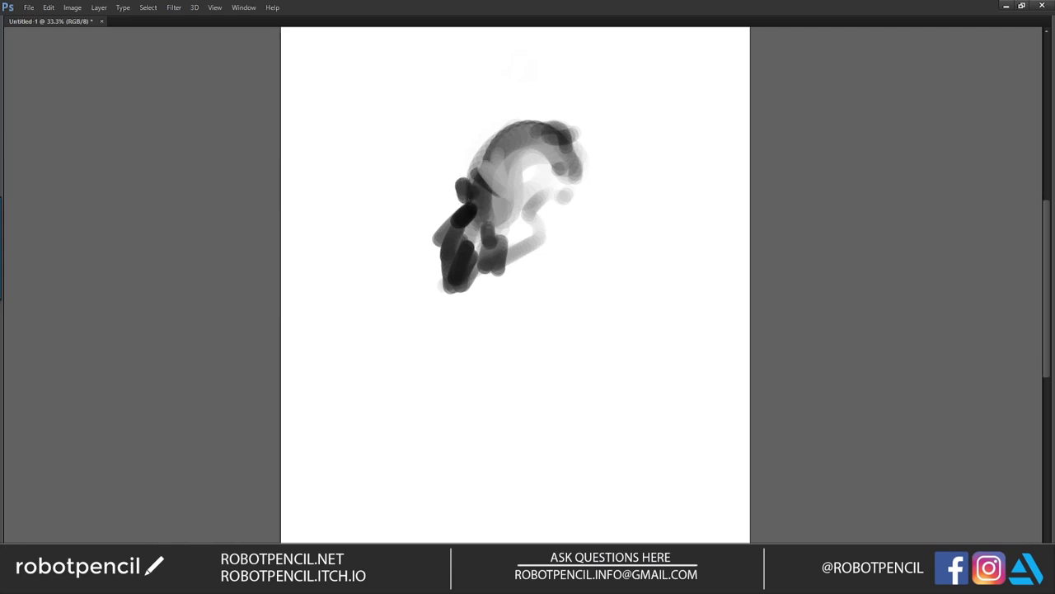
# - Brush loose strokes for the first head's face, beard and big dark hat
pyautogui.moveTo(462, 165); pyautogui.dragTo(577, 190)
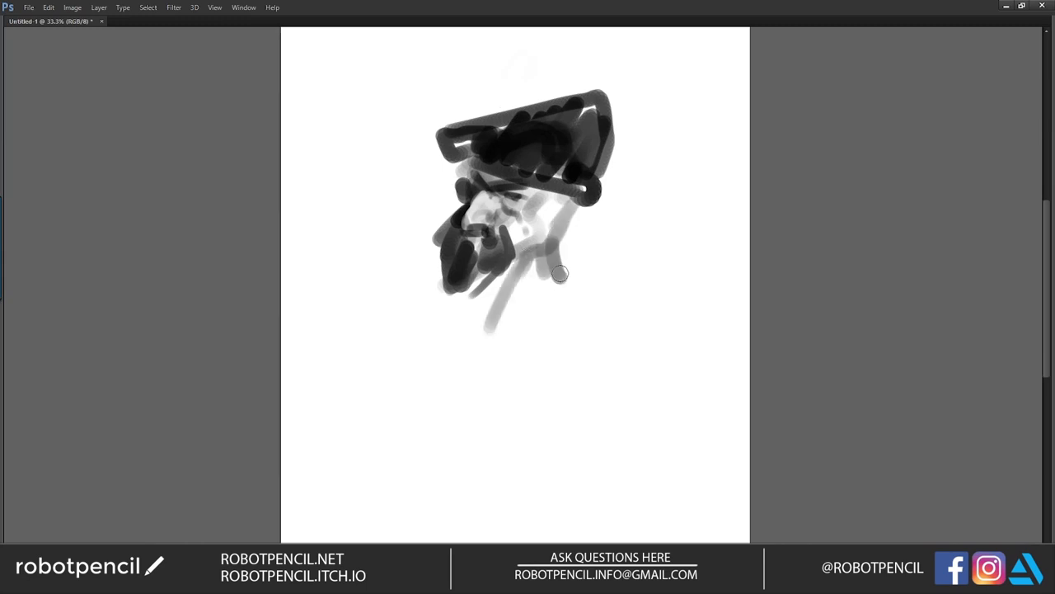
pyautogui.moveTo(560, 272); pyautogui.dragTo(615, 171)
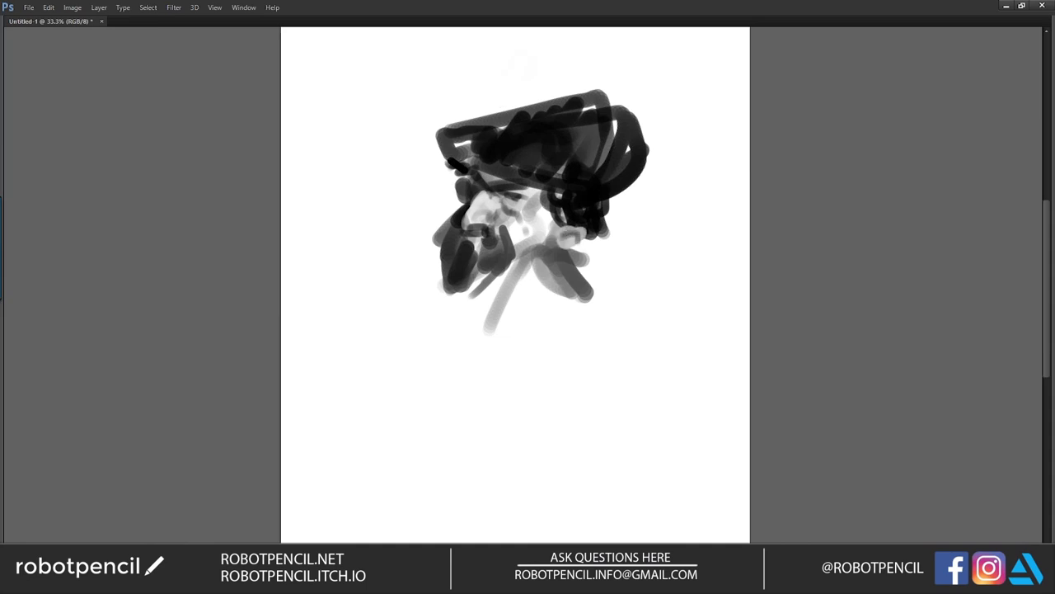
pyautogui.moveTo(482, 296); pyautogui.dragTo(569, 239)
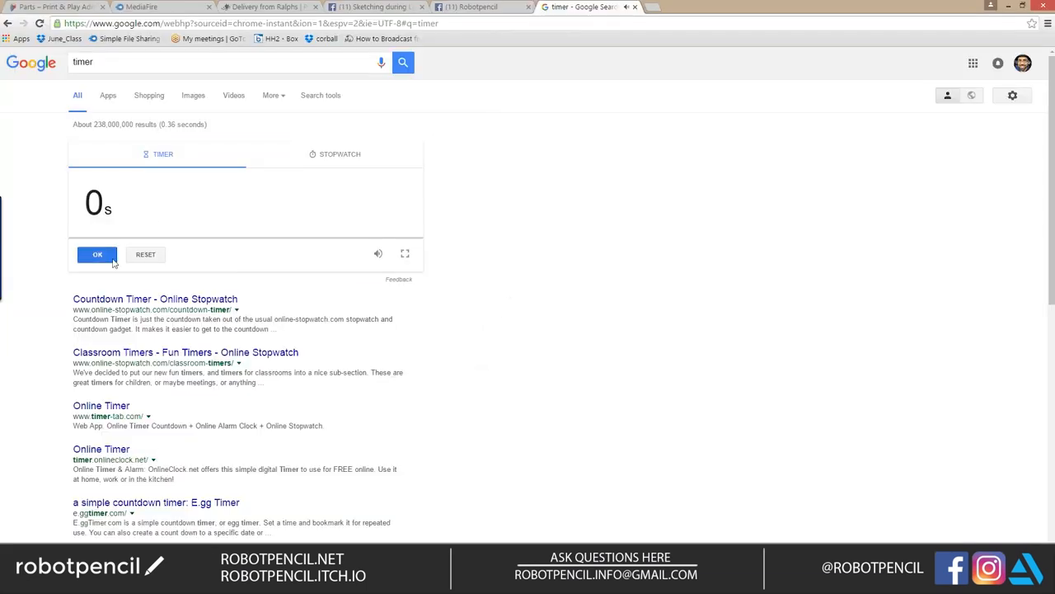
# - Dismiss the expired timer alarm and restart the one-minute countdown
pyautogui.click(97, 254)
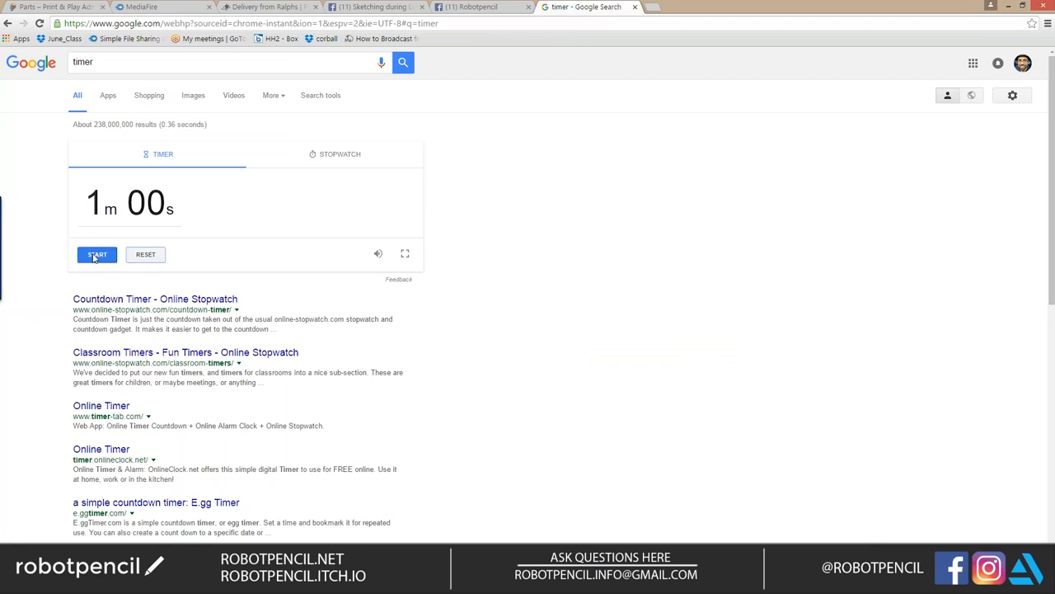
pyautogui.press('alt+tab')
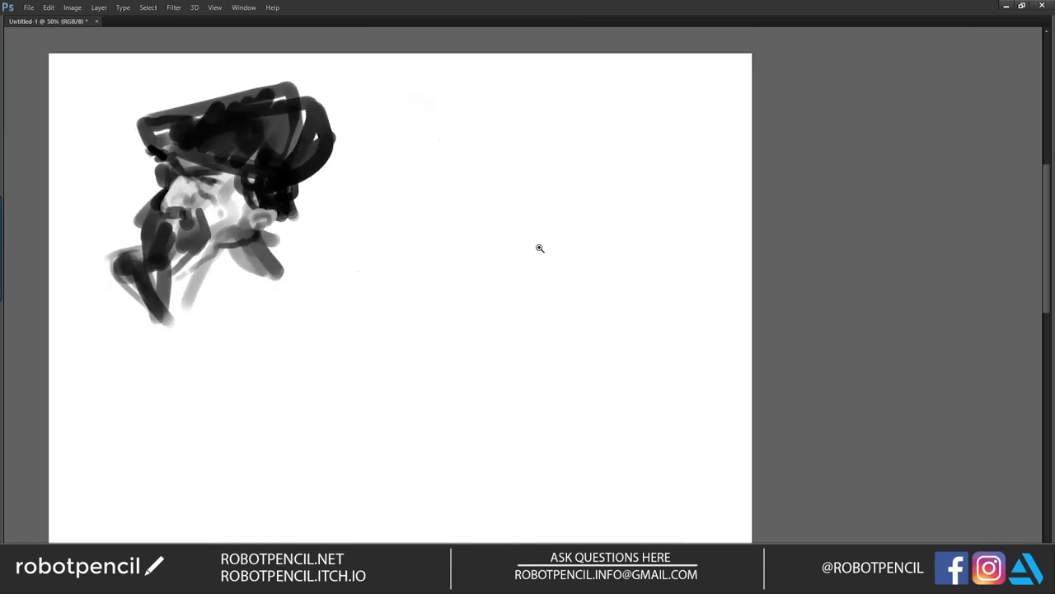
# - Outline the second head's wide hat with its brim and shaded crown
pyautogui.moveTo(589, 106); pyautogui.dragTo(563, 216)
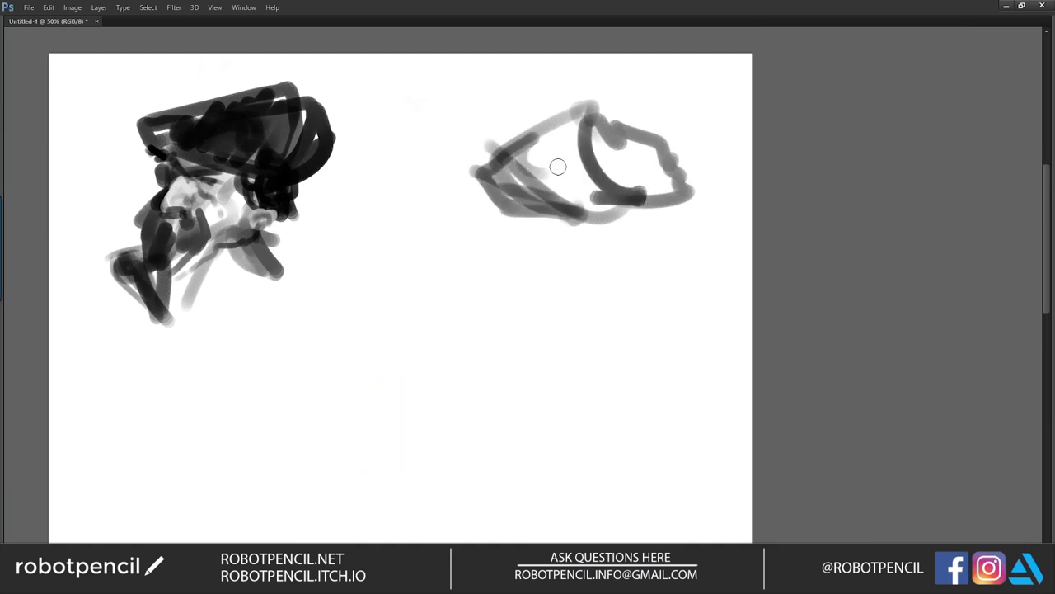
pyautogui.moveTo(536, 149); pyautogui.dragTo(565, 272)
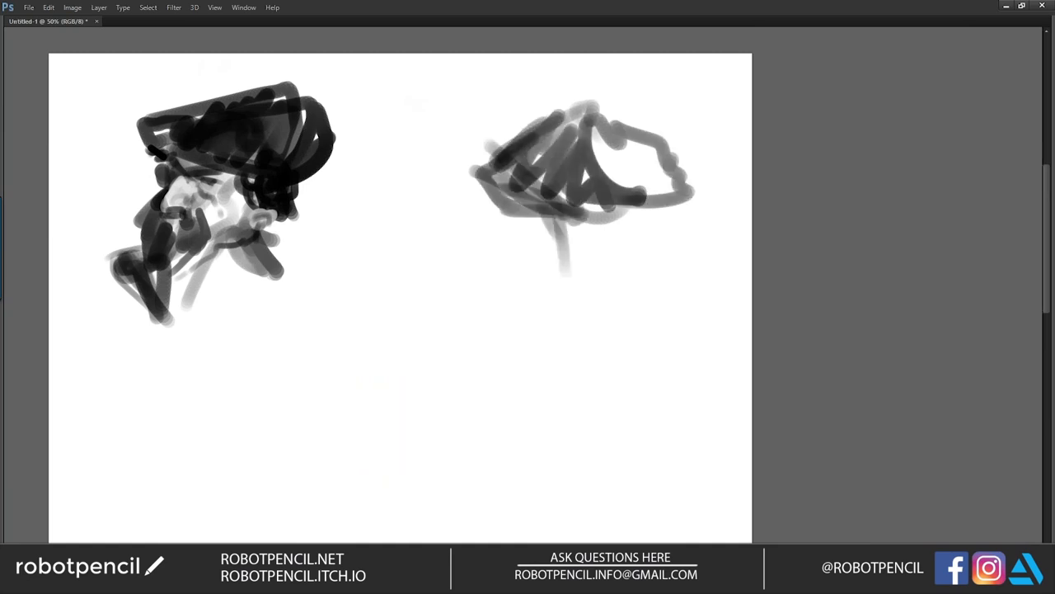
pyautogui.moveTo(544, 223); pyautogui.dragTo(619, 321)
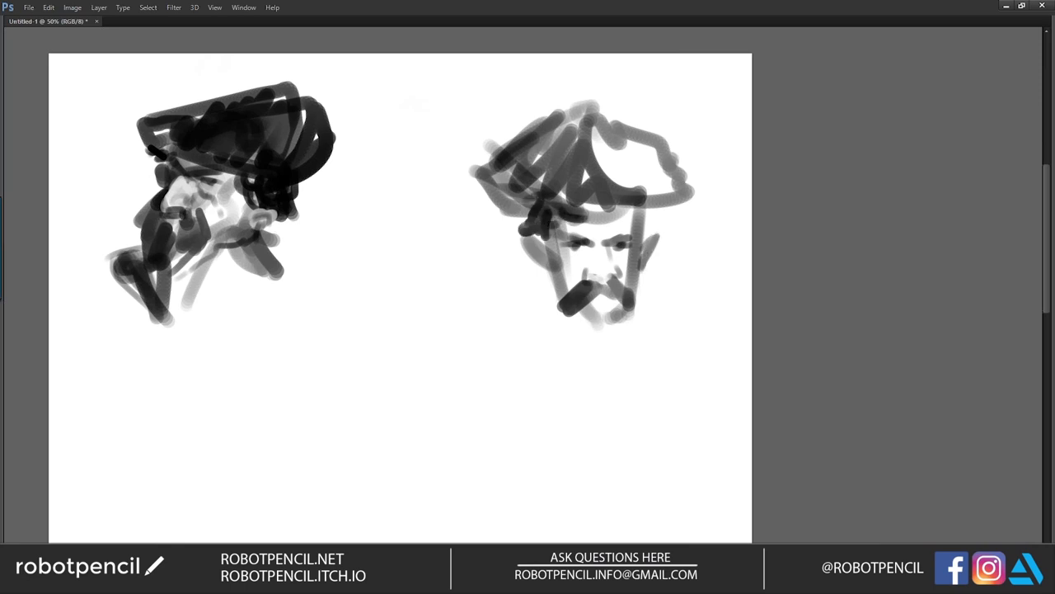
# - Add a band under the brim and a curly beard, then dismiss the timer alarm
pyautogui.moveTo(569, 198); pyautogui.dragTo(660, 198)
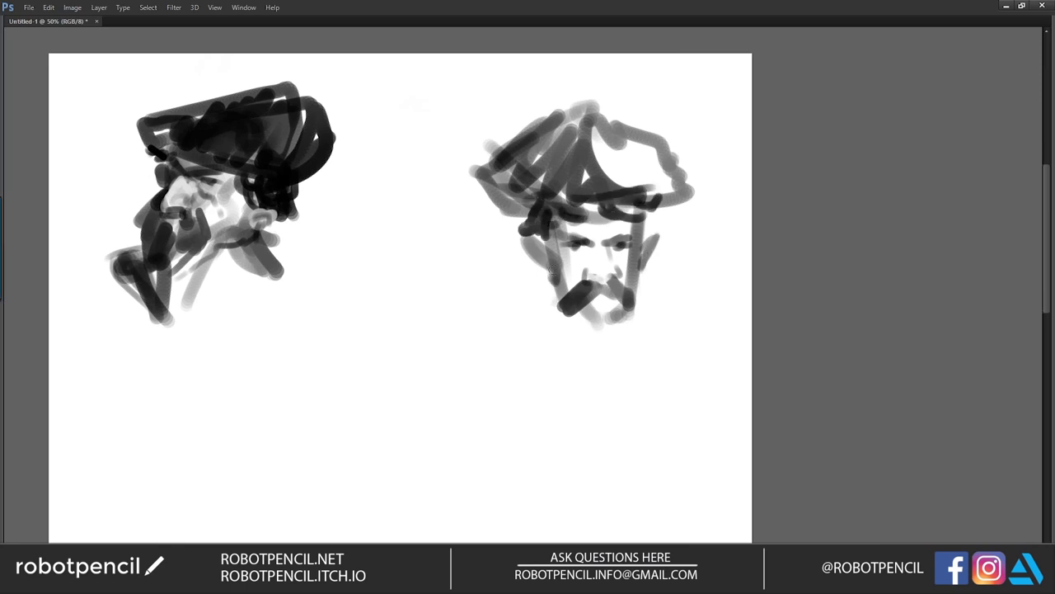
pyautogui.moveTo(565, 272); pyautogui.dragTo(549, 338)
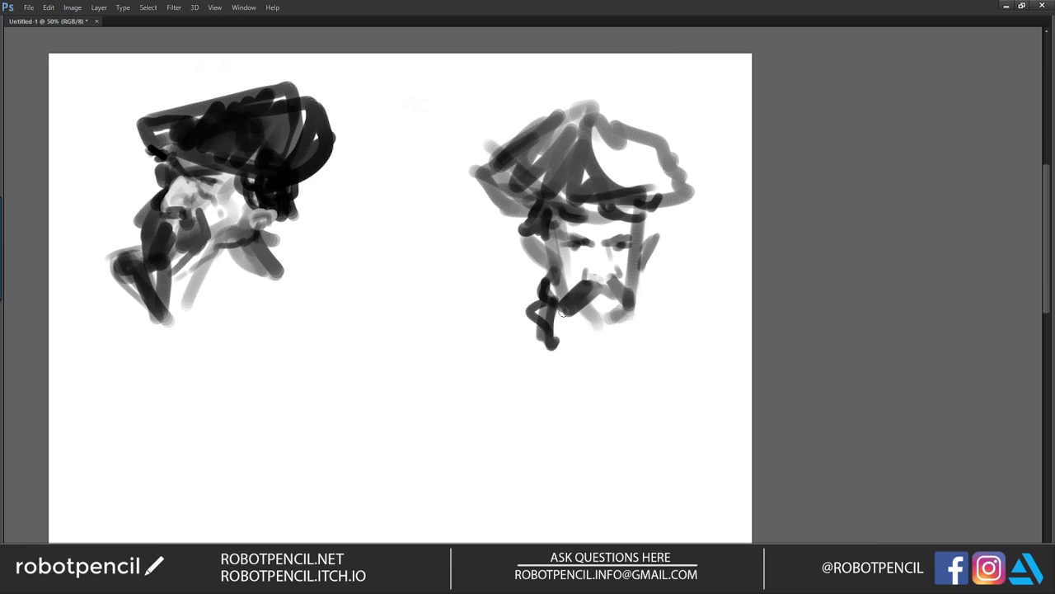
pyautogui.moveTo(569, 313); pyautogui.dragTo(581, 371)
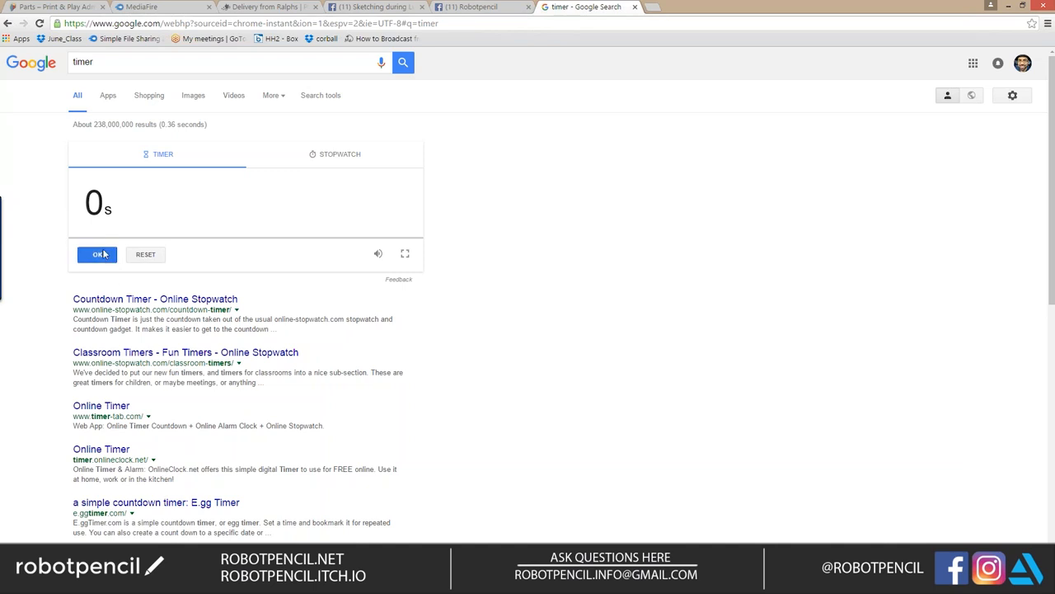
pyautogui.click(98, 254)
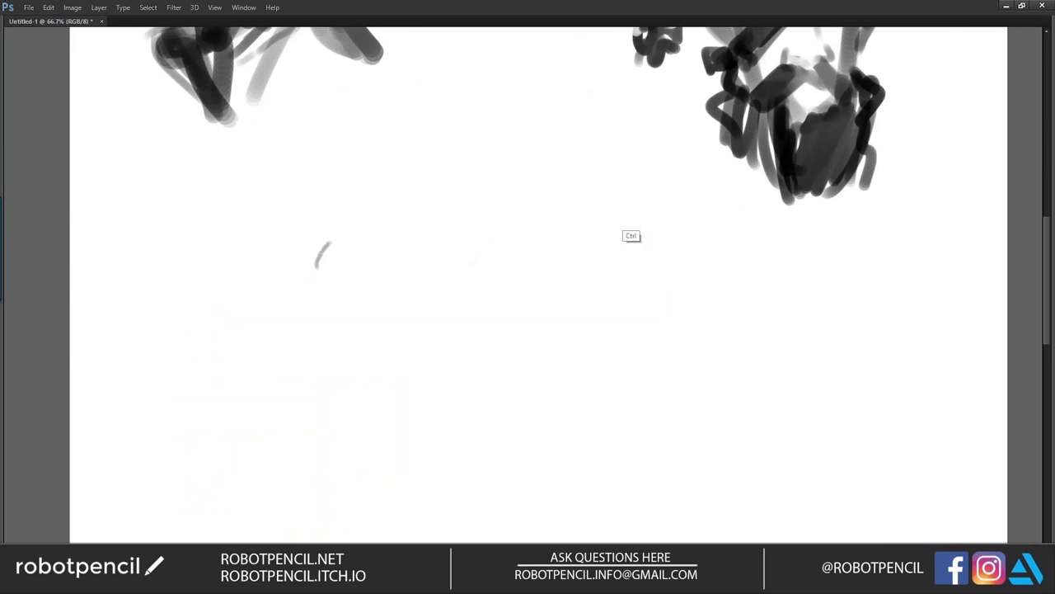
# - Brush the third head's pointed hat, squinting eyes and a hat-side gadget
pyautogui.moveTo(313, 256); pyautogui.dragTo(464, 304)
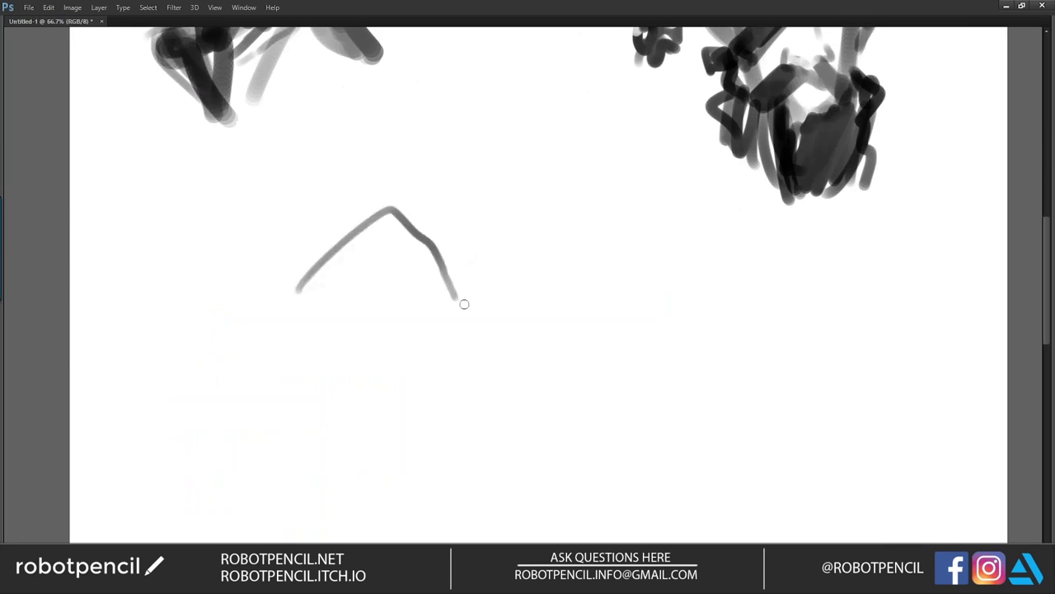
pyautogui.moveTo(462, 305); pyautogui.dragTo(280, 296)
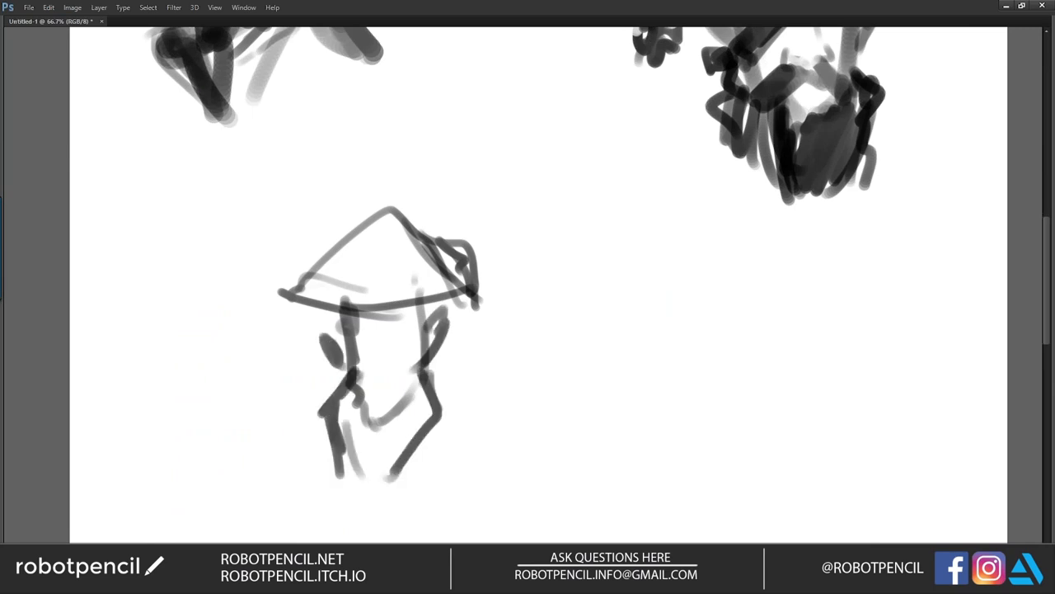
pyautogui.moveTo(384, 334); pyautogui.dragTo(404, 332)
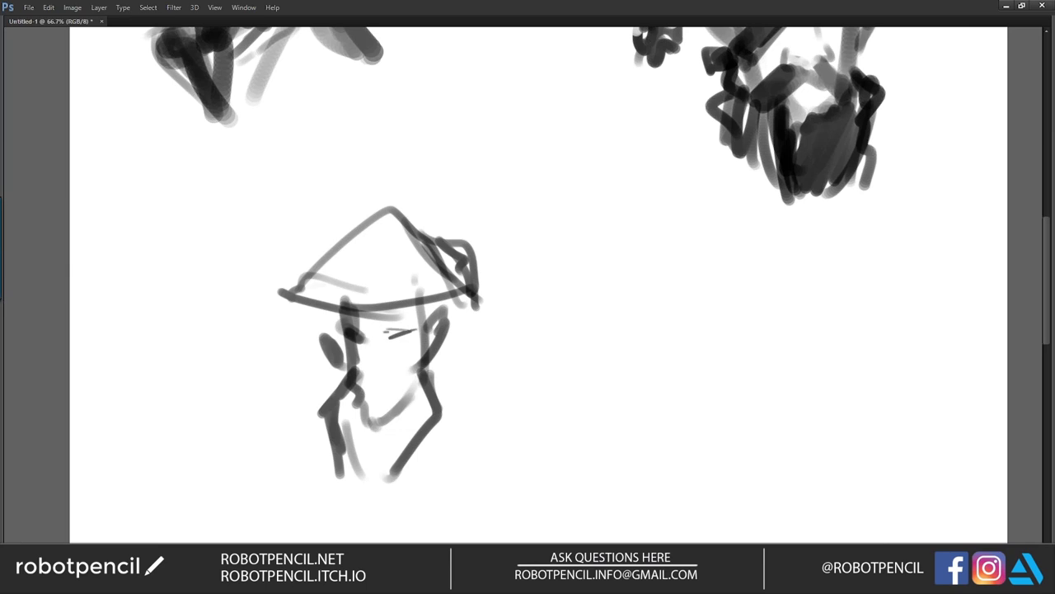
pyautogui.moveTo(383, 332); pyautogui.dragTo(408, 338)
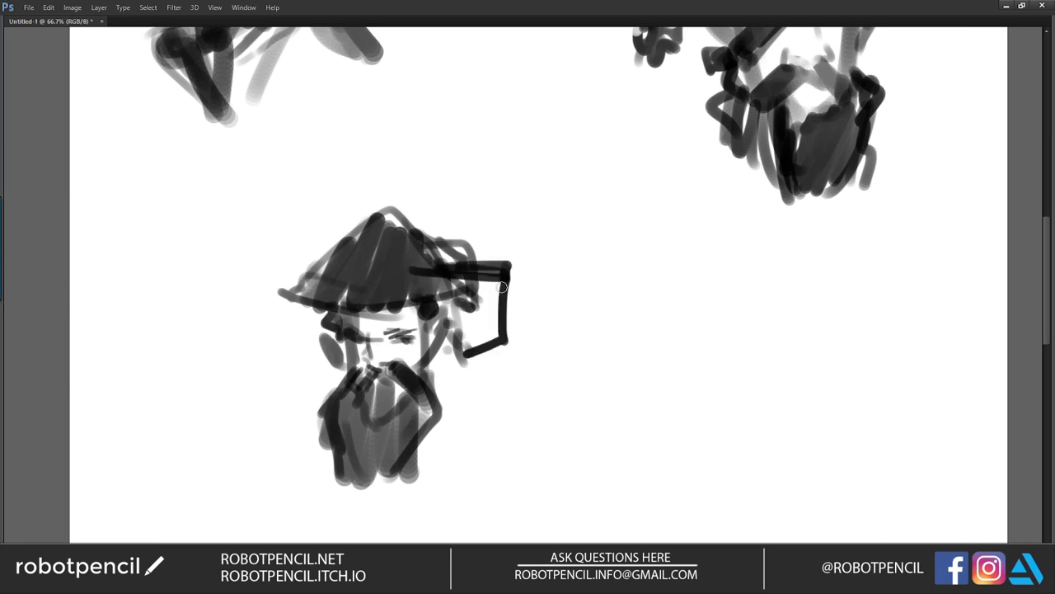
pyautogui.moveTo(503, 284); pyautogui.dragTo(449, 373)
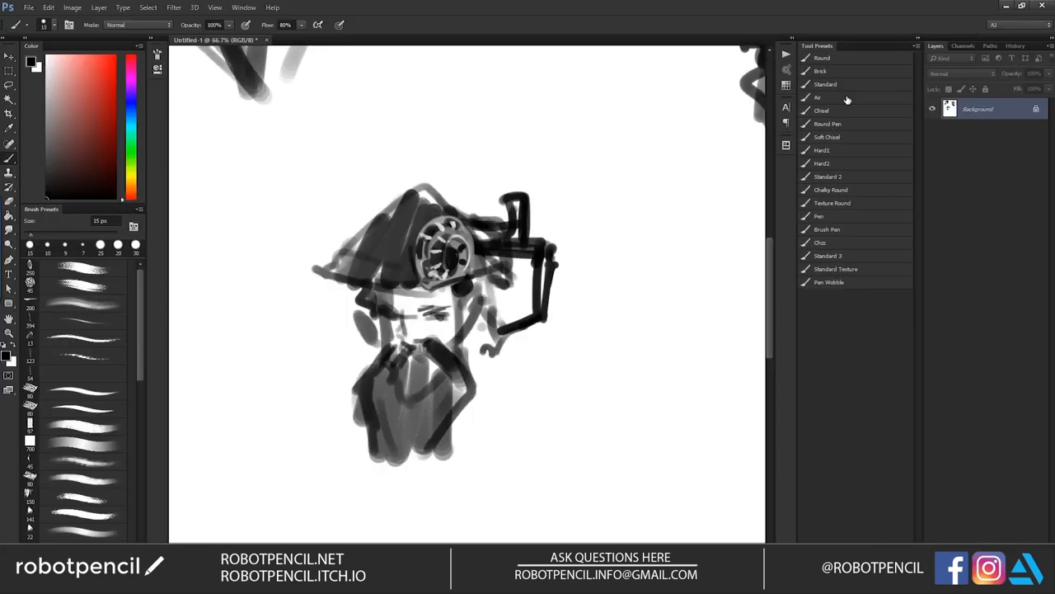
# - On a new layer, paint a black hatted silhouette with dangling hair strands
pyautogui.click(821, 162)
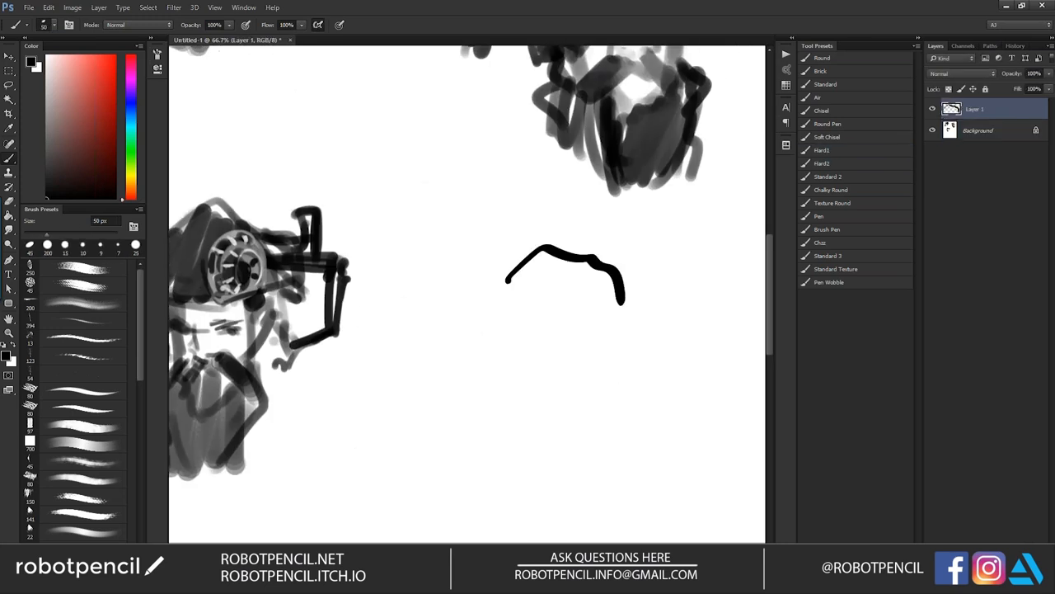
pyautogui.moveTo(511, 264); pyautogui.dragTo(643, 321)
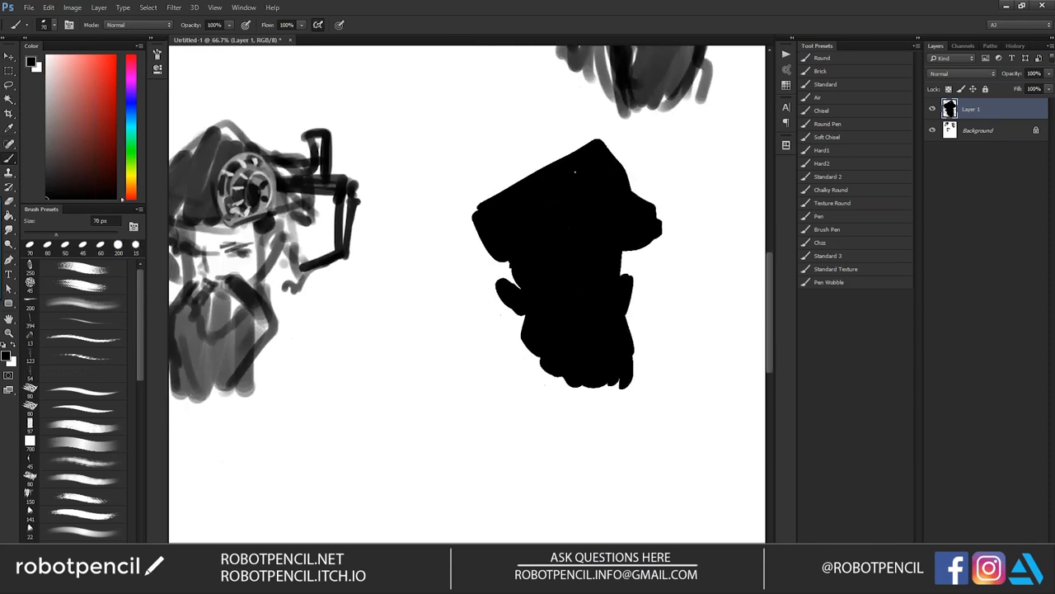
pyautogui.moveTo(516, 280); pyautogui.dragTo(626, 449)
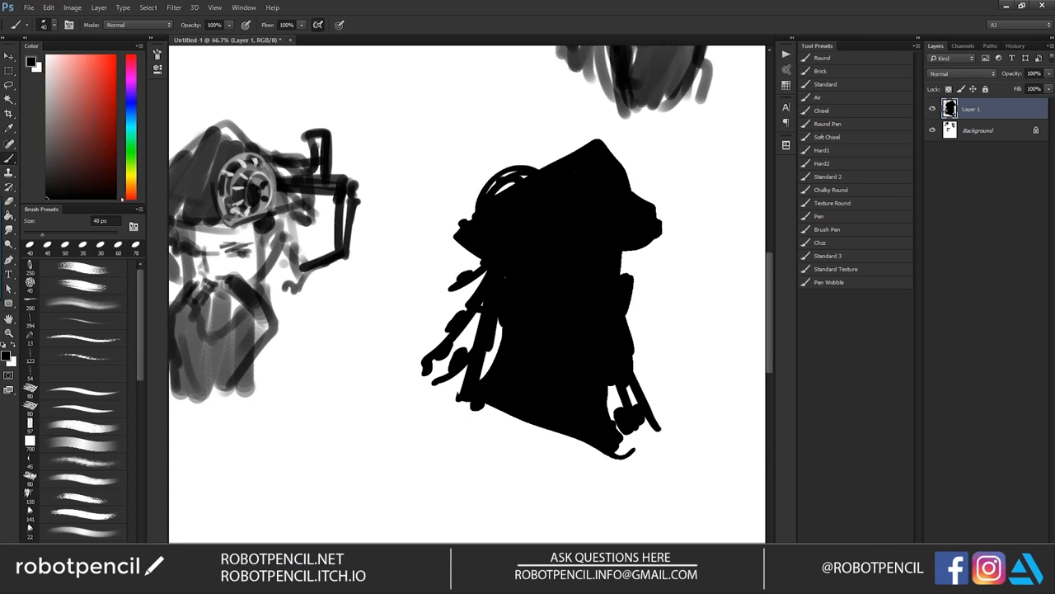
pyautogui.moveTo(474, 202); pyautogui.dragTo(532, 162)
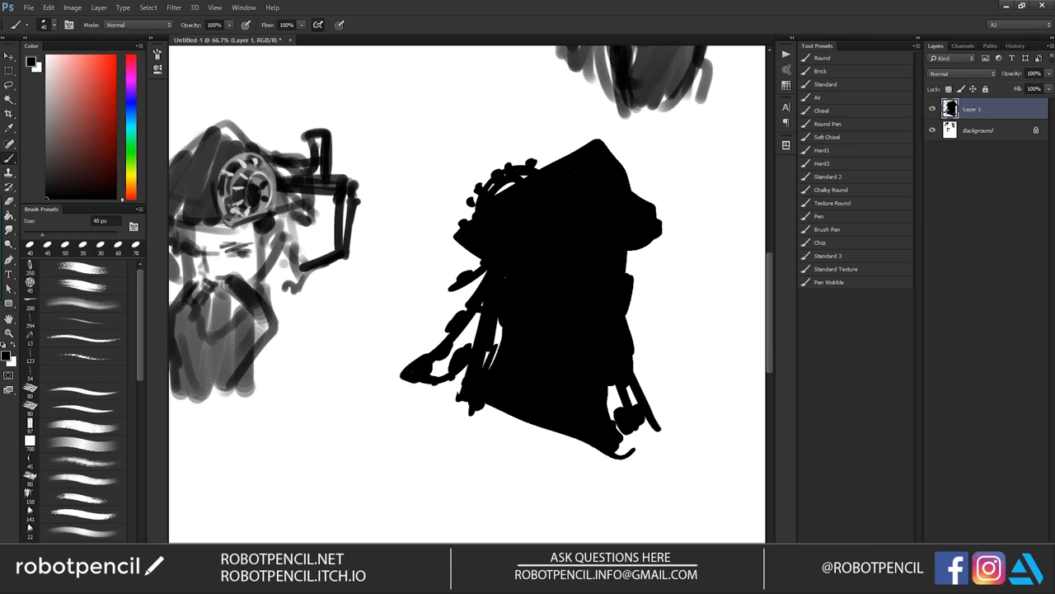
pyautogui.click(821, 109)
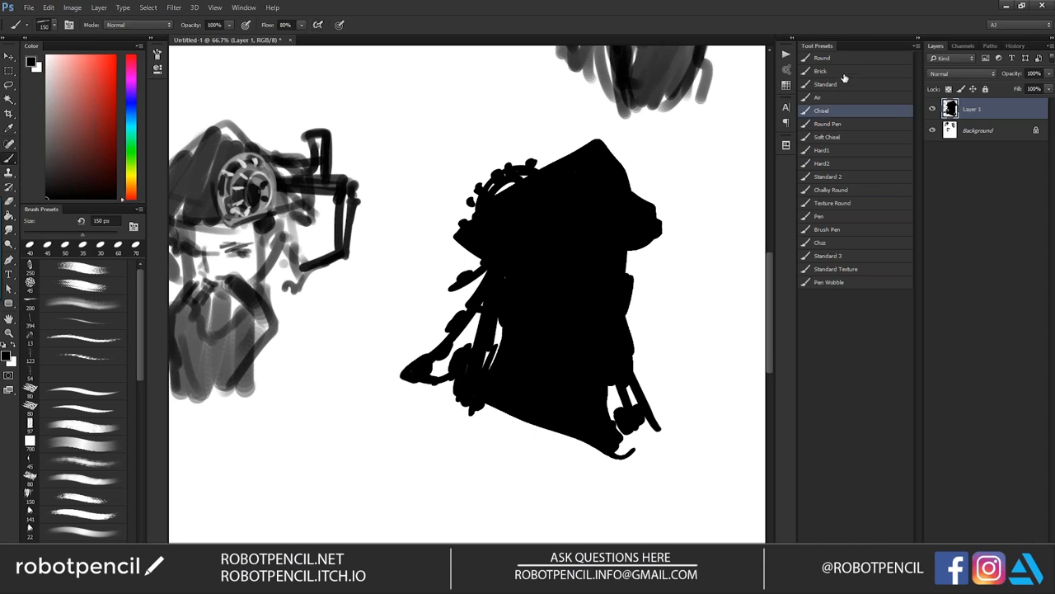
pyautogui.moveTo(470, 206); pyautogui.dragTo(601, 153)
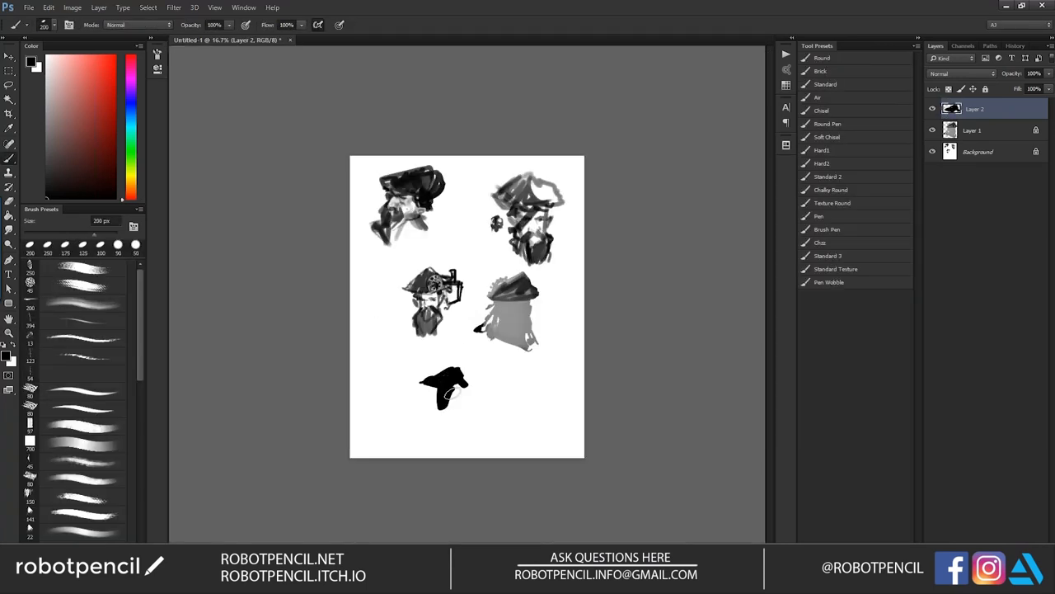
# - Block in a grey head silhouette, then darken its hat and add dark hair strands
pyautogui.moveTo(446, 388); pyautogui.dragTo(445, 421)
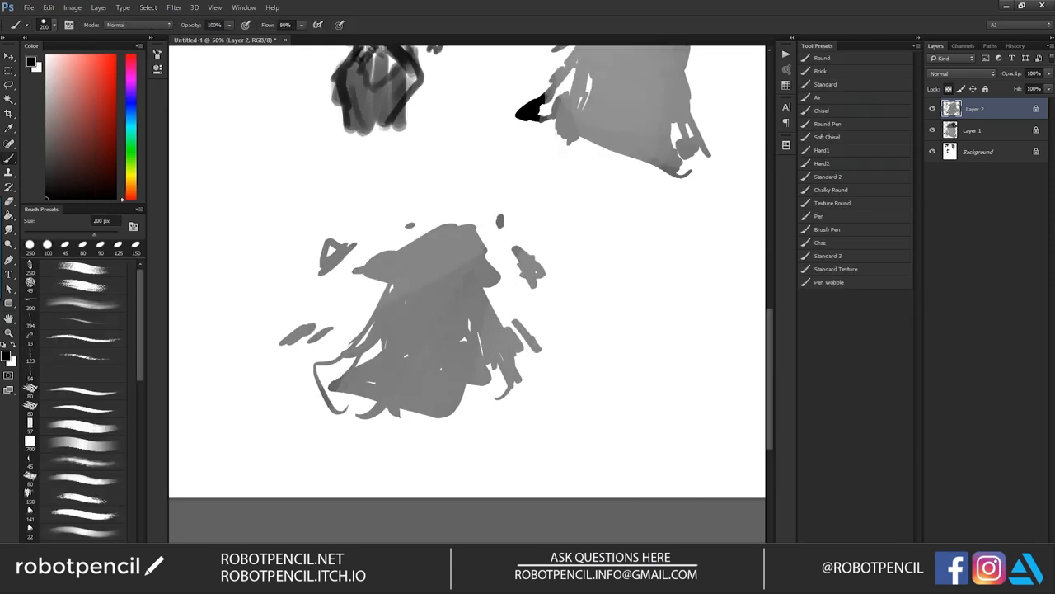
pyautogui.moveTo(354, 264); pyautogui.dragTo(486, 248)
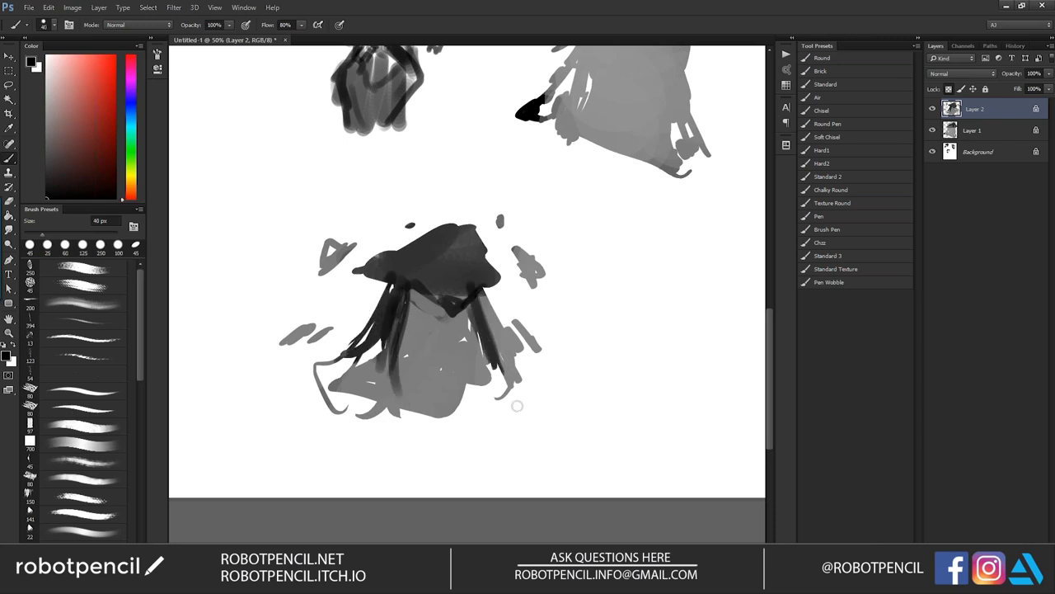
pyautogui.moveTo(483, 297); pyautogui.dragTo(518, 404)
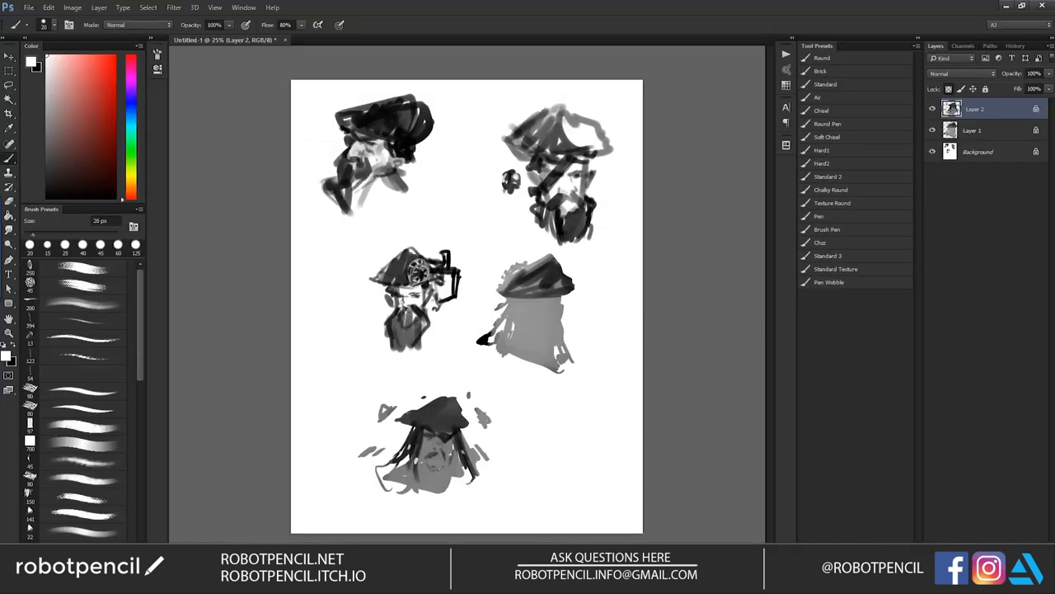
pyautogui.moveTo(567, 313)
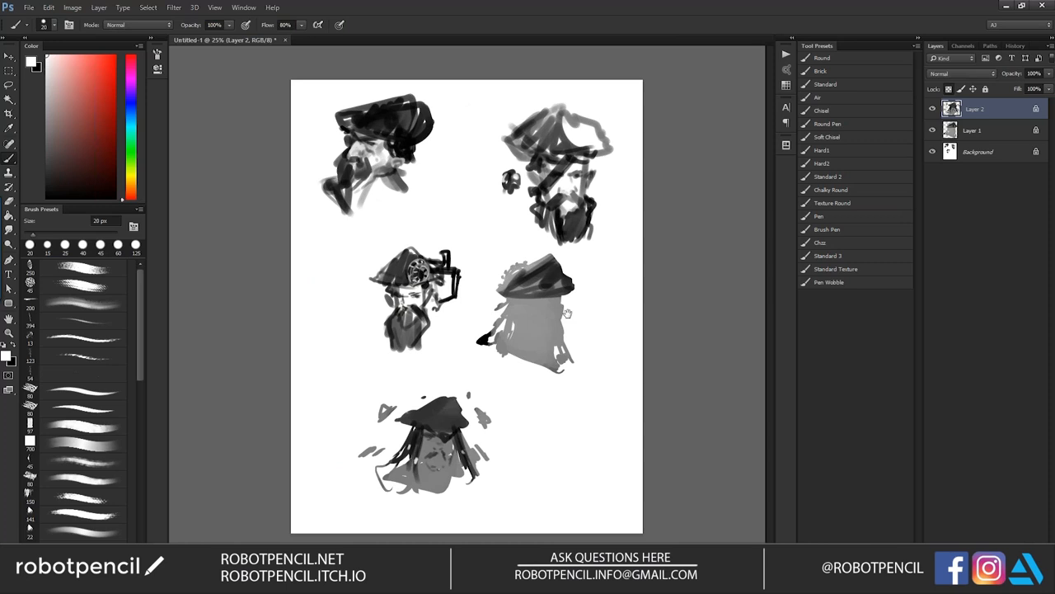
pyautogui.moveTo(567, 313)
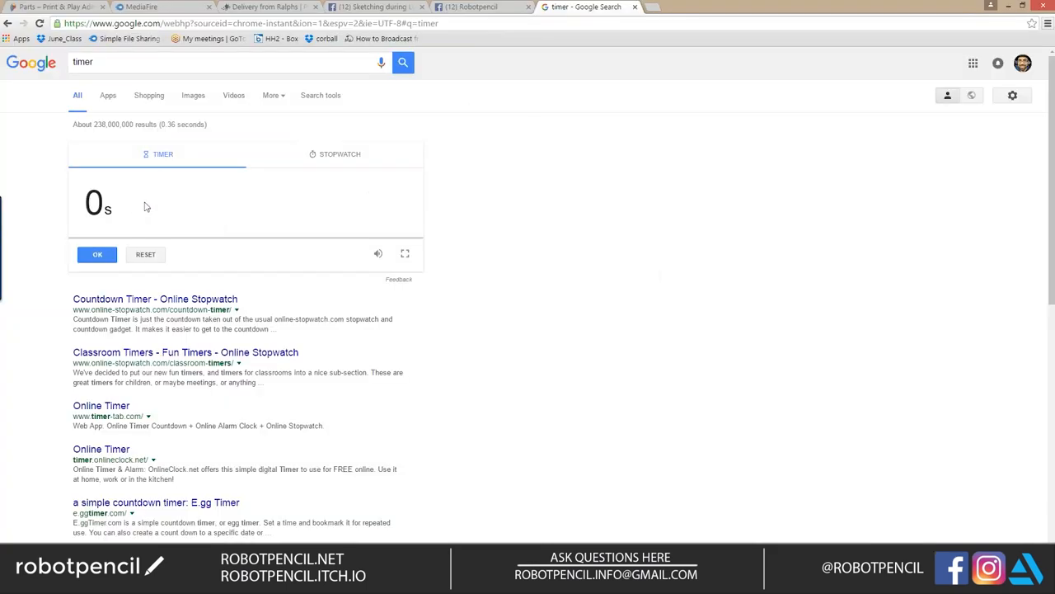
# - Enter 100 in the Google timer and start the five-minute countdown
pyautogui.write('100')
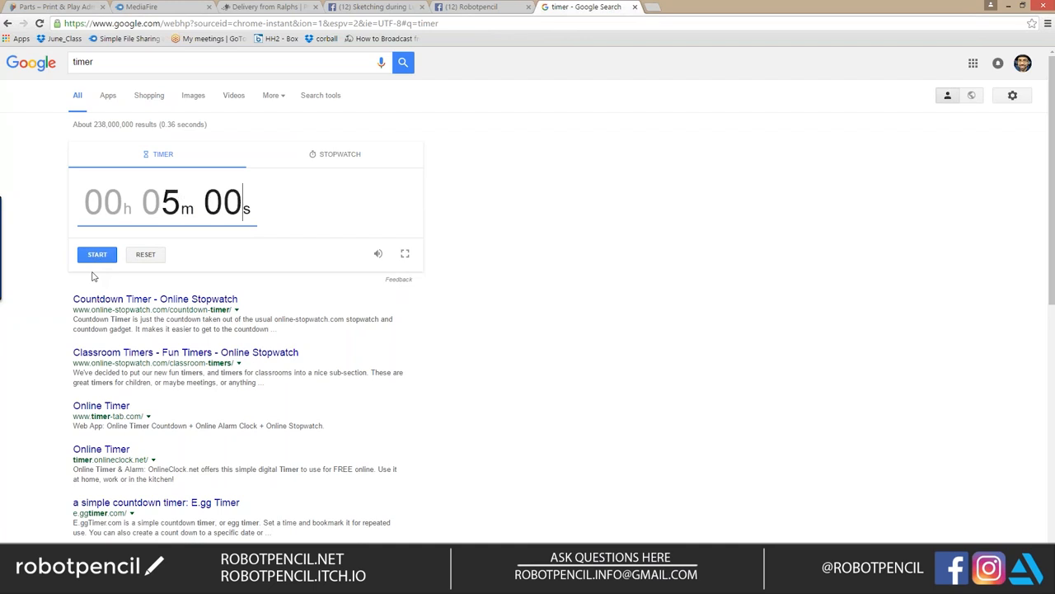
pyautogui.click(97, 254)
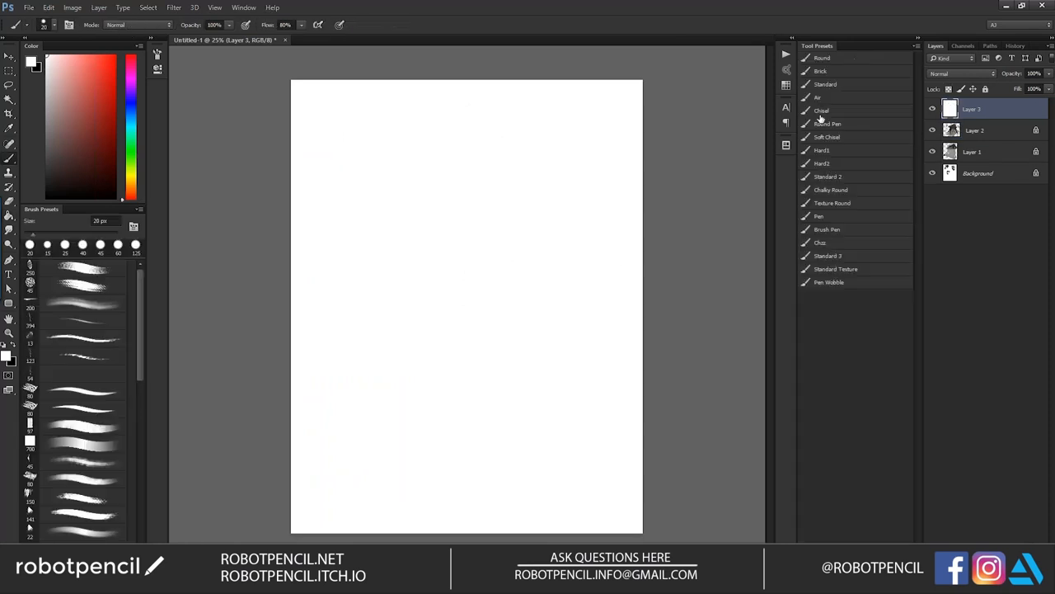
# - With a hard-edged brush, paint a black silhouette with tall hat and hair strands
pyautogui.click(821, 149)
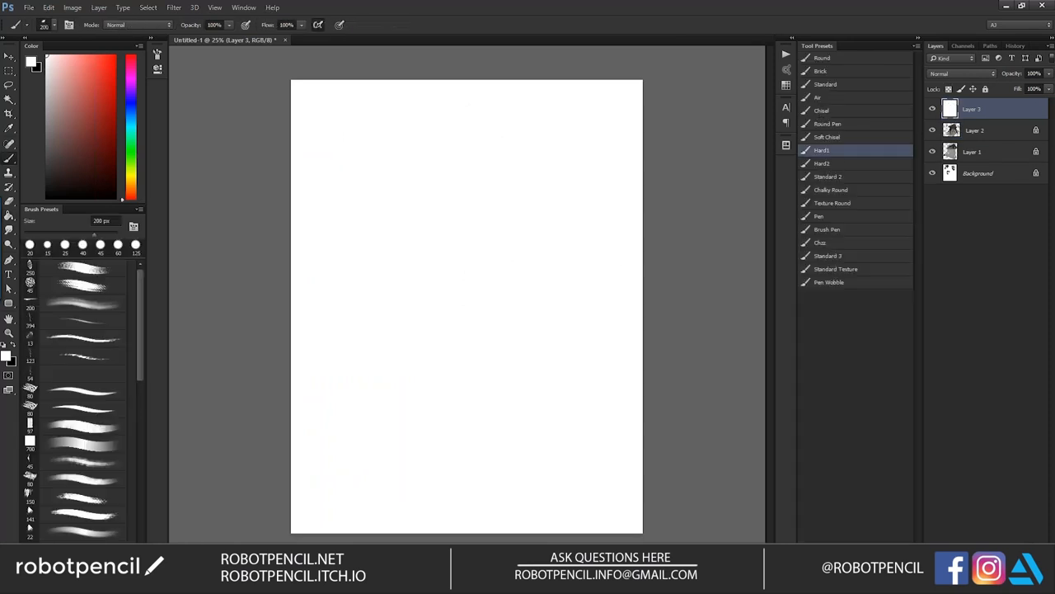
pyautogui.moveTo(437, 207); pyautogui.dragTo(491, 185)
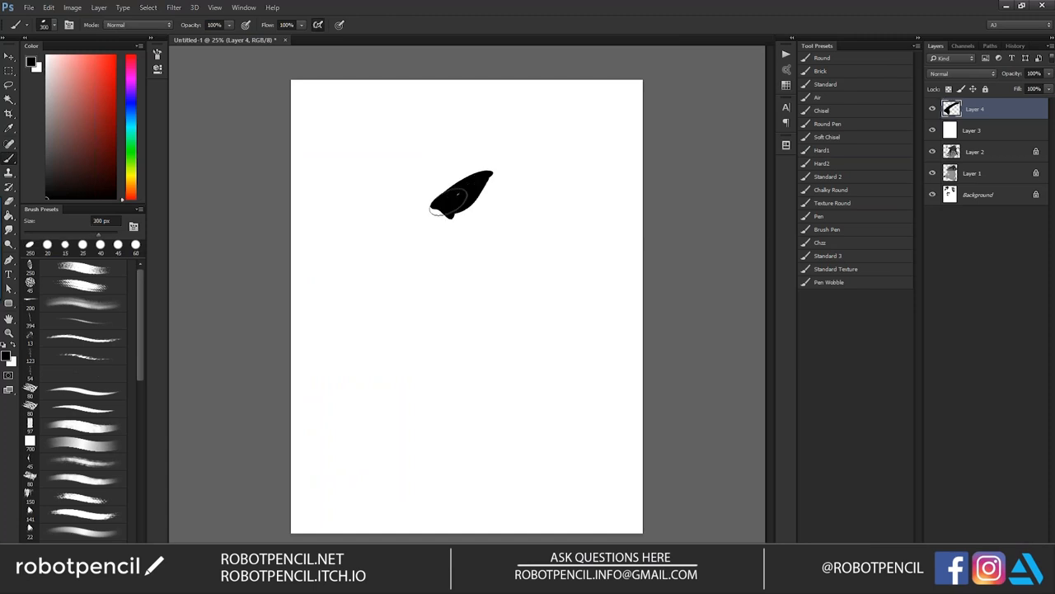
pyautogui.moveTo(495, 174); pyautogui.dragTo(421, 297)
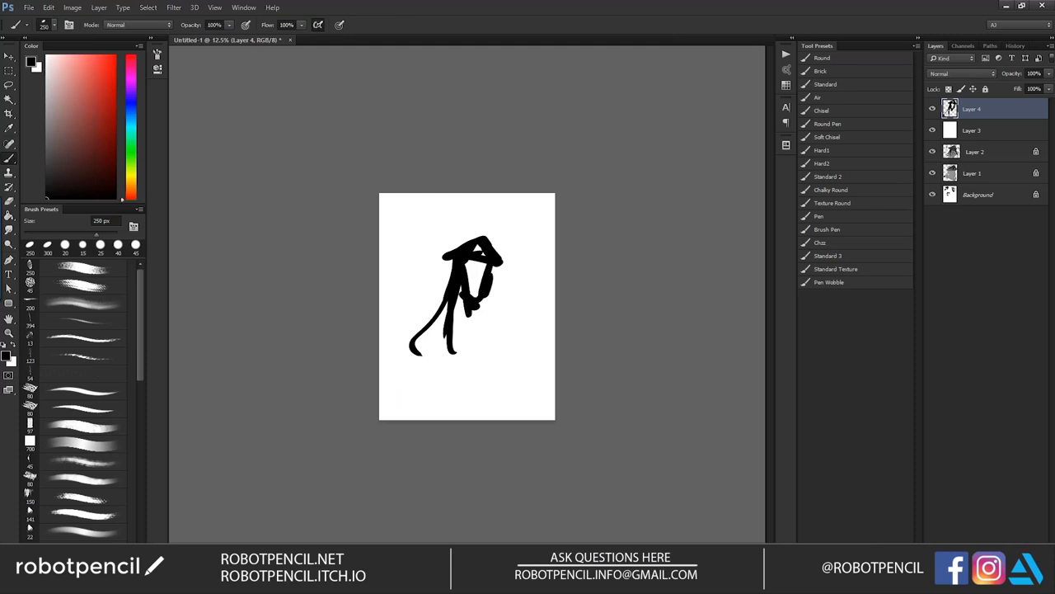
pyautogui.moveTo(474, 272); pyautogui.dragTo(495, 313)
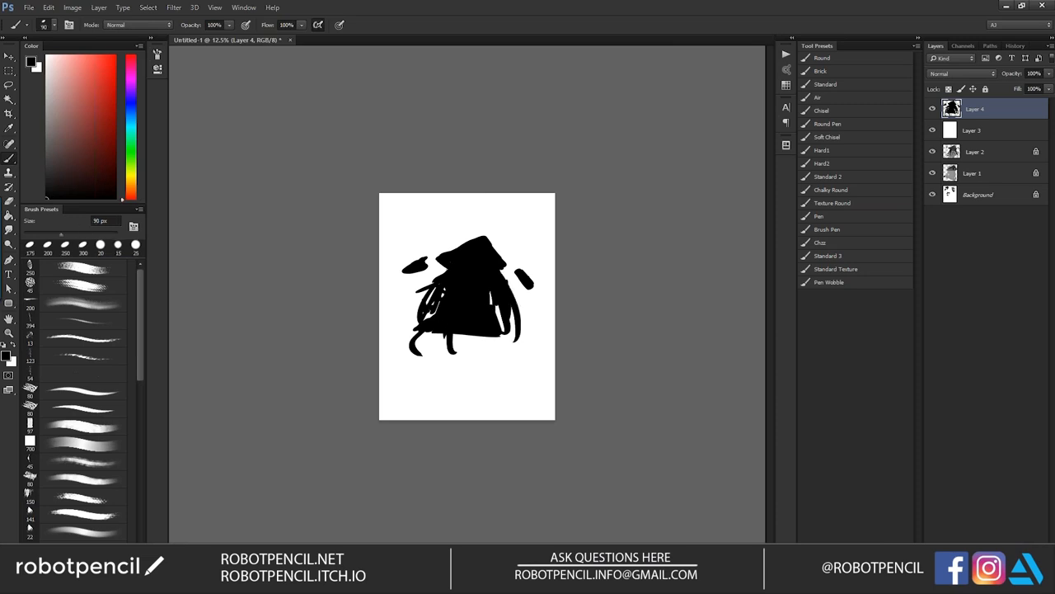
pyautogui.moveTo(495, 318); pyautogui.dragTo(515, 338)
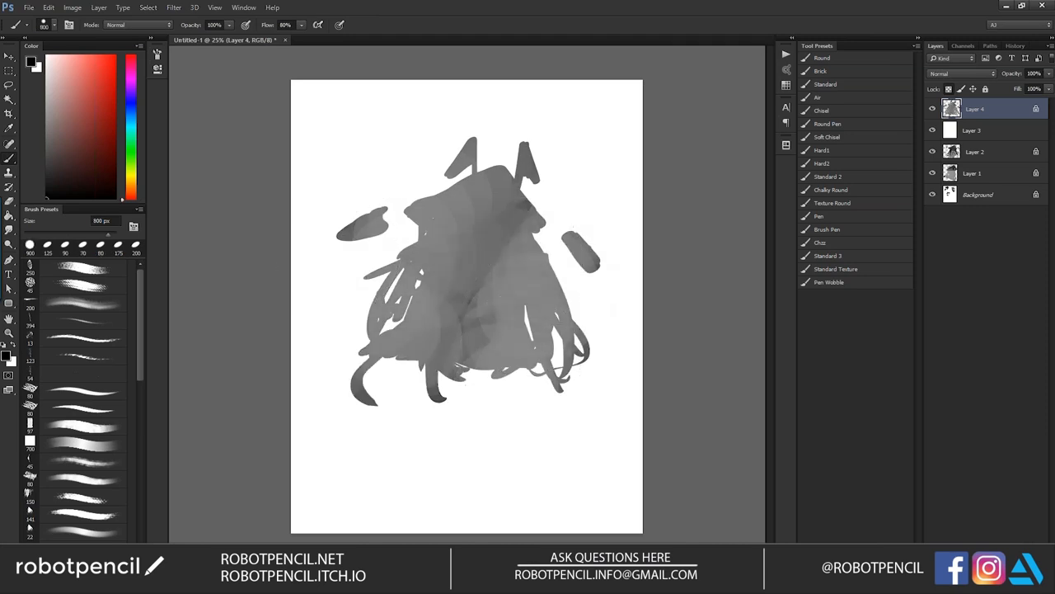
# - Cover the silhouette in grey, dab a face accent, and paint a dark mustache and beard
pyautogui.moveTo(413, 218); pyautogui.dragTo(532, 227)
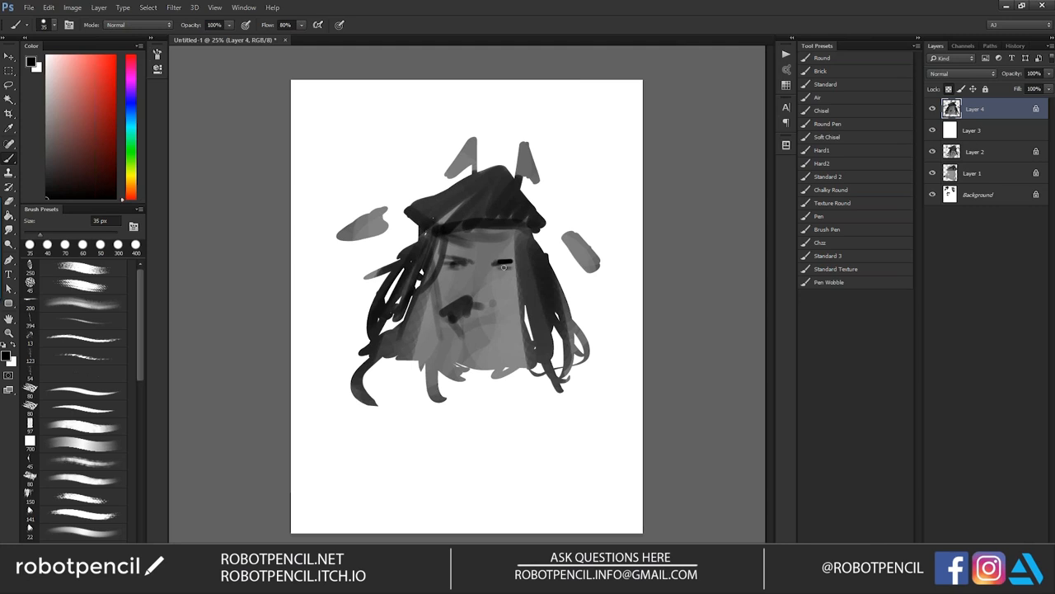
pyautogui.click(495, 264)
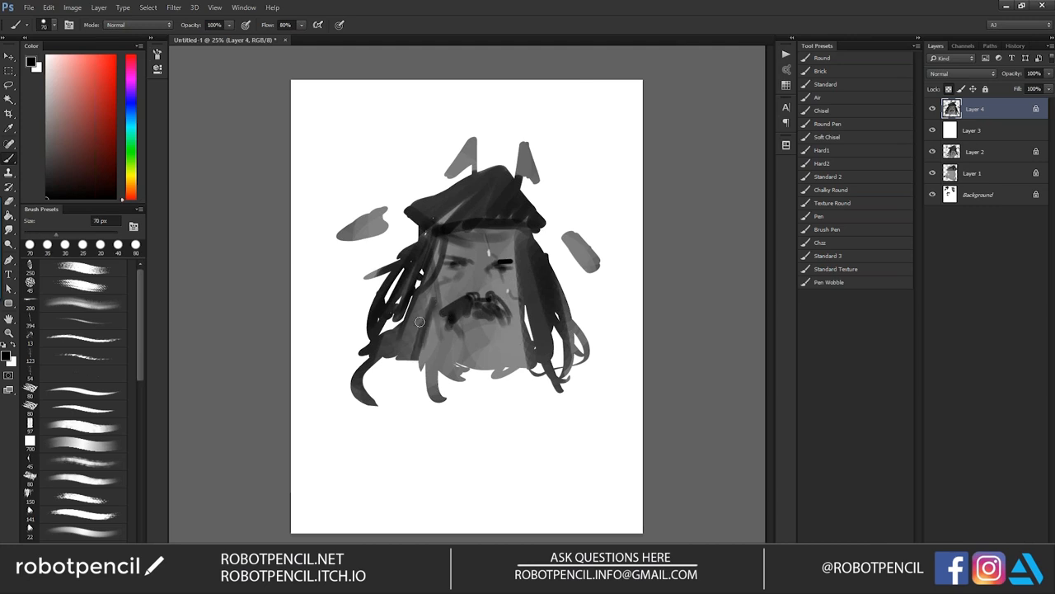
pyautogui.moveTo(418, 322); pyautogui.dragTo(472, 362)
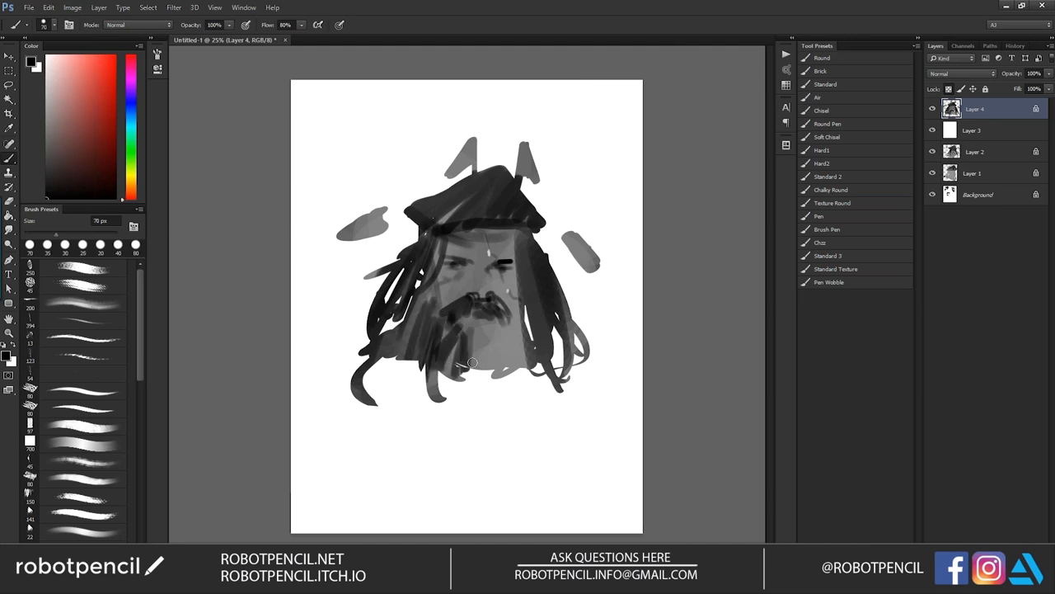
pyautogui.moveTo(458, 367); pyautogui.dragTo(515, 358)
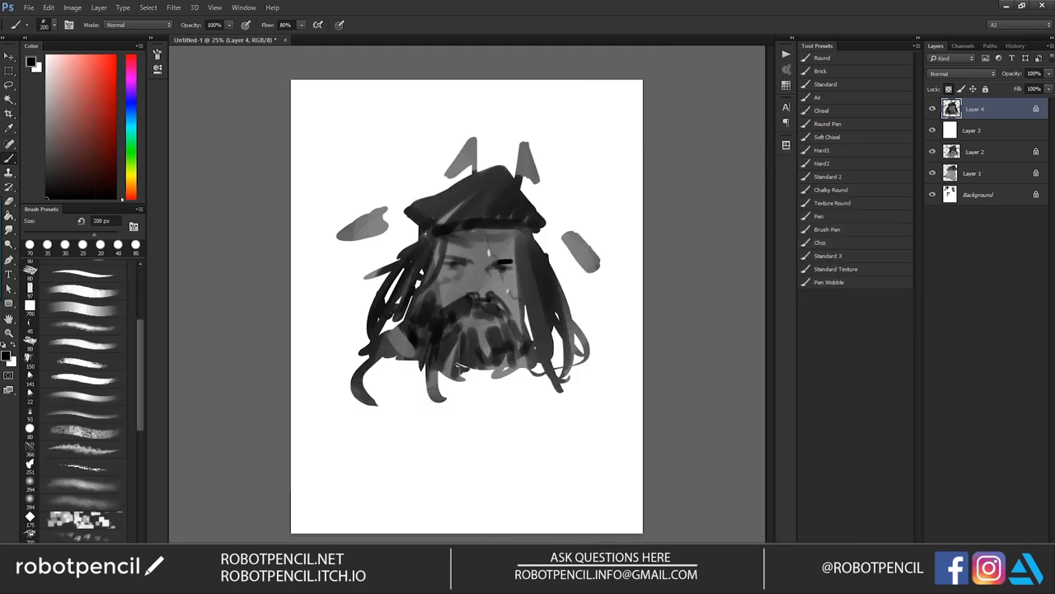
# - With a textured brush, texture the beard and block in the tricorn hat and ring ornament
pyautogui.click(826, 84)
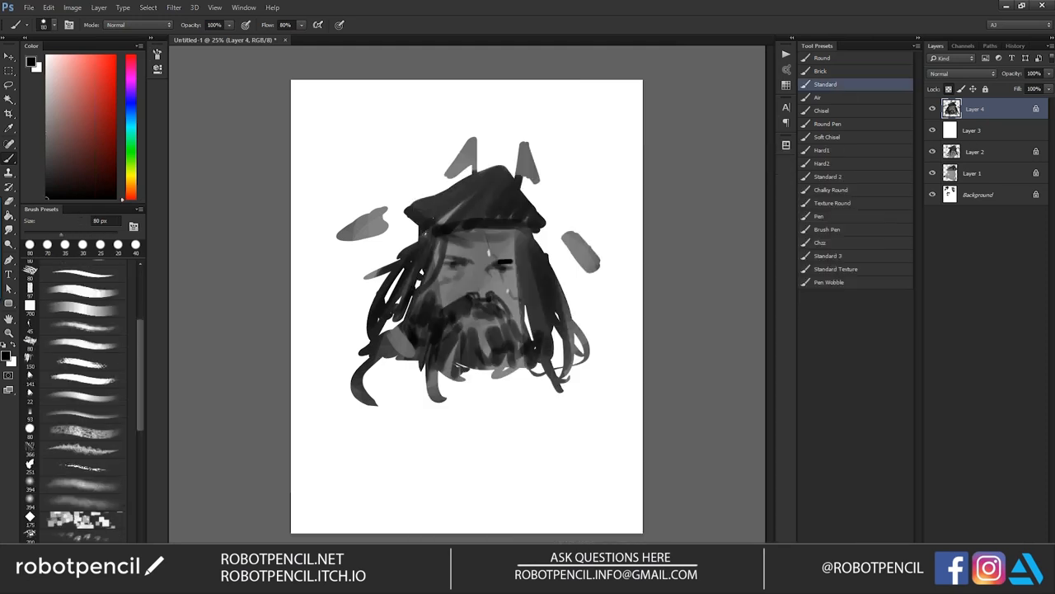
pyautogui.moveTo(387, 210); pyautogui.dragTo(462, 189)
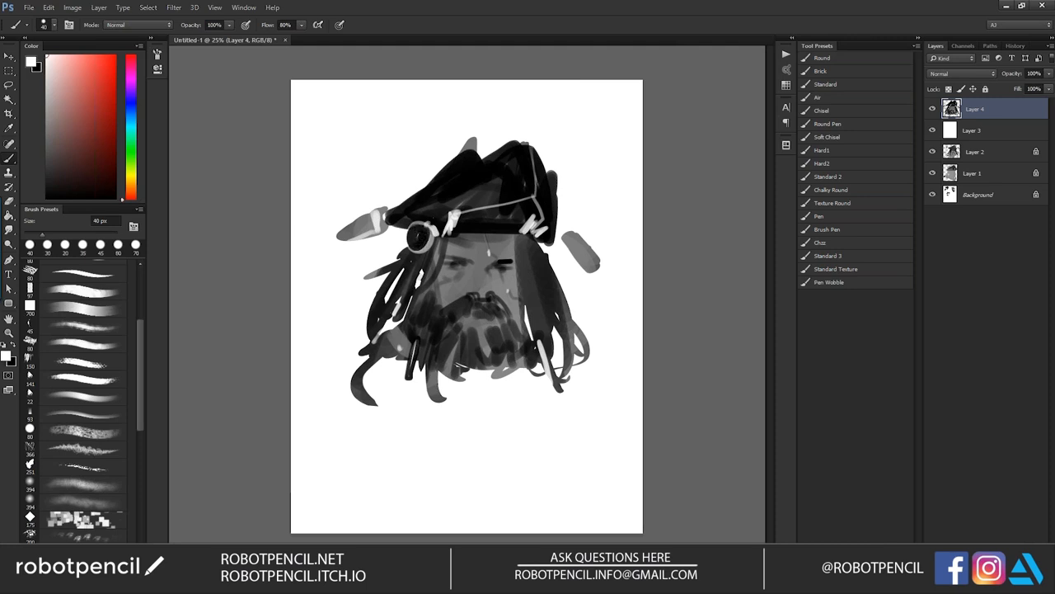
pyautogui.moveTo(449, 223); pyautogui.dragTo(456, 165)
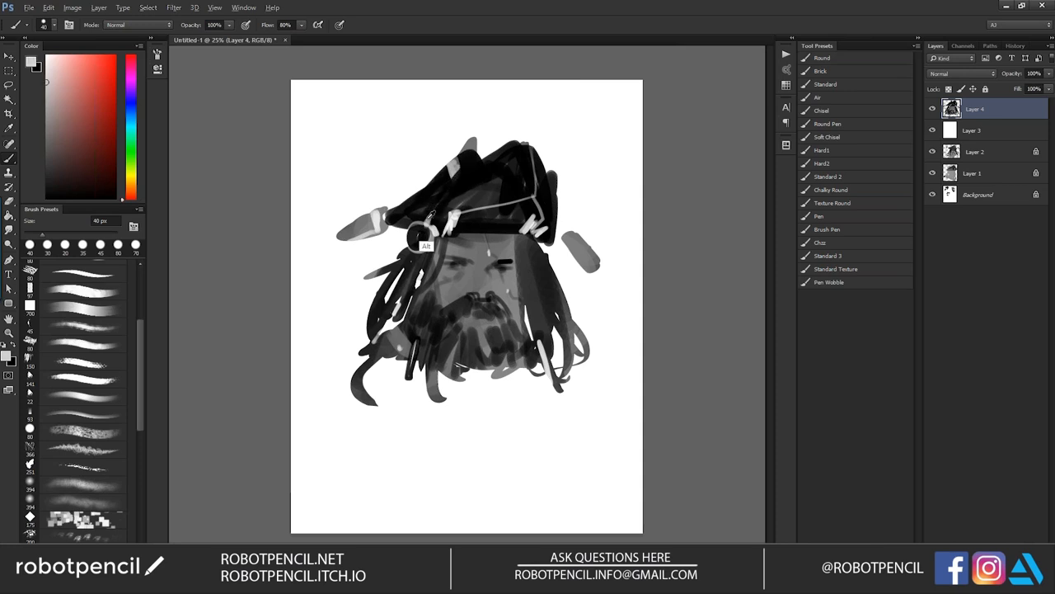
pyautogui.moveTo(396, 215); pyautogui.dragTo(507, 157)
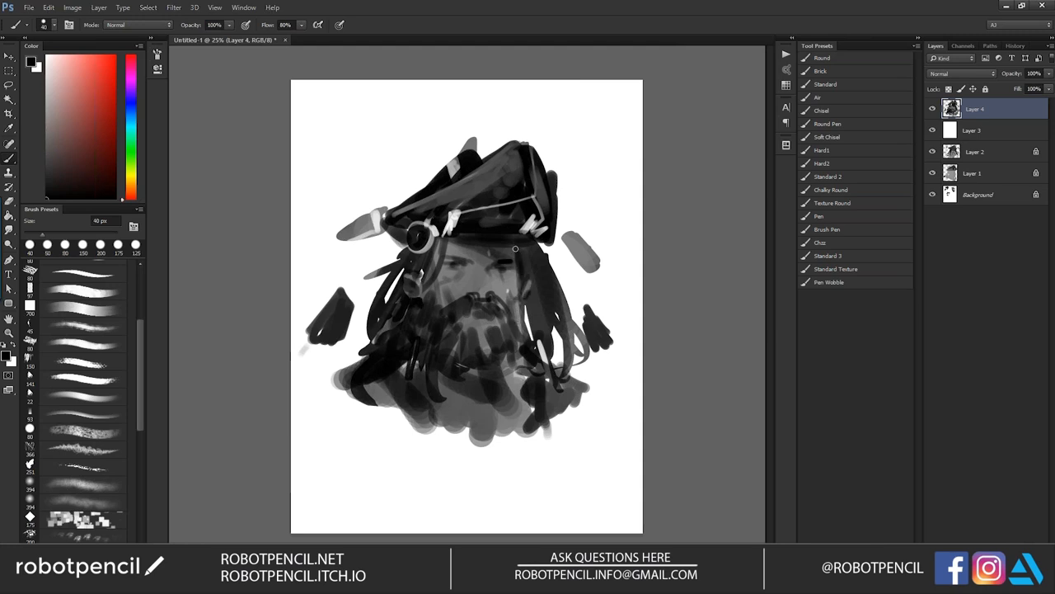
# - Streak pale dreadlock strands across the beard, then dab in facial details and teeth
pyautogui.moveTo(515, 249); pyautogui.dragTo(544, 355)
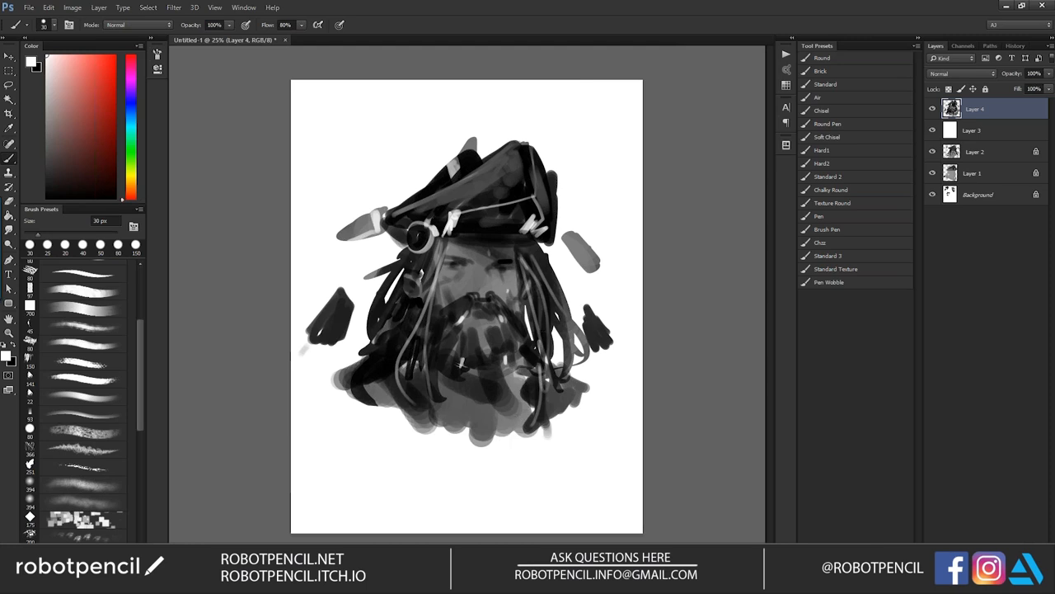
pyautogui.click(417, 211)
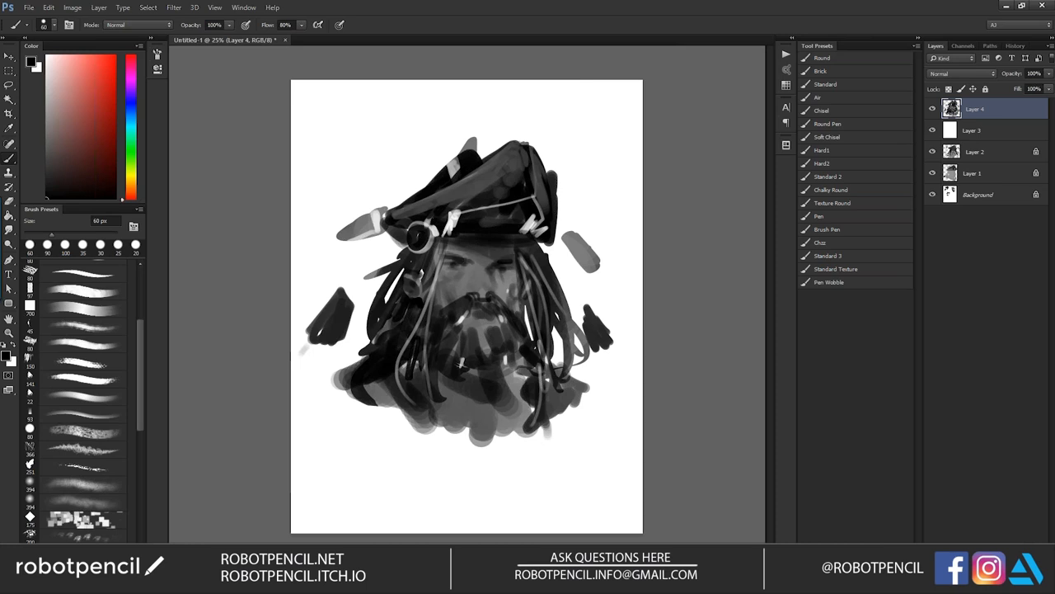
pyautogui.click(471, 372)
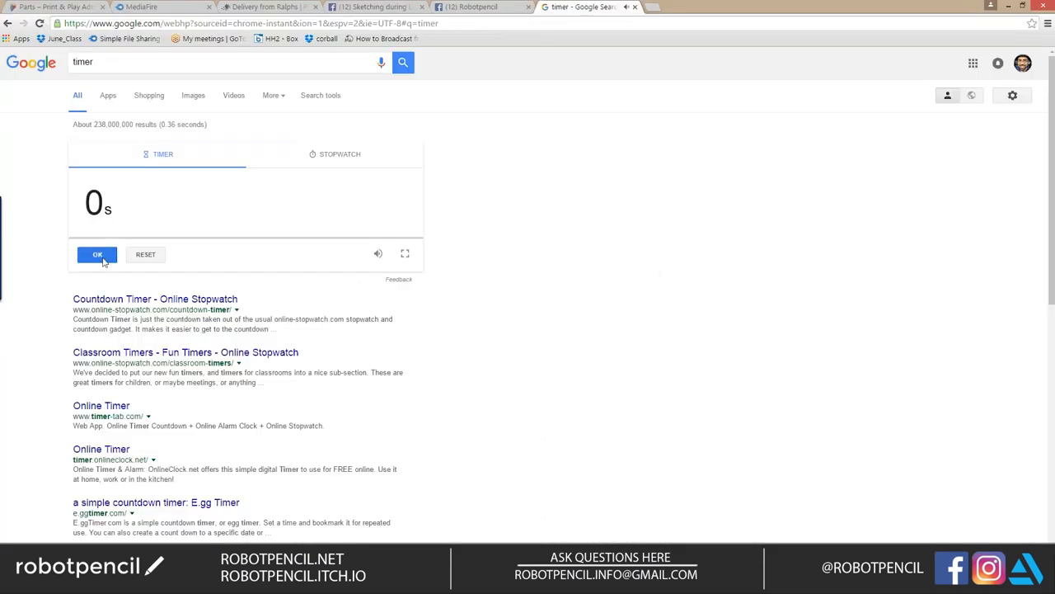
pyautogui.moveTo(83, 270)
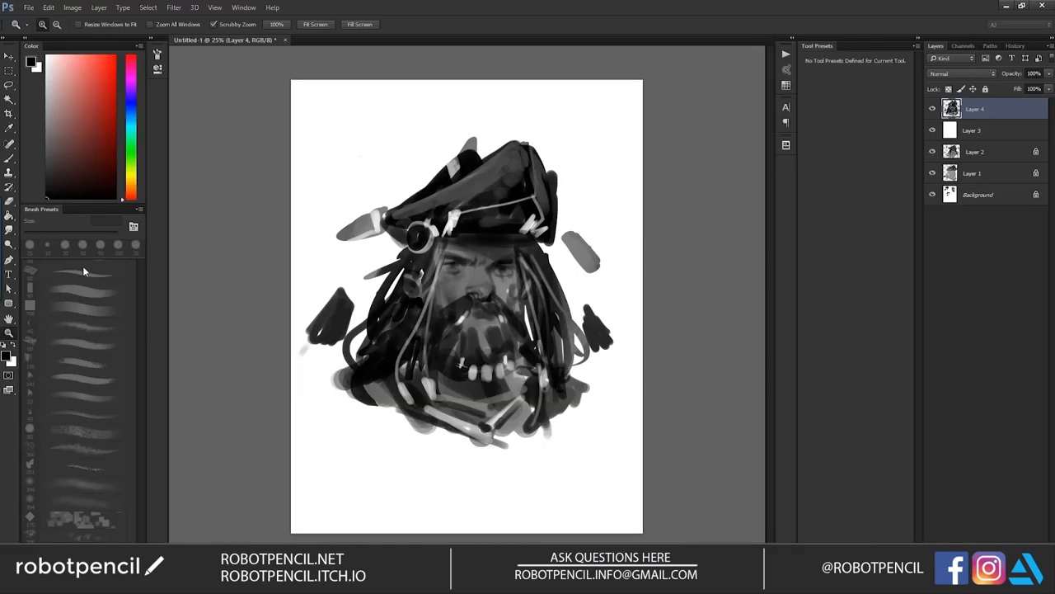
pyautogui.moveTo(82, 271)
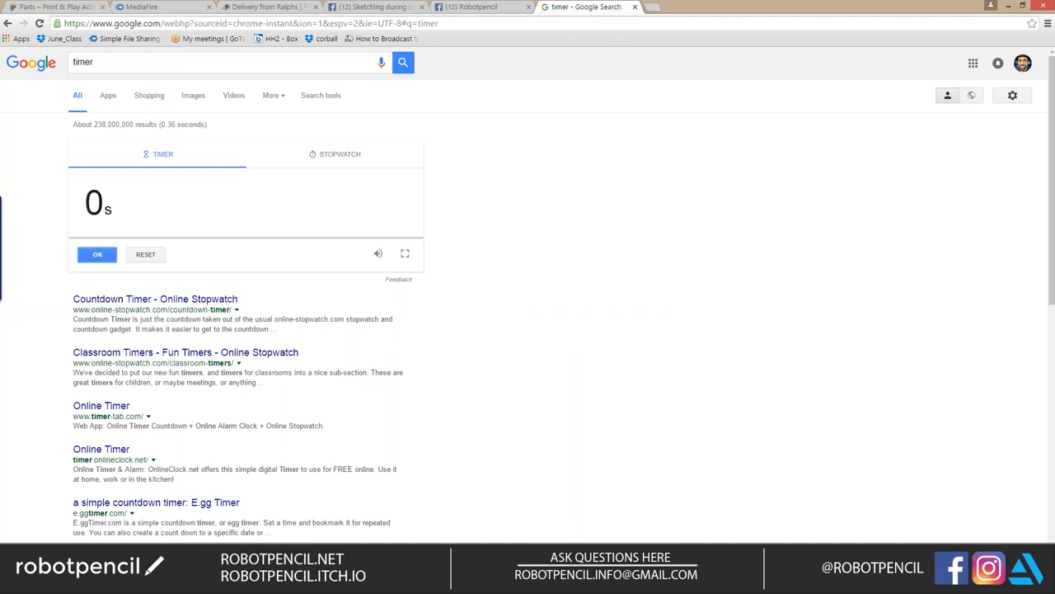
# - Search 'pirates' in Google Images, then search pirates on Pinterest
pyautogui.write('pir')
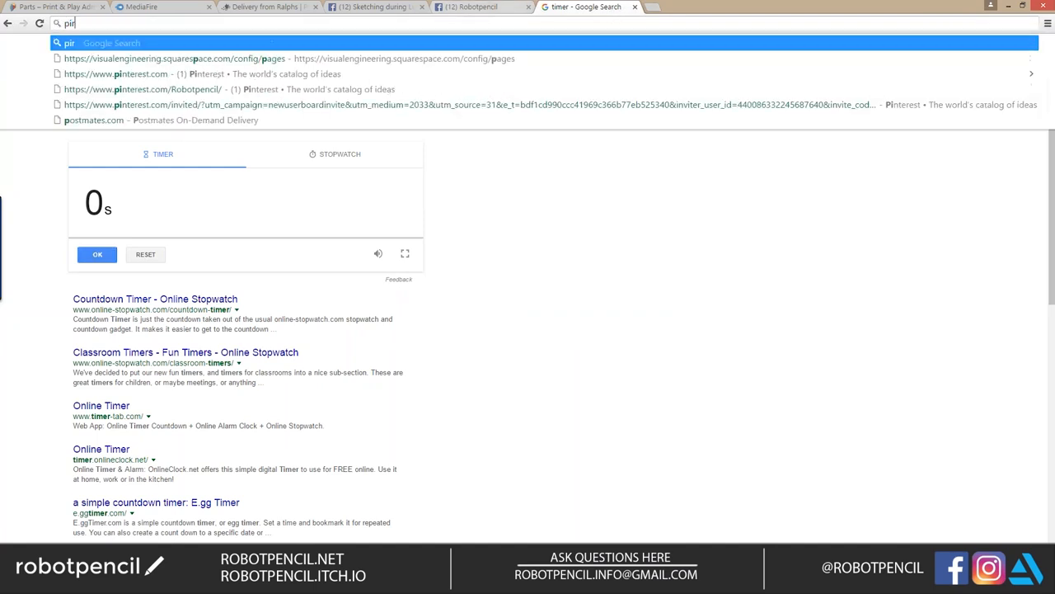
pyautogui.write('pirates&aqs=chrome..69i57j69i60l5.1186j0j9&sourceid=chrome&ie=UTF-8')
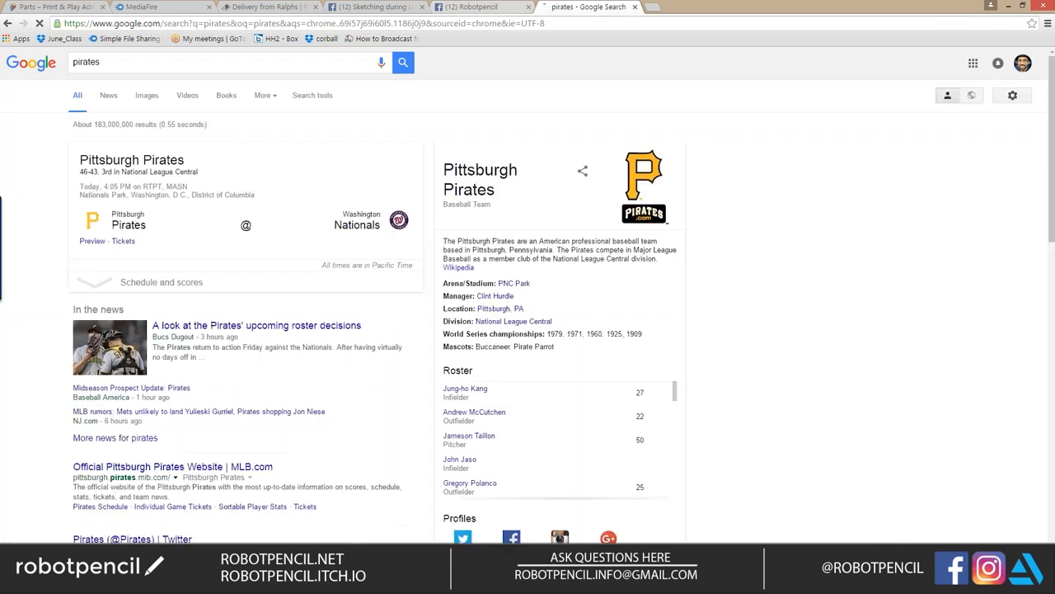
pyautogui.click(146, 95)
pyautogui.write('pint')
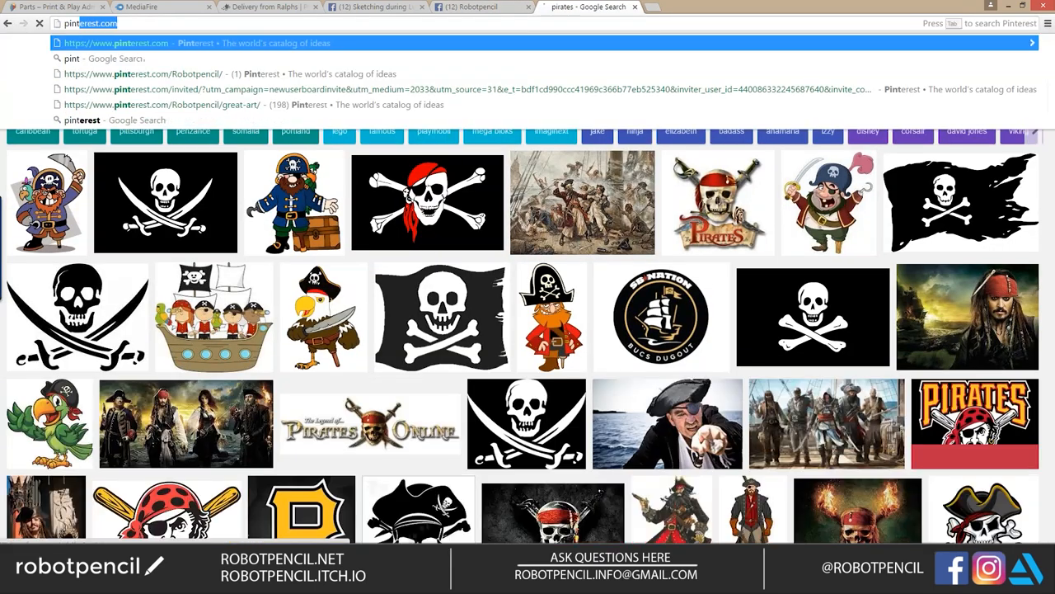
pyautogui.click(115, 42)
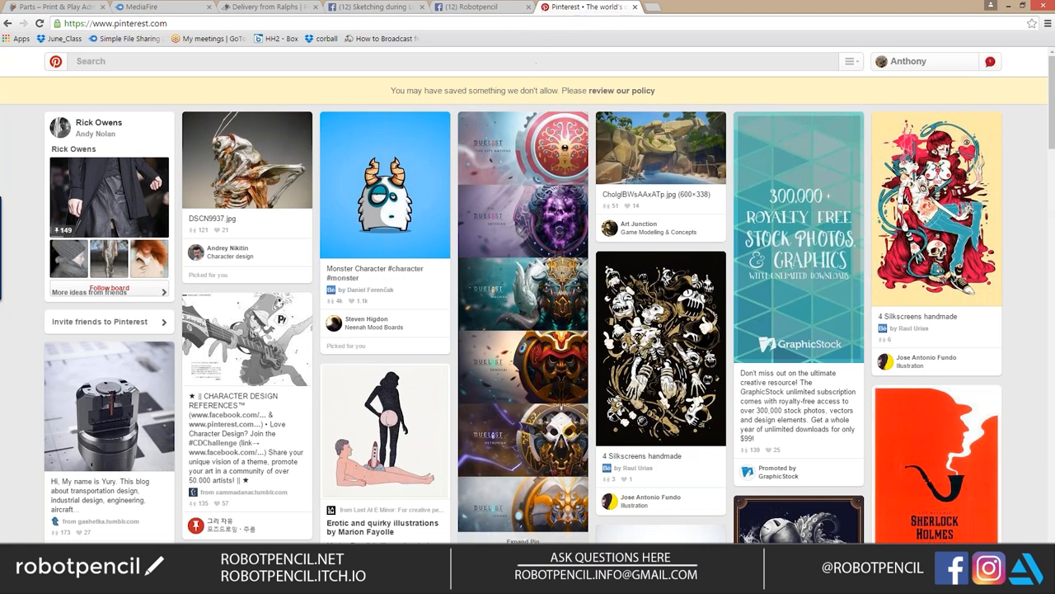
pyautogui.write('pirat')
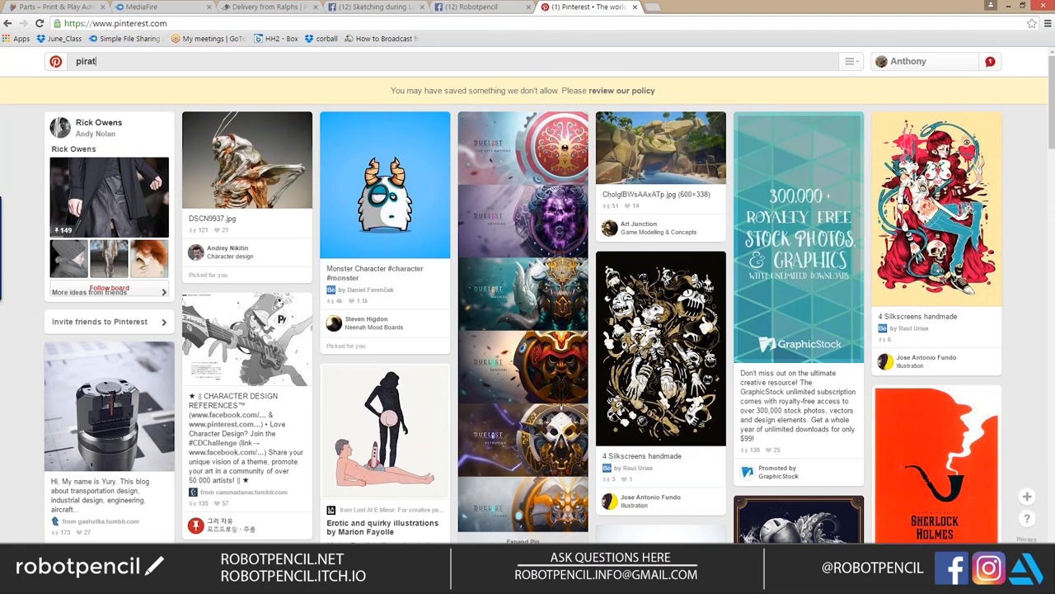
pyautogui.press('enter')
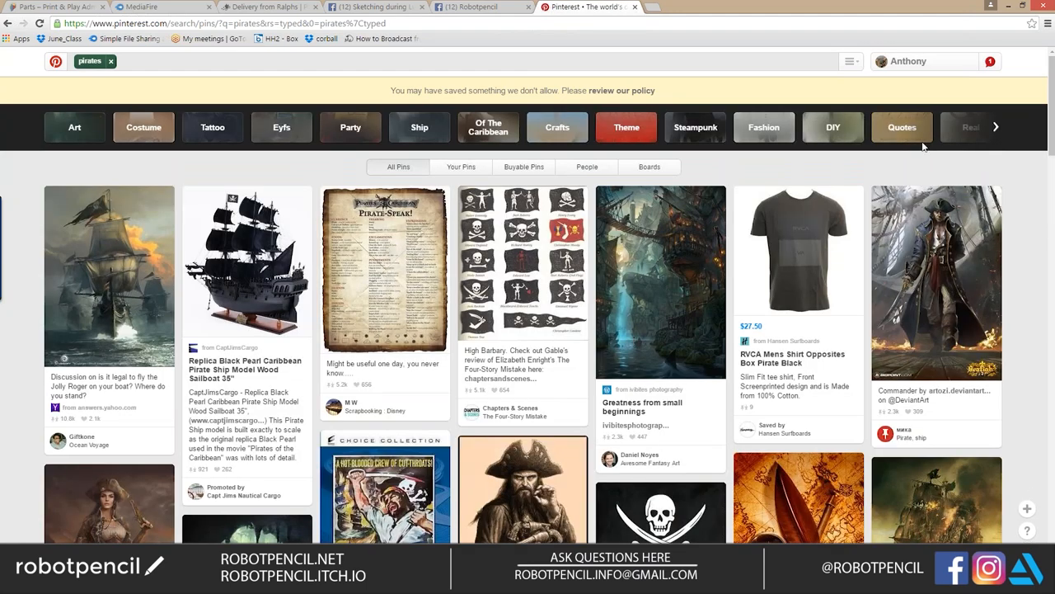
# - Scroll the Pinterest pirate results and view the bearded pirate in brown coat pin
pyautogui.scroll(-3)
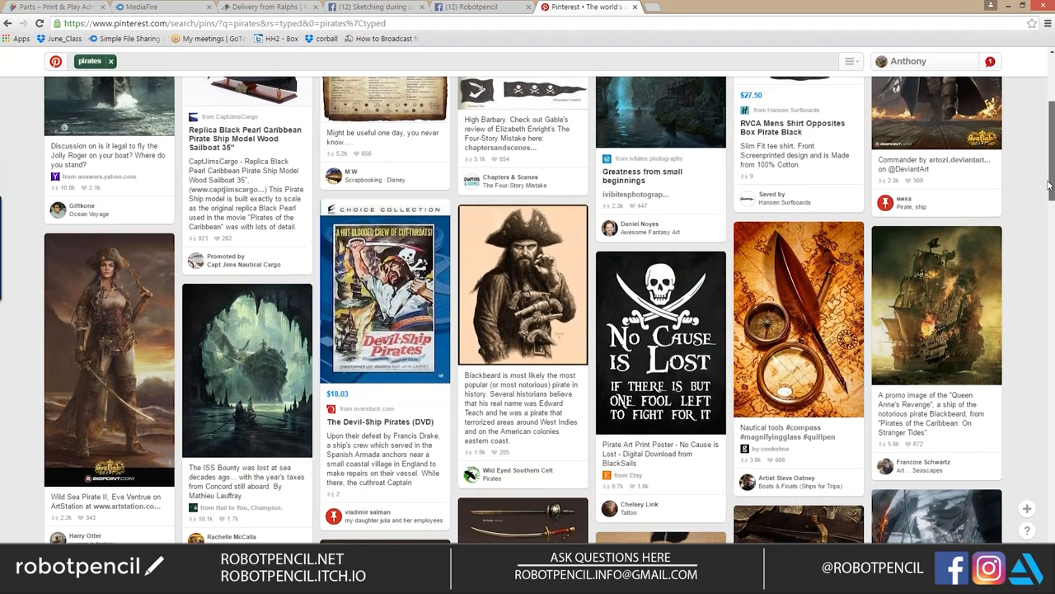
pyautogui.scroll(-3)
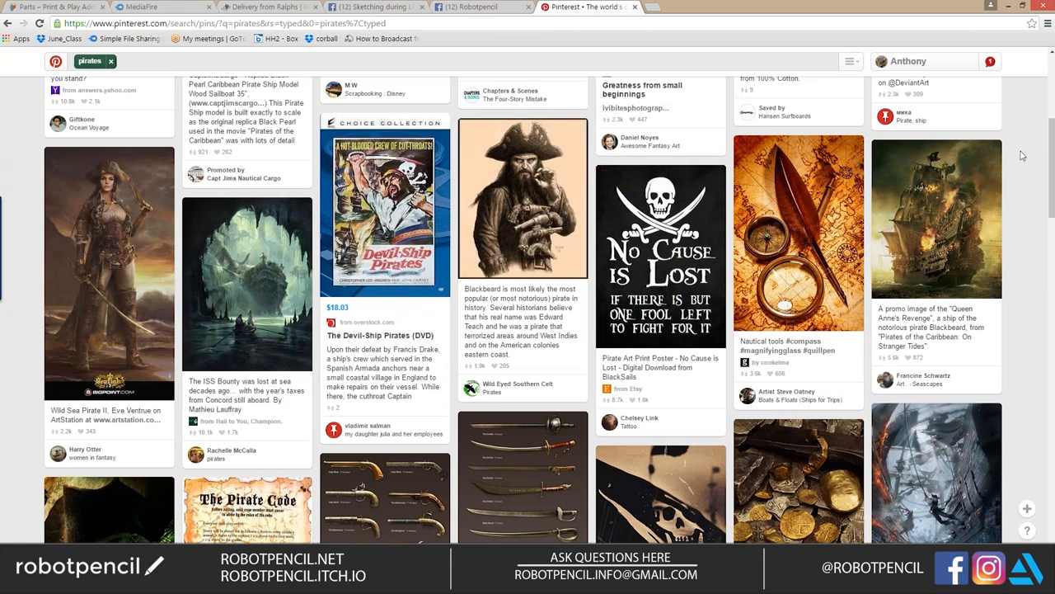
pyautogui.scroll(-3)
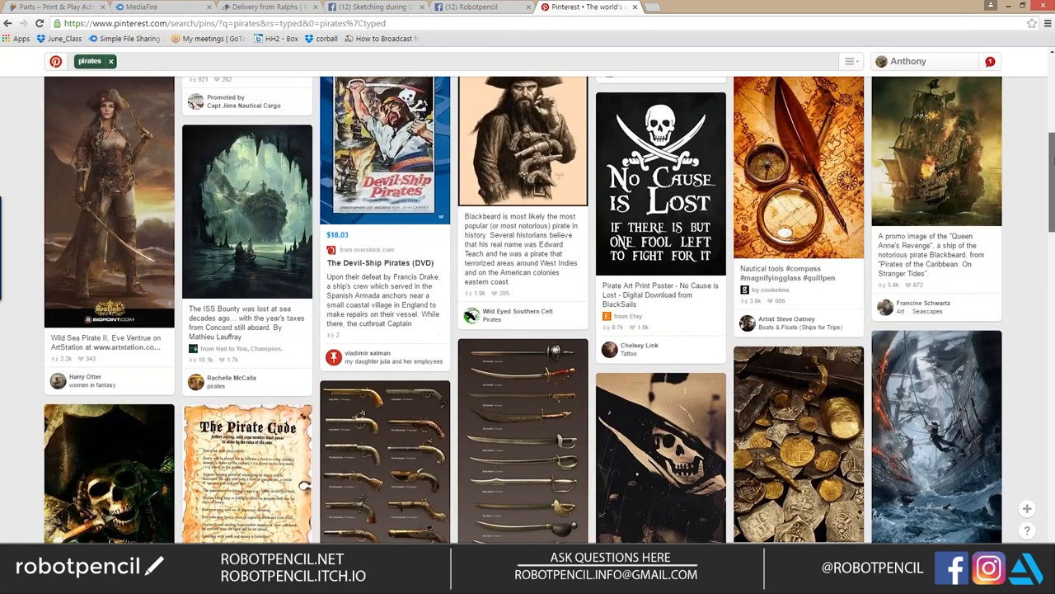
pyautogui.scroll(-3)
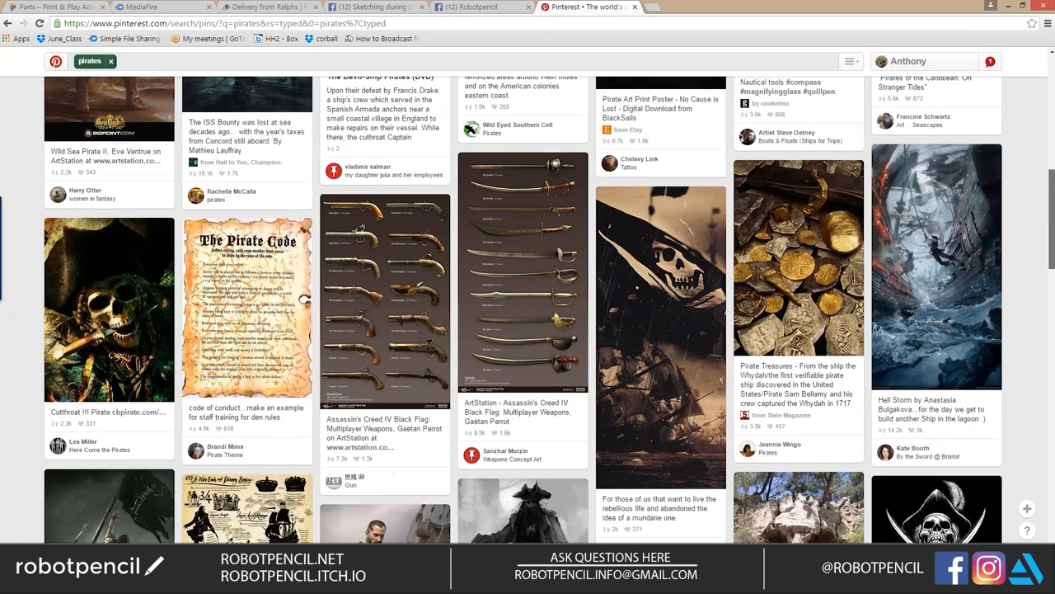
pyautogui.scroll(-3)
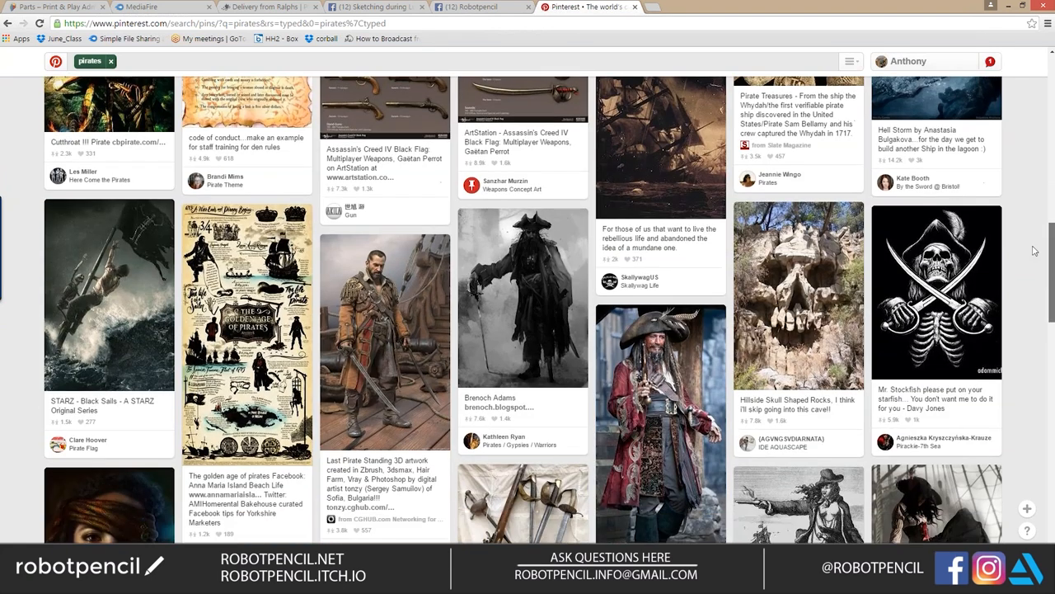
pyautogui.click(383, 338)
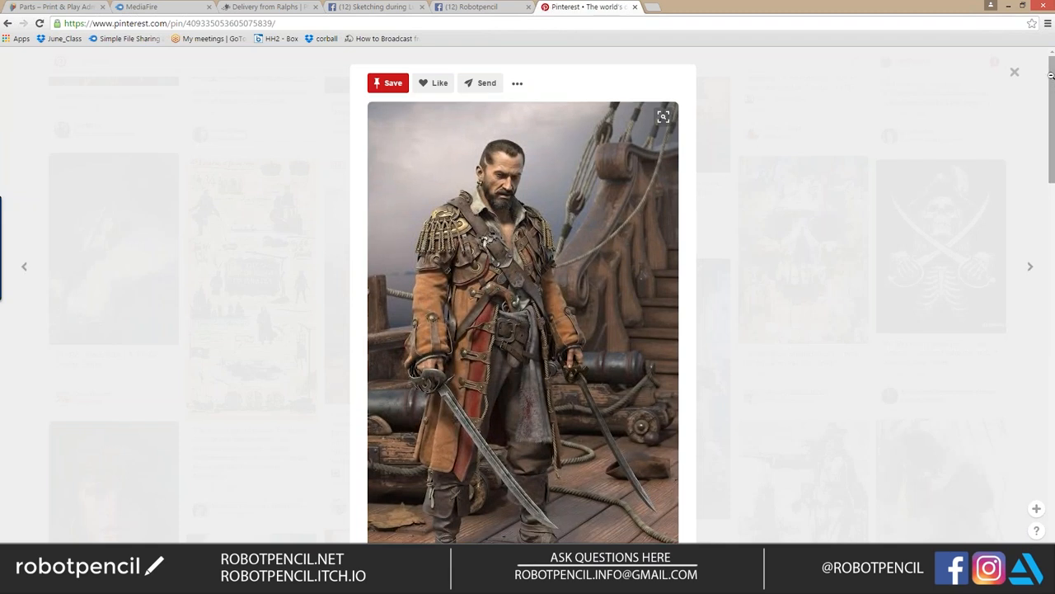
pyautogui.click(1014, 72)
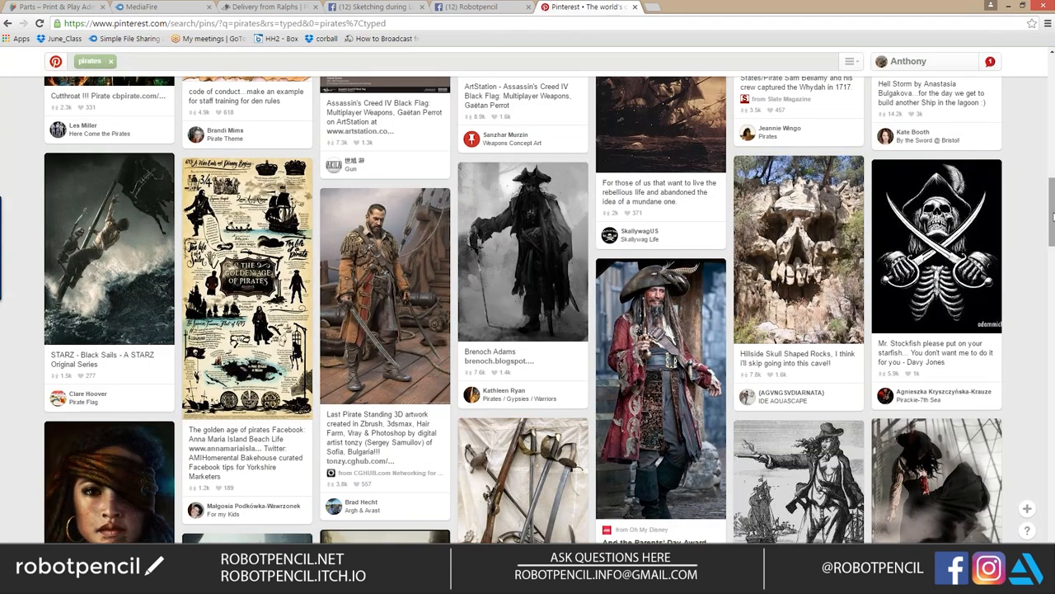
pyautogui.scroll(-3)
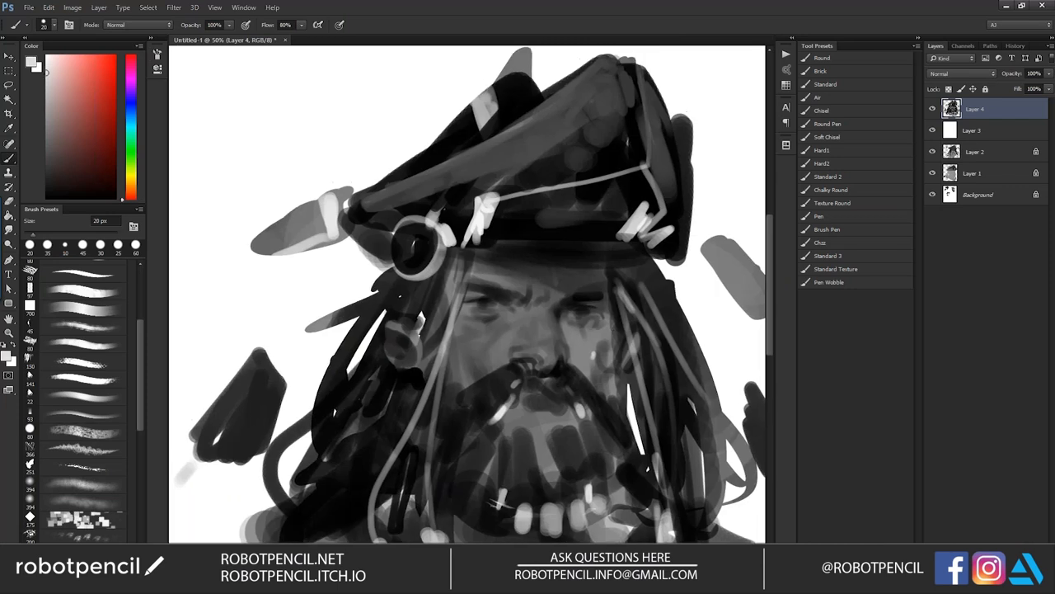
# - Paint glowing light bars on top of the hat and extra strands over the hair
pyautogui.moveTo(544, 128); pyautogui.dragTo(541, 189)
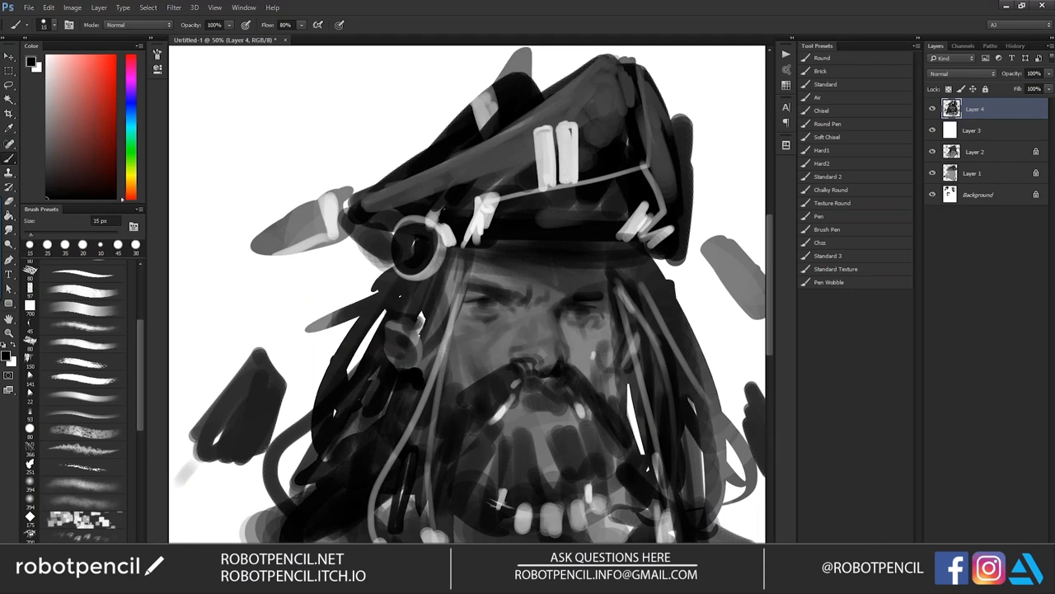
pyautogui.moveTo(544, 136); pyautogui.dragTo(544, 181)
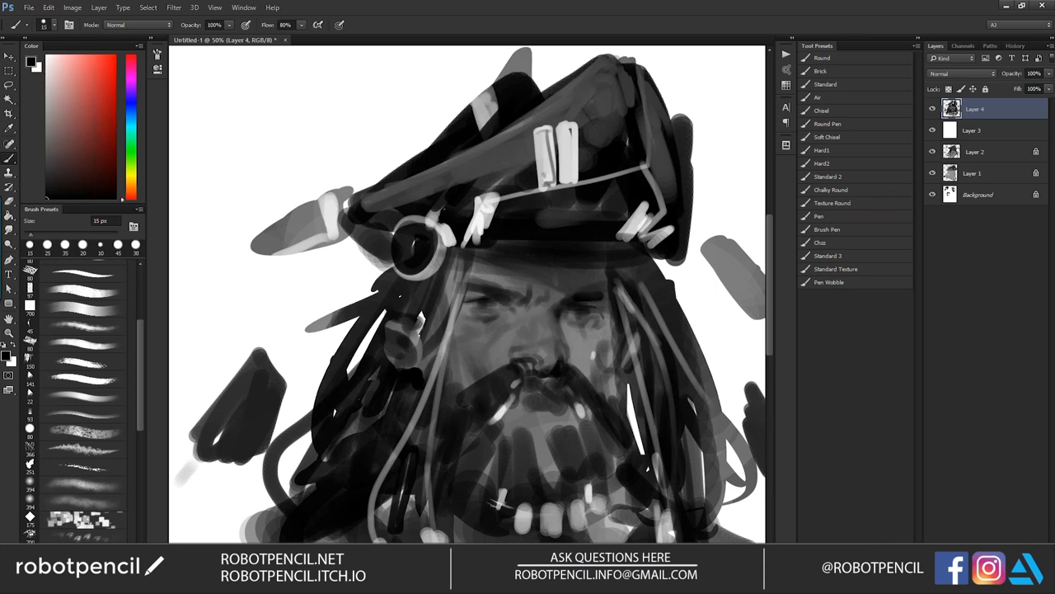
pyautogui.moveTo(544, 136); pyautogui.dragTo(573, 174)
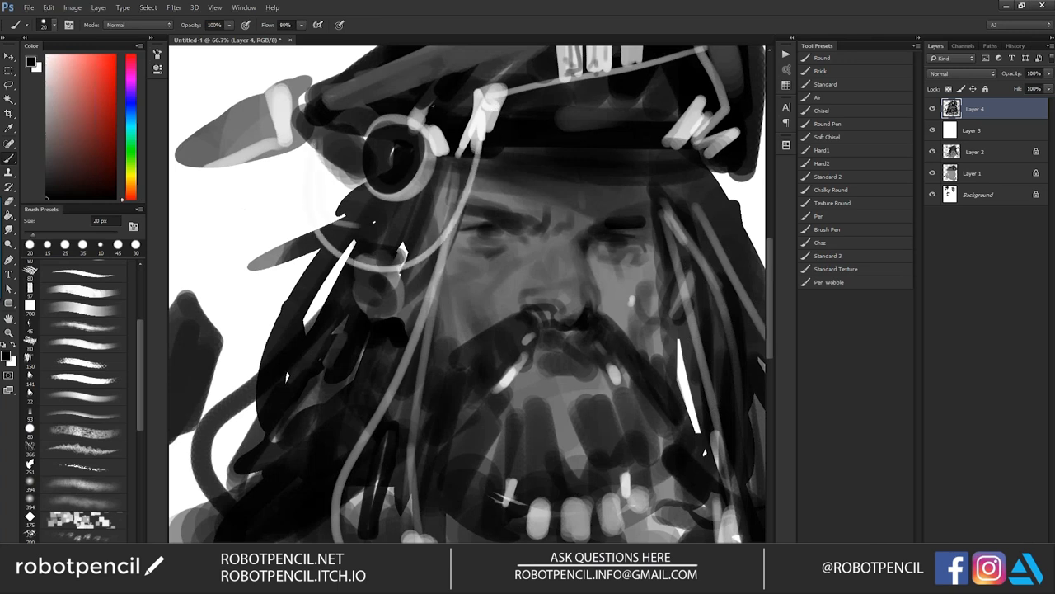
pyautogui.moveTo(318, 138); pyautogui.dragTo(347, 264)
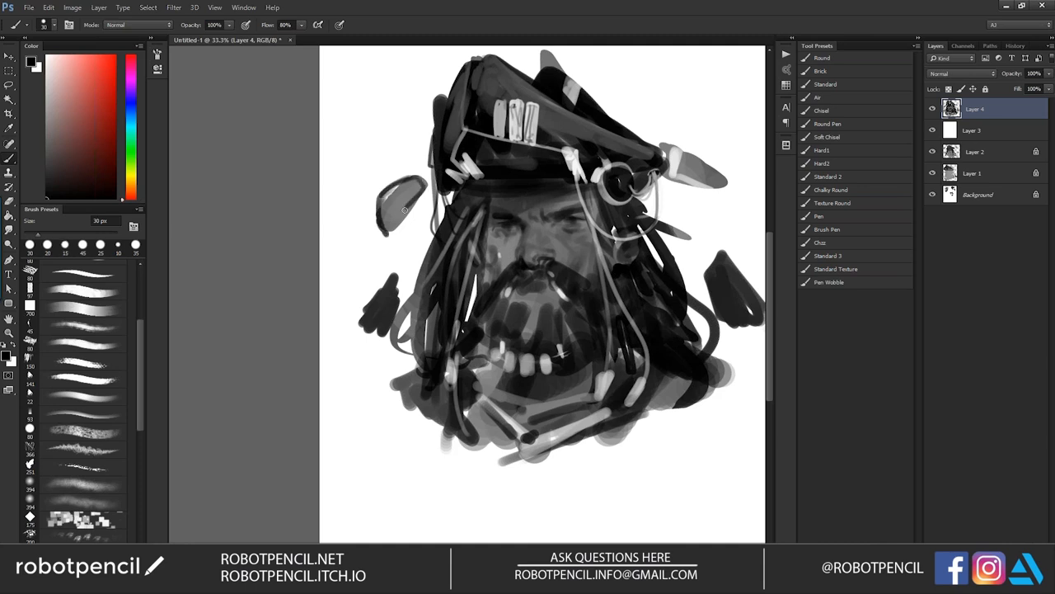
# - Fill the small gadget shape beside the hat, refine the hat, and add hanging wires
pyautogui.moveTo(412, 182); pyautogui.dragTo(387, 223)
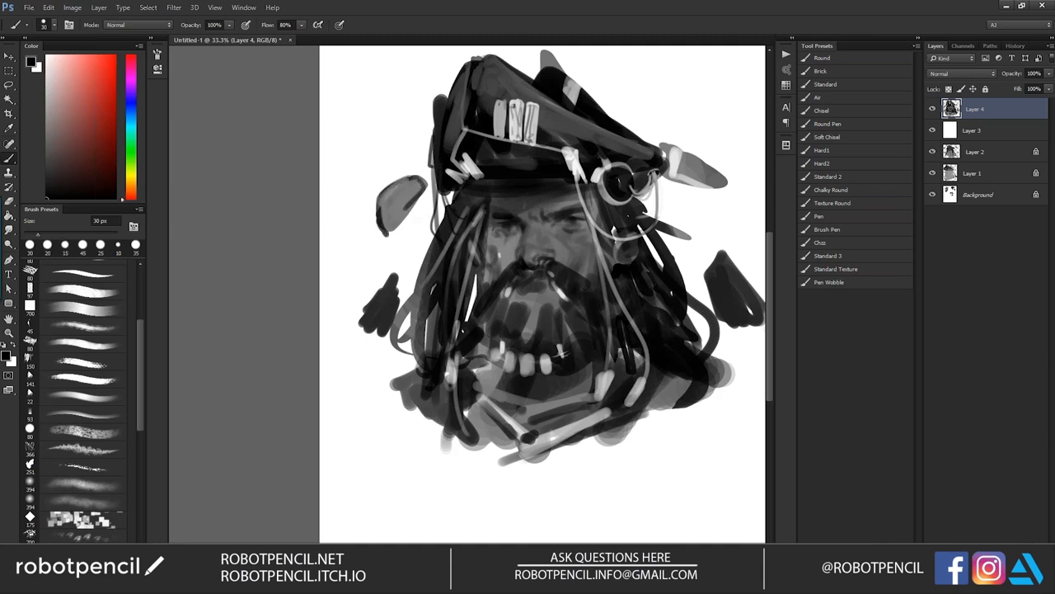
pyautogui.moveTo(421, 178); pyautogui.dragTo(383, 214)
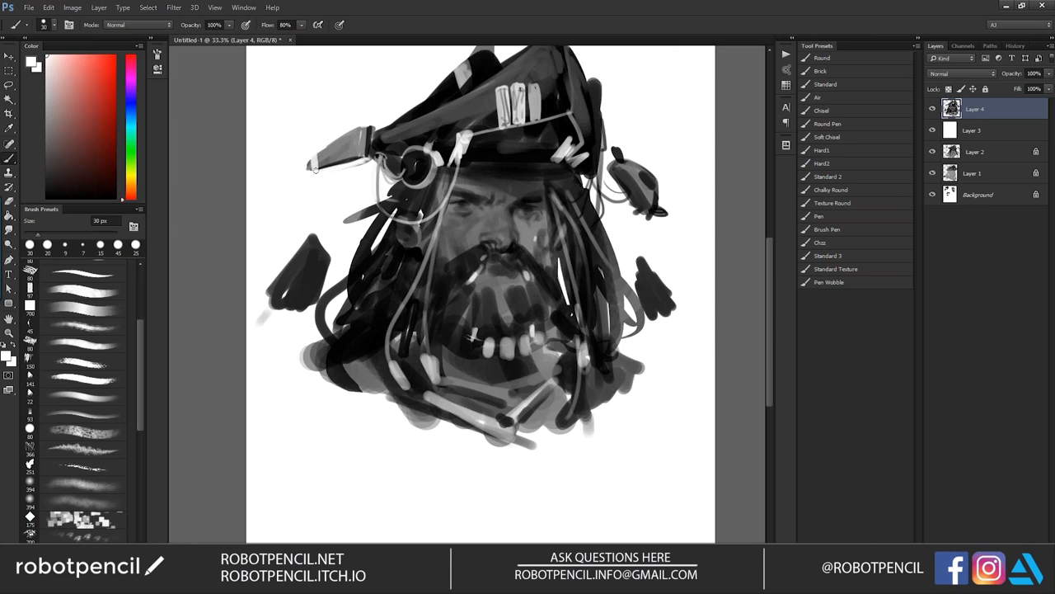
pyautogui.moveTo(317, 146)
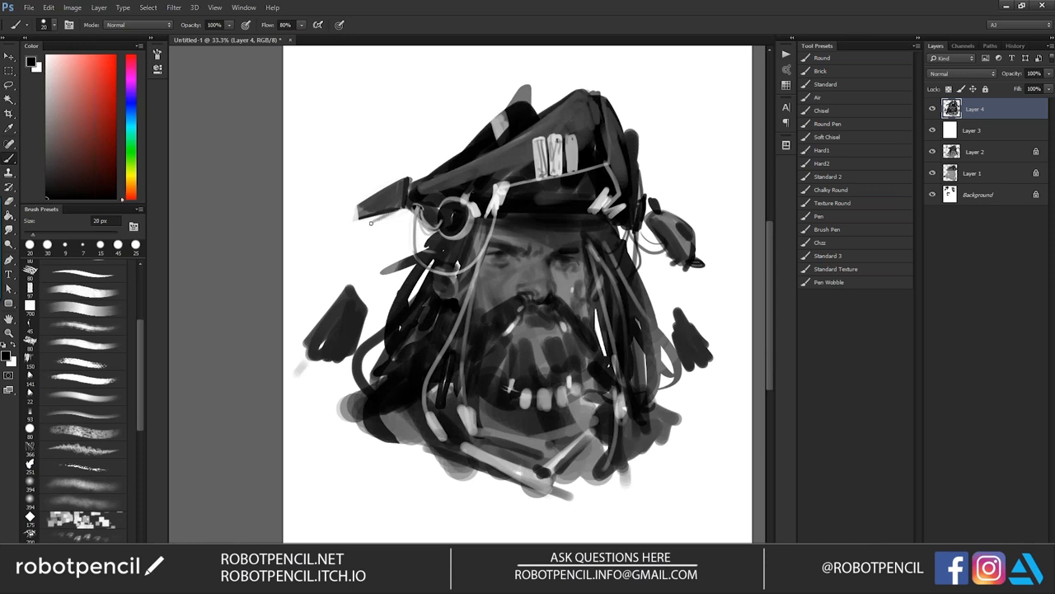
pyautogui.moveTo(363, 226); pyautogui.dragTo(404, 213)
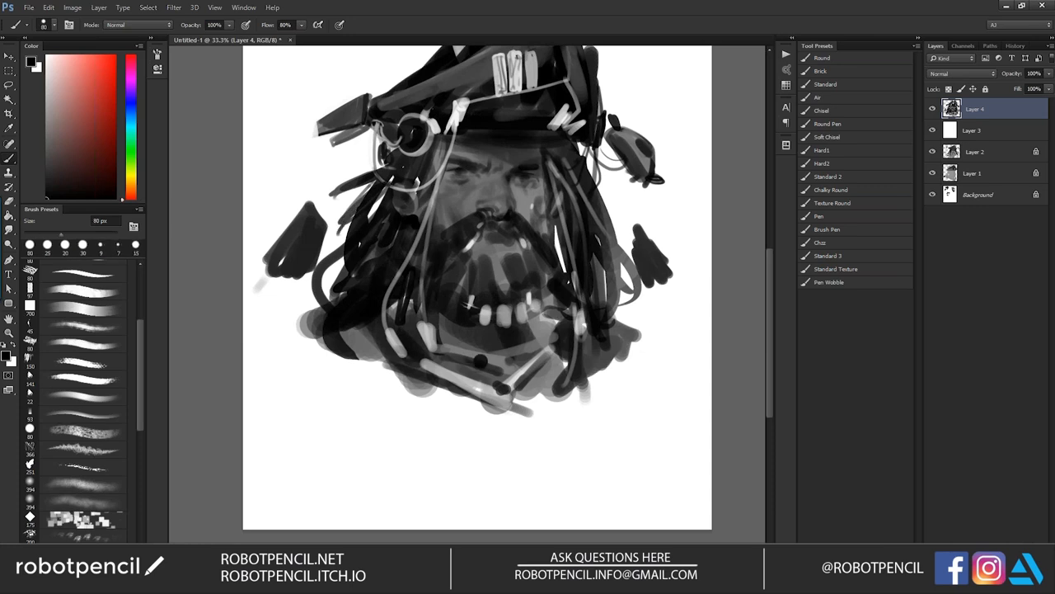
# - Paint grey over the tubes below the chin, then add dark tubes and thin bust lines
pyautogui.moveTo(478, 371); pyautogui.dragTo(543, 363)
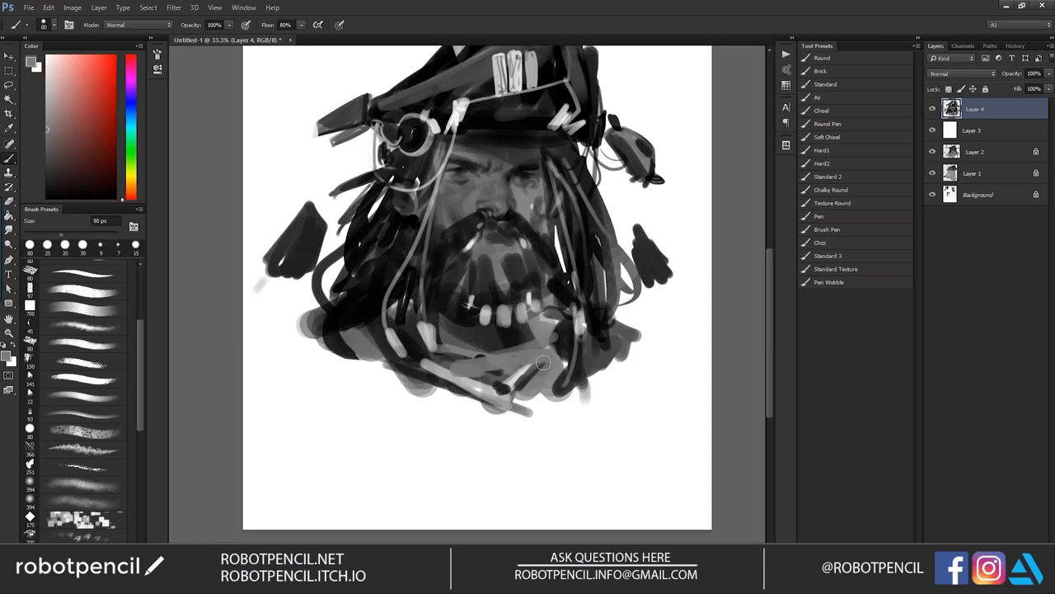
pyautogui.moveTo(543, 363); pyautogui.dragTo(425, 400)
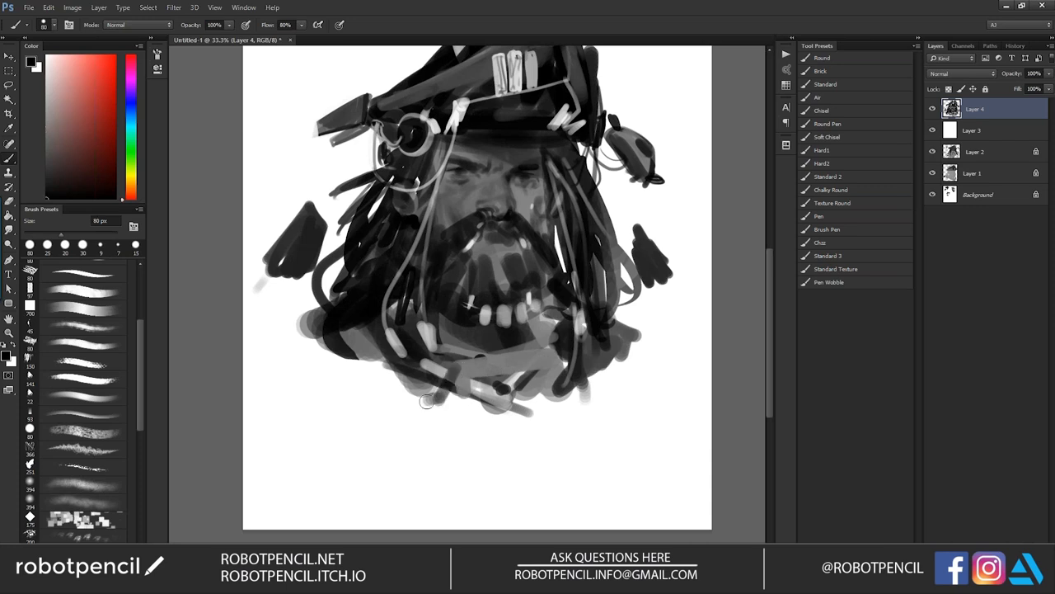
pyautogui.moveTo(429, 404); pyautogui.dragTo(569, 371)
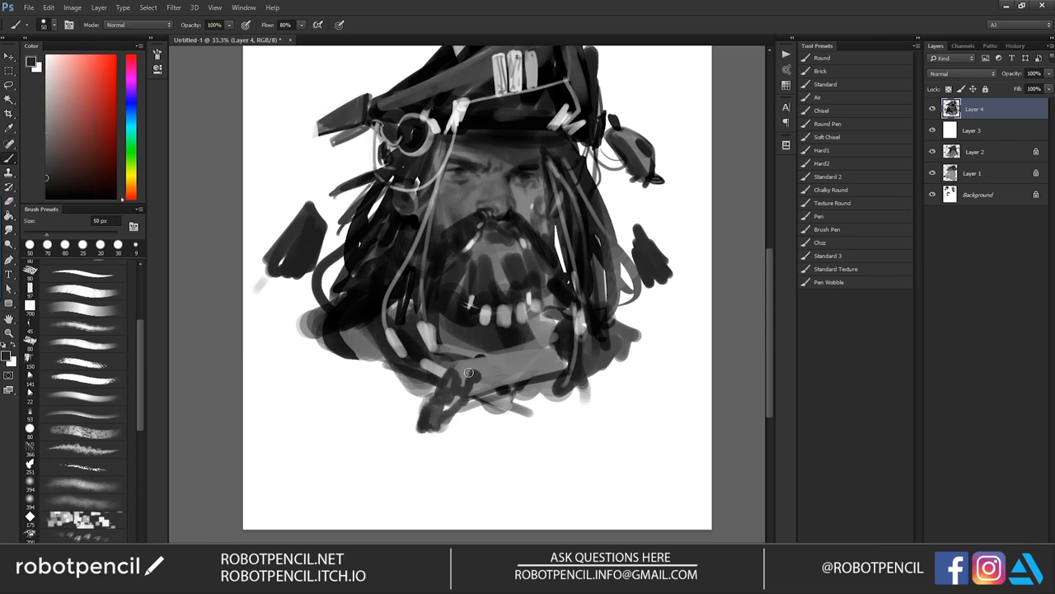
pyautogui.moveTo(468, 373); pyautogui.dragTo(525, 368)
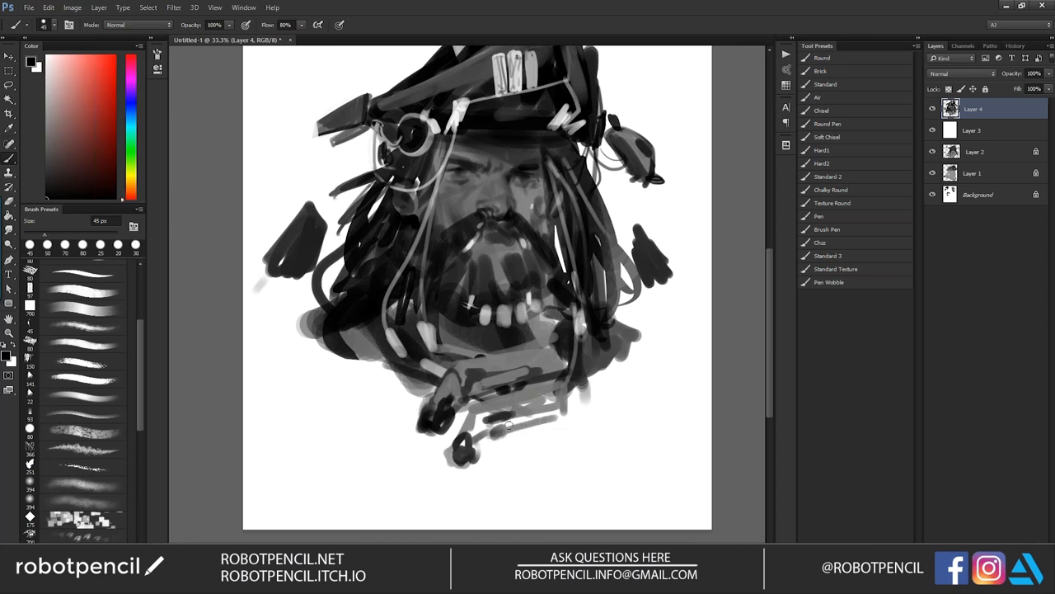
pyautogui.moveTo(507, 424); pyautogui.dragTo(476, 405)
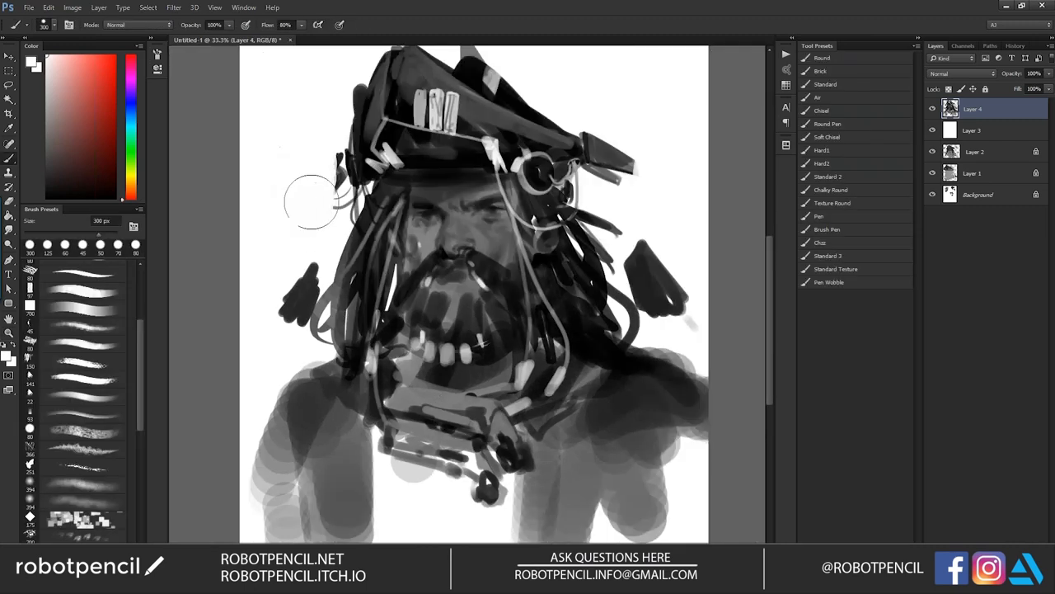
pyautogui.moveTo(101, 378)
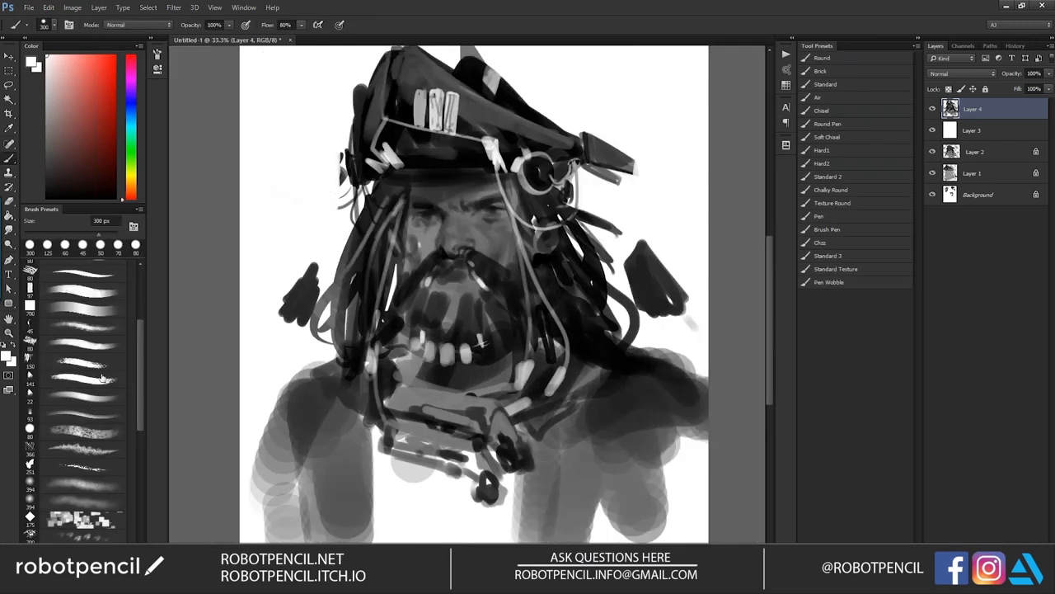
# - Pick a different brush preset for painting
pyautogui.click(82, 361)
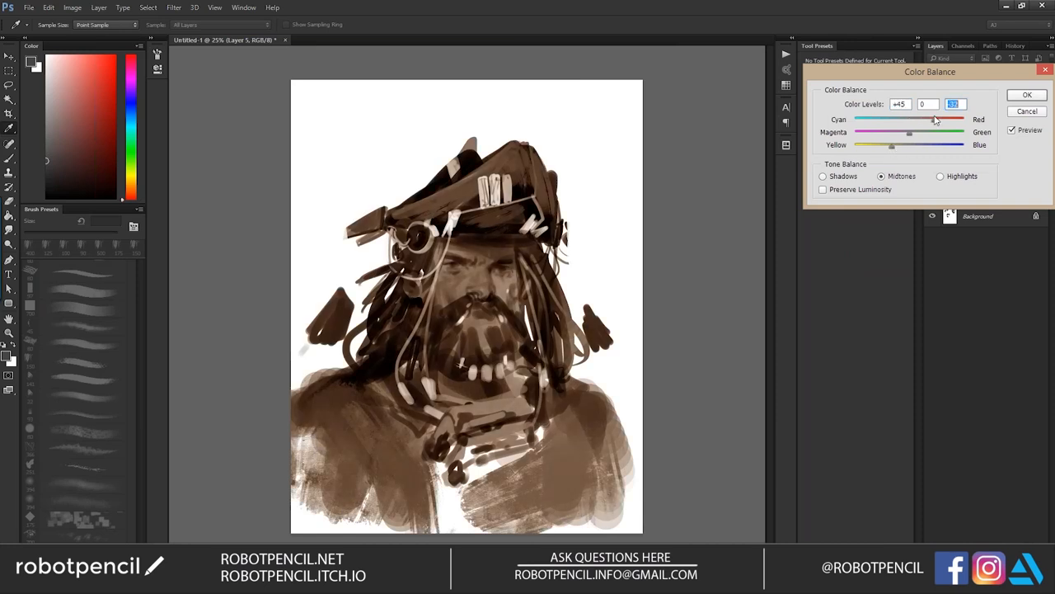
# - Confirm the sepia Color Balance and the darker Hue/Saturation Lightness settings
pyautogui.click(1027, 94)
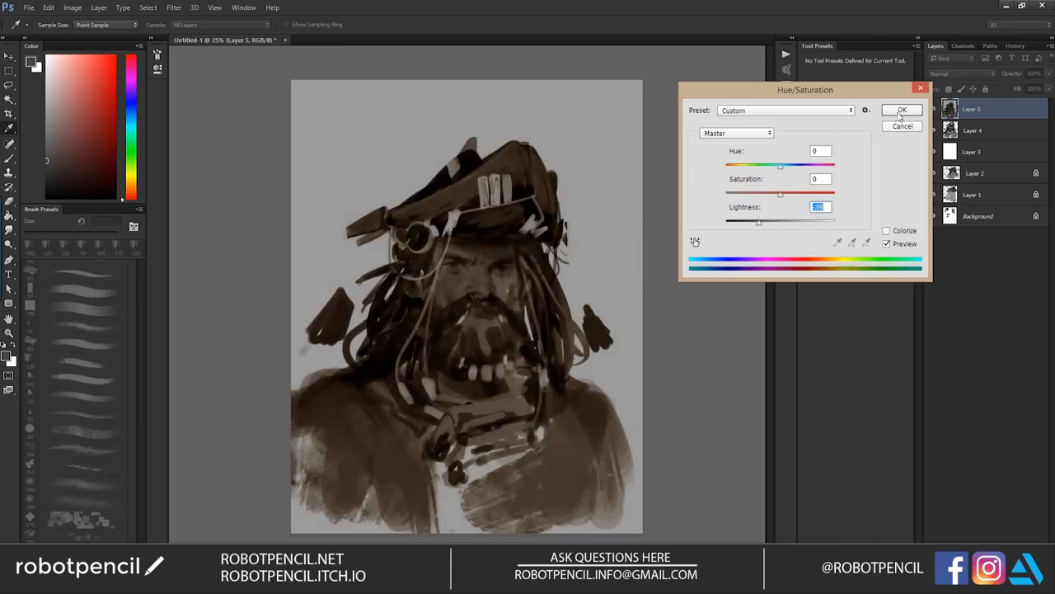
pyautogui.click(901, 109)
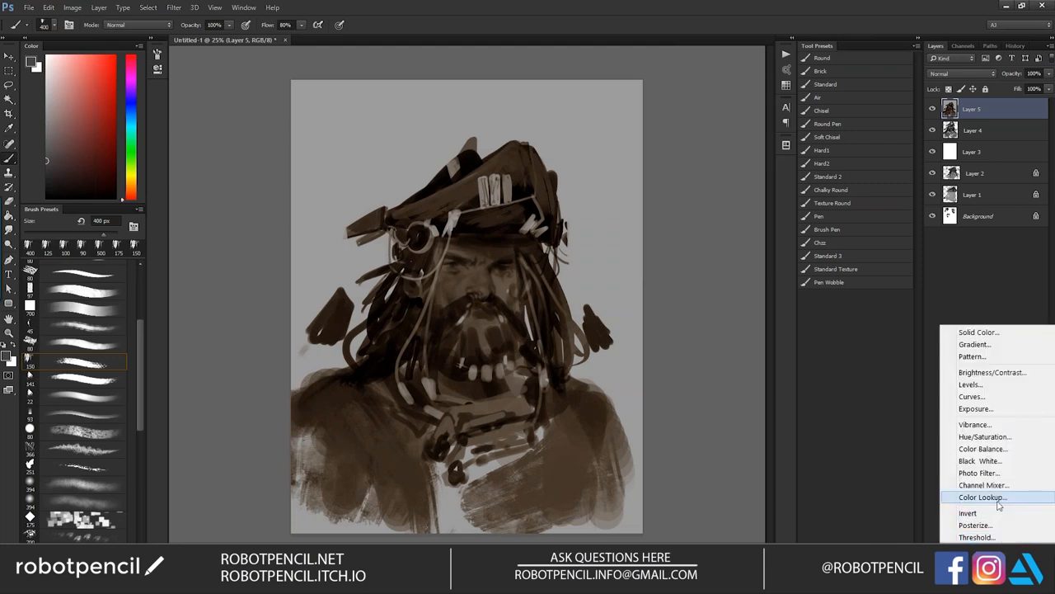
# - Add a Color Lookup adjustment set to the Candlelight preset, then add a Color Dodge layer
pyautogui.click(981, 496)
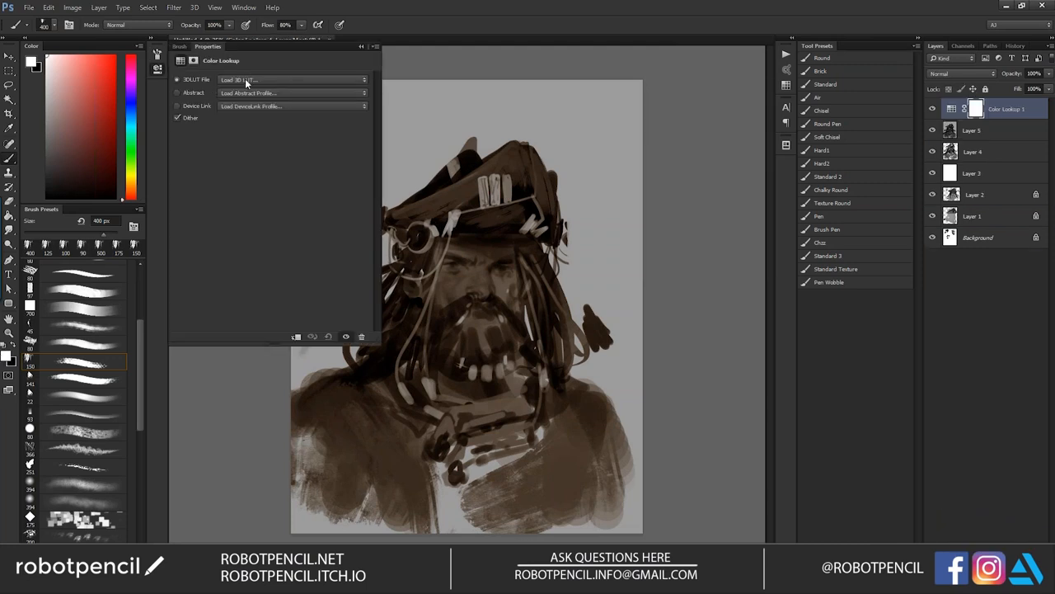
pyautogui.click(292, 80)
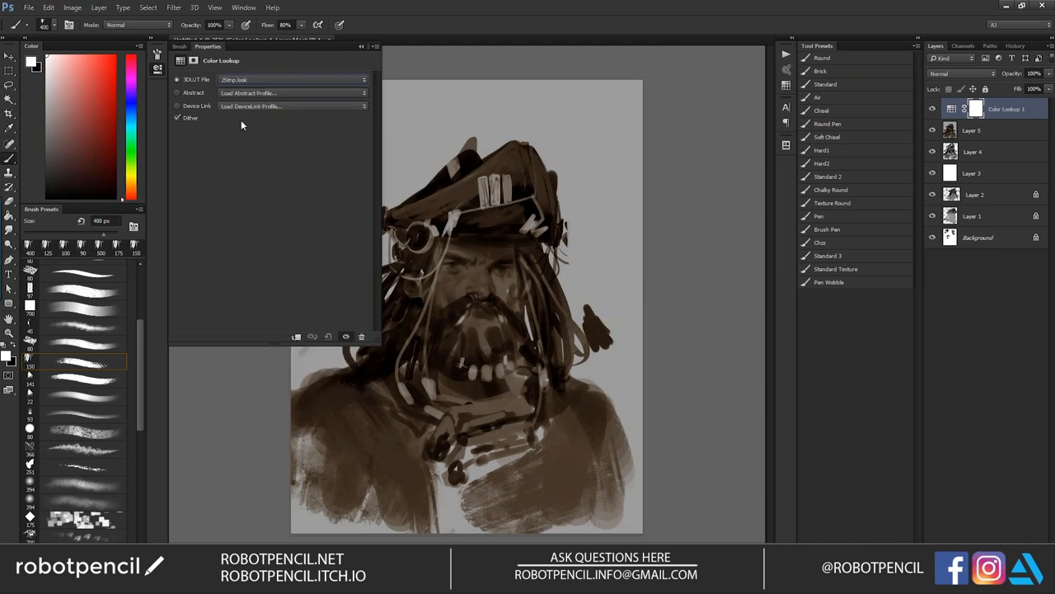
pyautogui.click(291, 79)
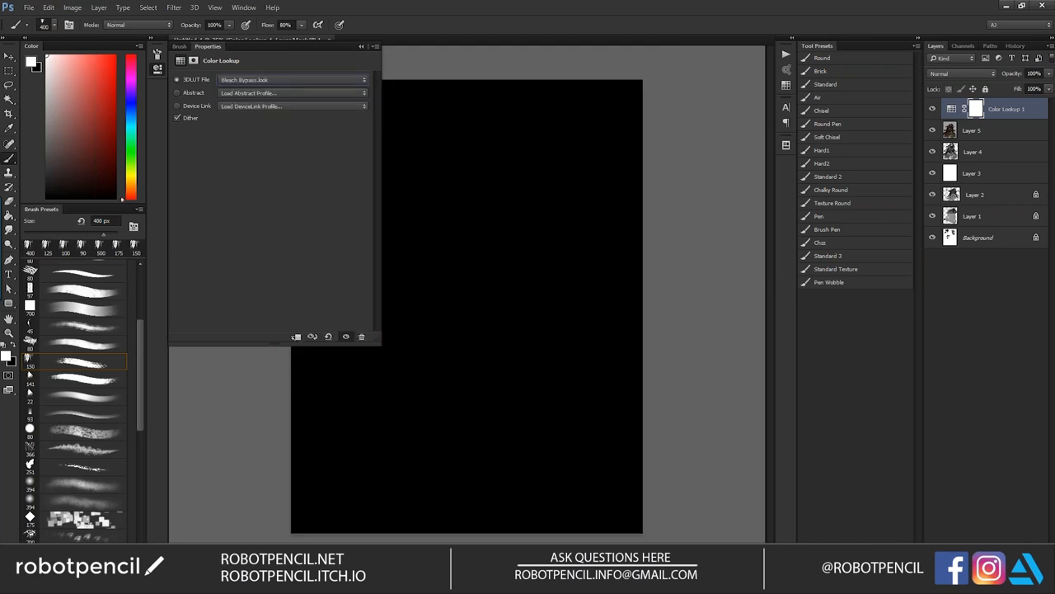
pyautogui.click(293, 80)
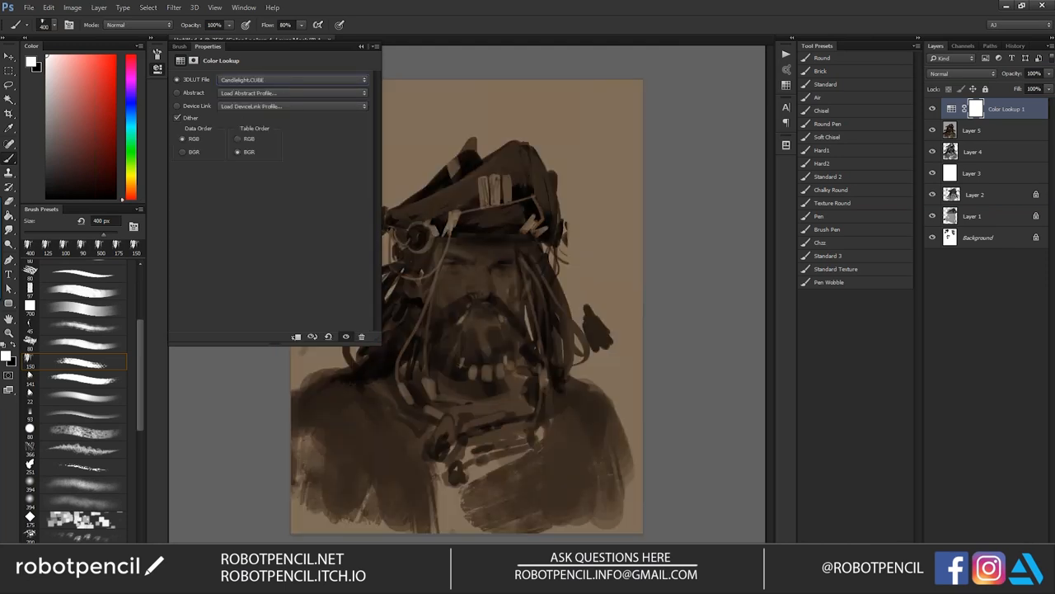
pyautogui.click(292, 79)
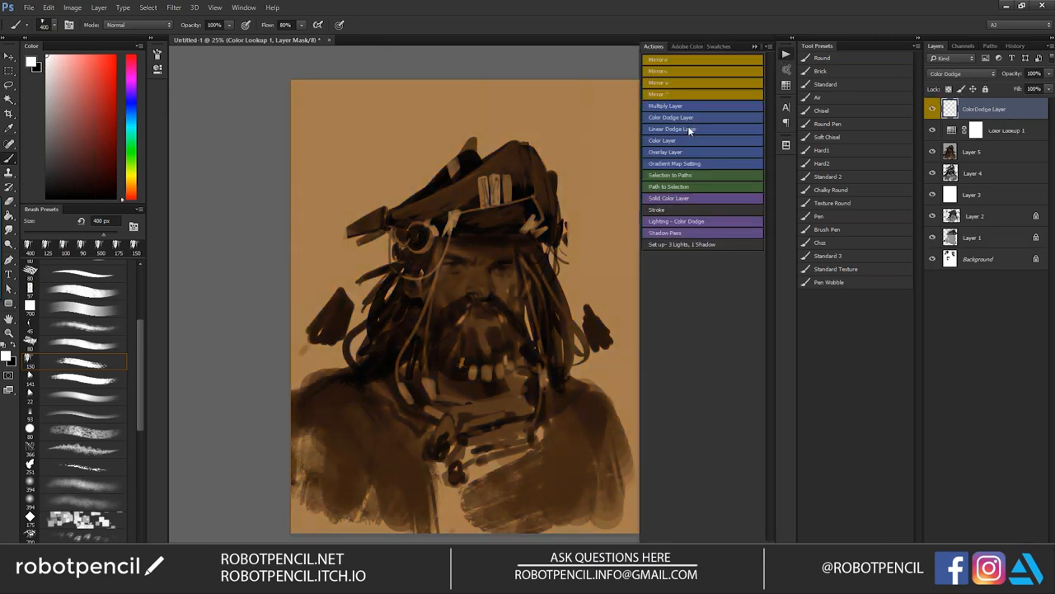
# - On the Color Dodge layer, paint soft glow over the hat lights and teeth
pyautogui.moveTo(474, 280); pyautogui.dragTo(507, 293)
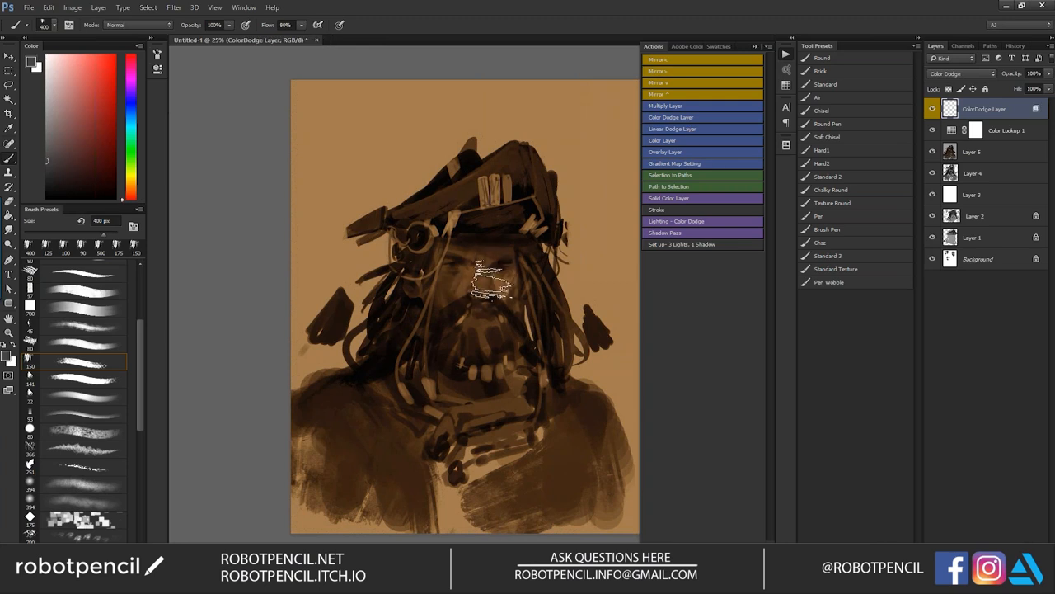
pyautogui.moveTo(495, 255); pyautogui.dragTo(462, 363)
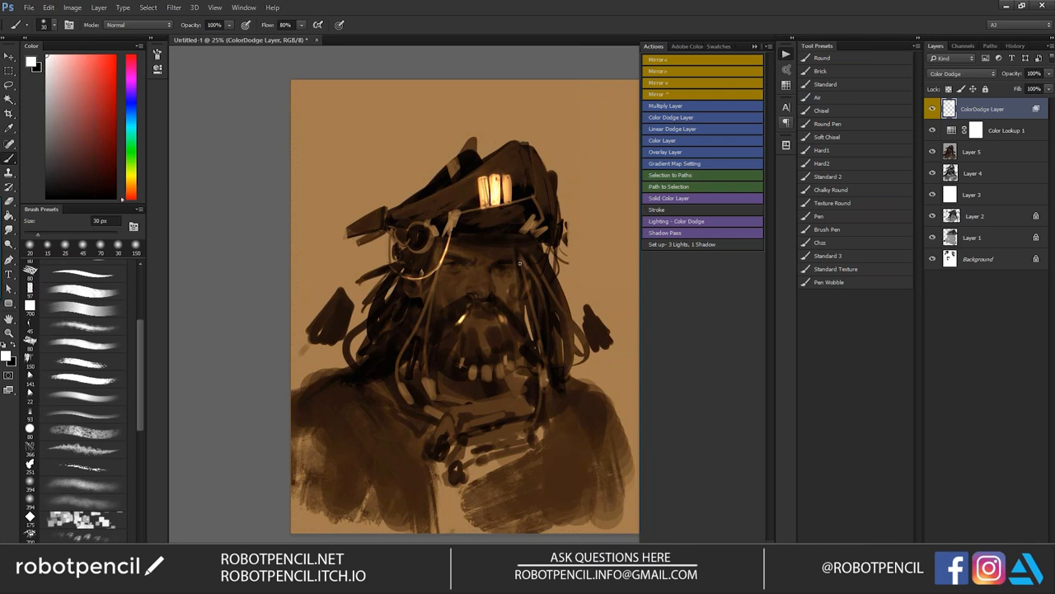
pyautogui.moveTo(520, 262); pyautogui.dragTo(543, 396)
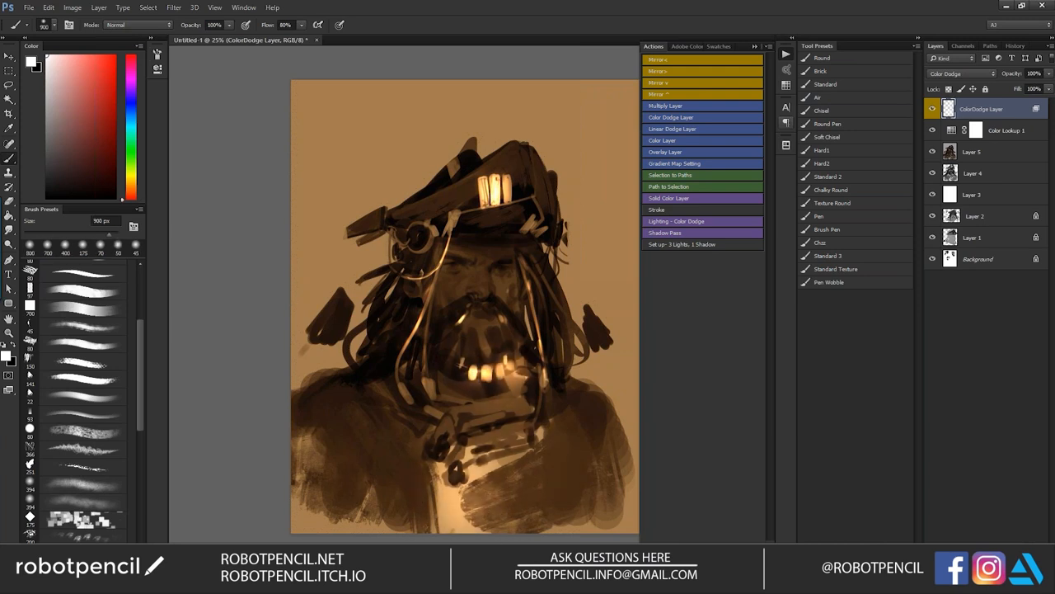
pyautogui.press('Tab')
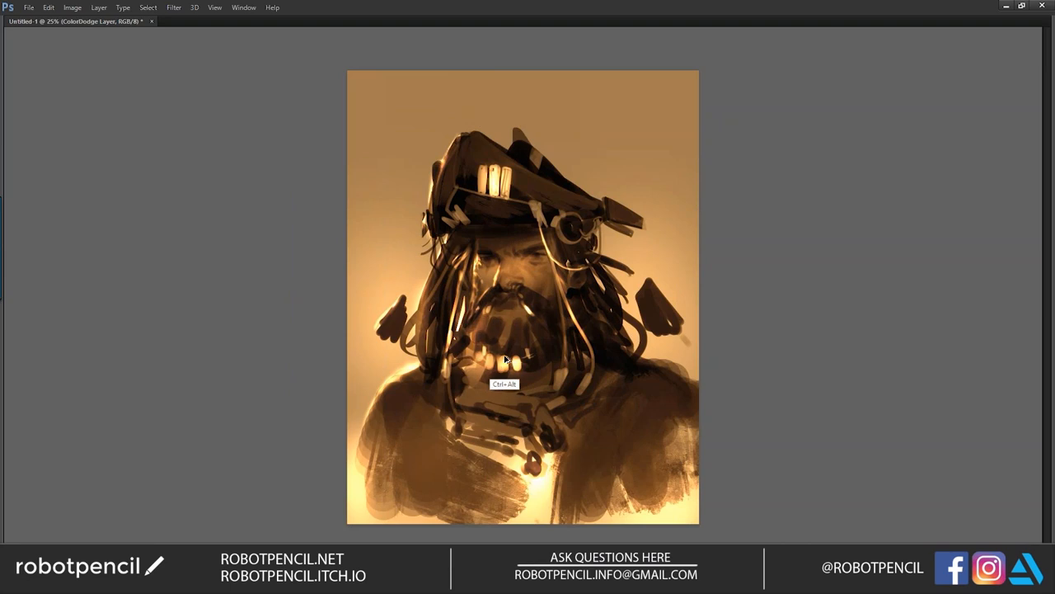
# - Add Layer 6 above the glow layer and select the smaller Chalky Round brush preset
pyautogui.press('Tab')
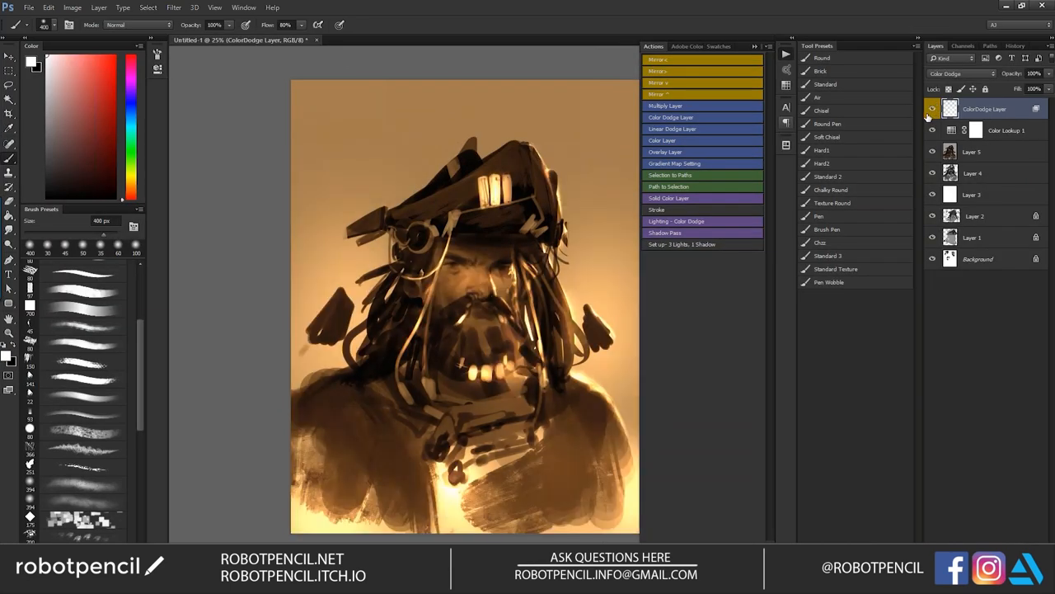
pyautogui.press('tab')
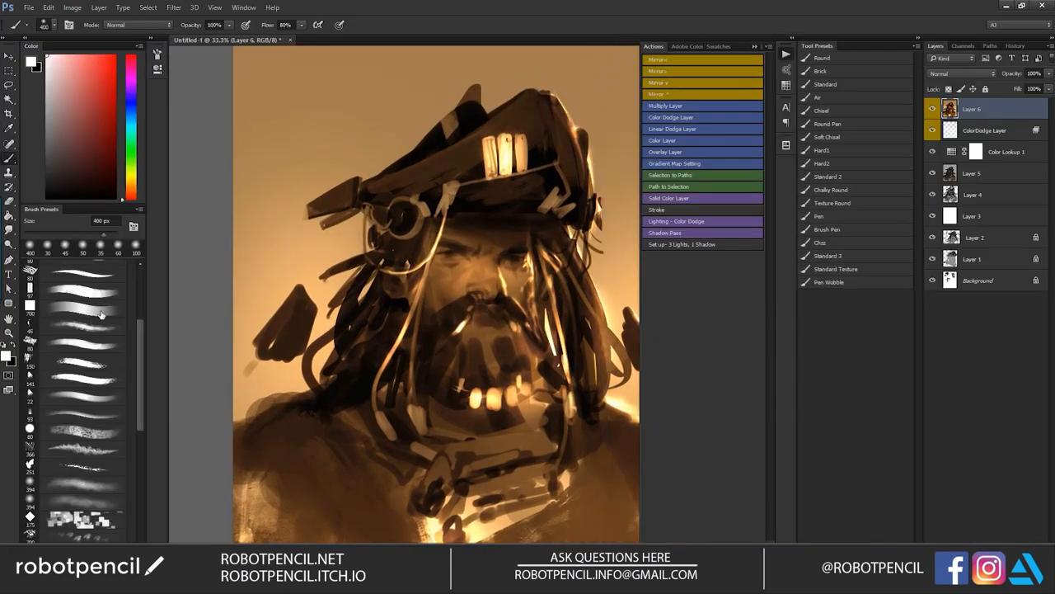
pyautogui.click(78, 291)
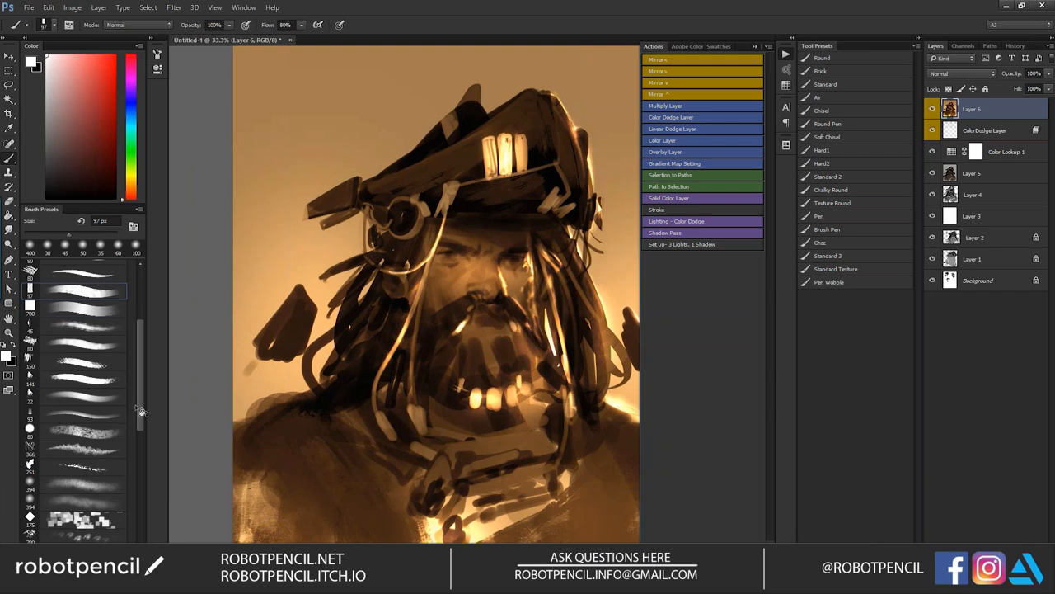
pyautogui.scroll(-3)
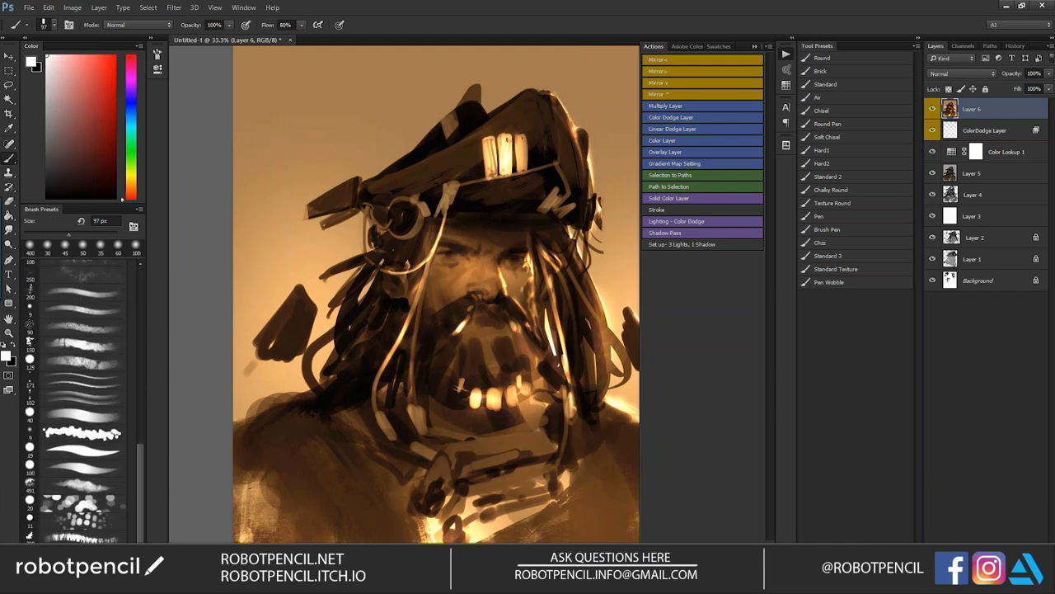
pyautogui.scroll(-3)
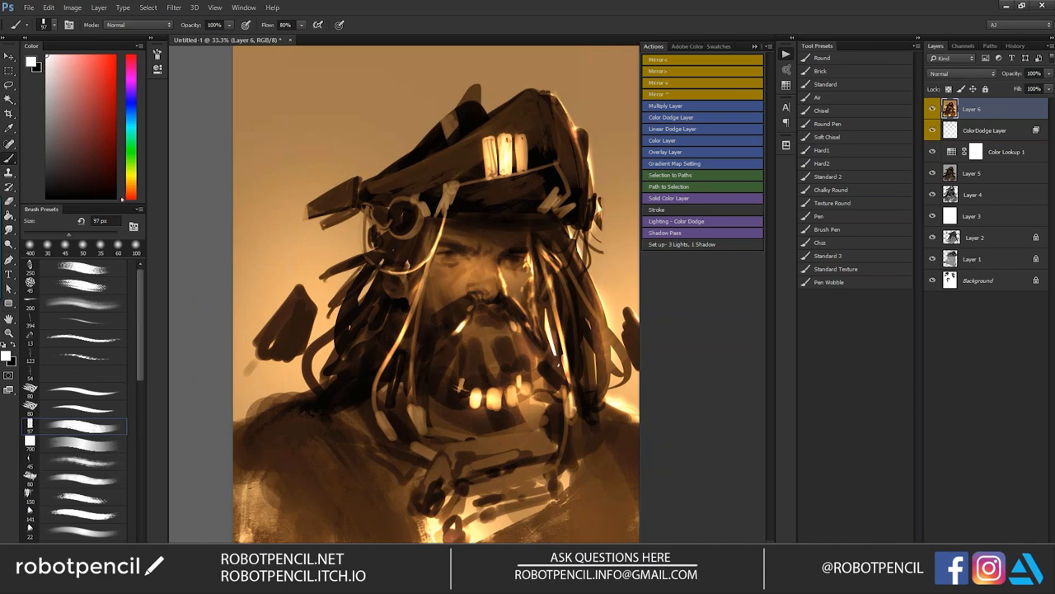
pyautogui.moveTo(824, 200)
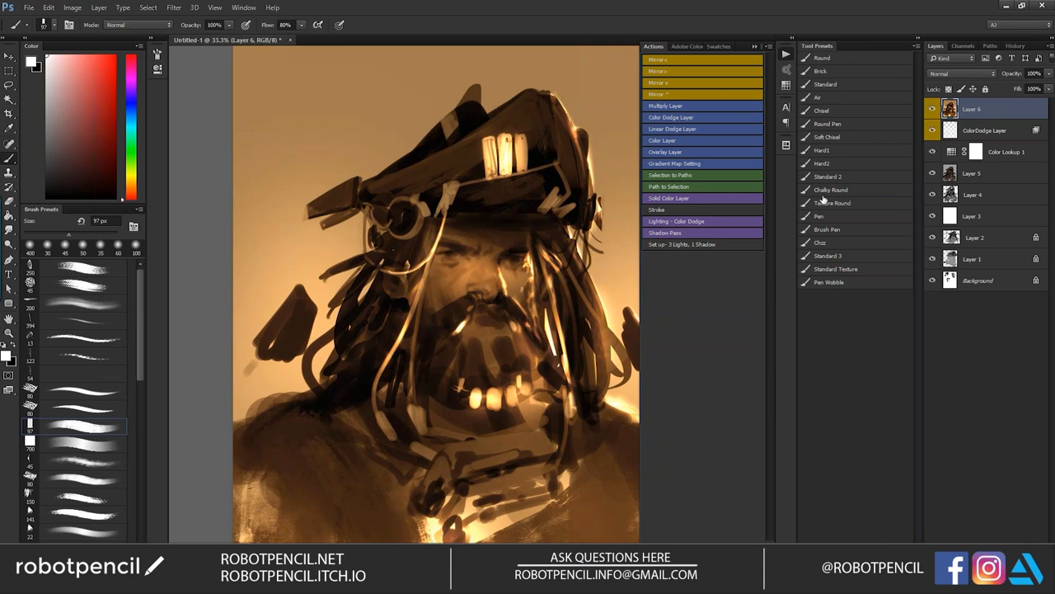
pyautogui.click(831, 189)
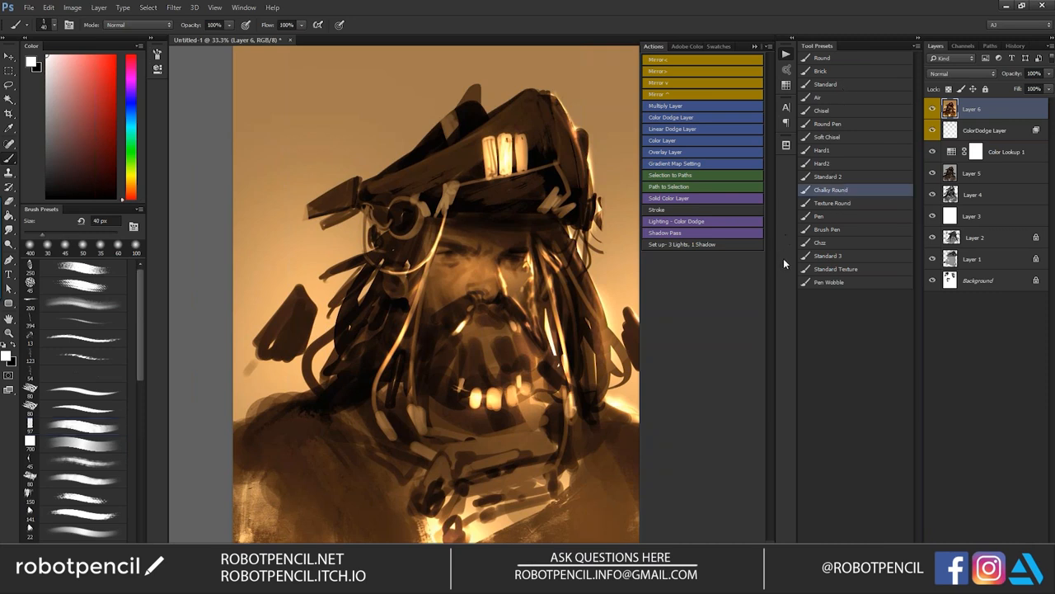
pyautogui.moveTo(834, 208)
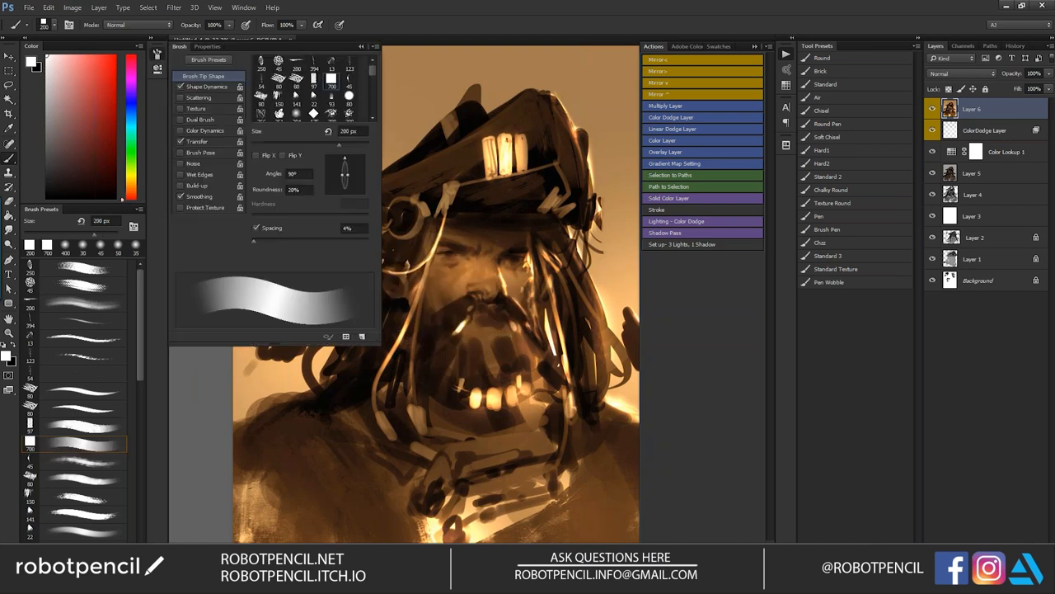
# - Enable Dual Brush in Color Burn mode and adjust the textured tip's size
pyautogui.click(201, 120)
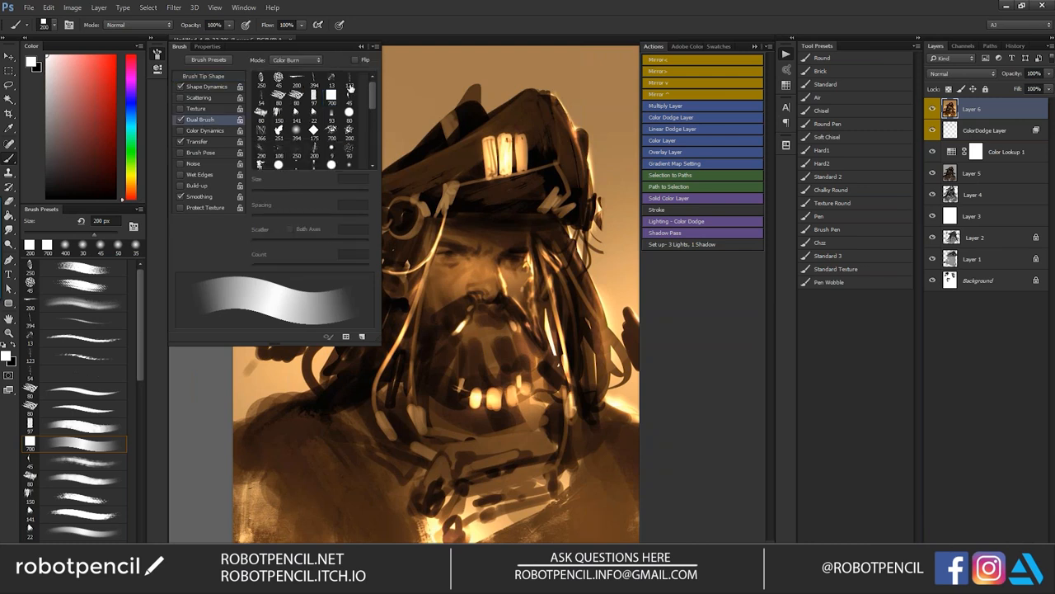
pyautogui.scroll(-3)
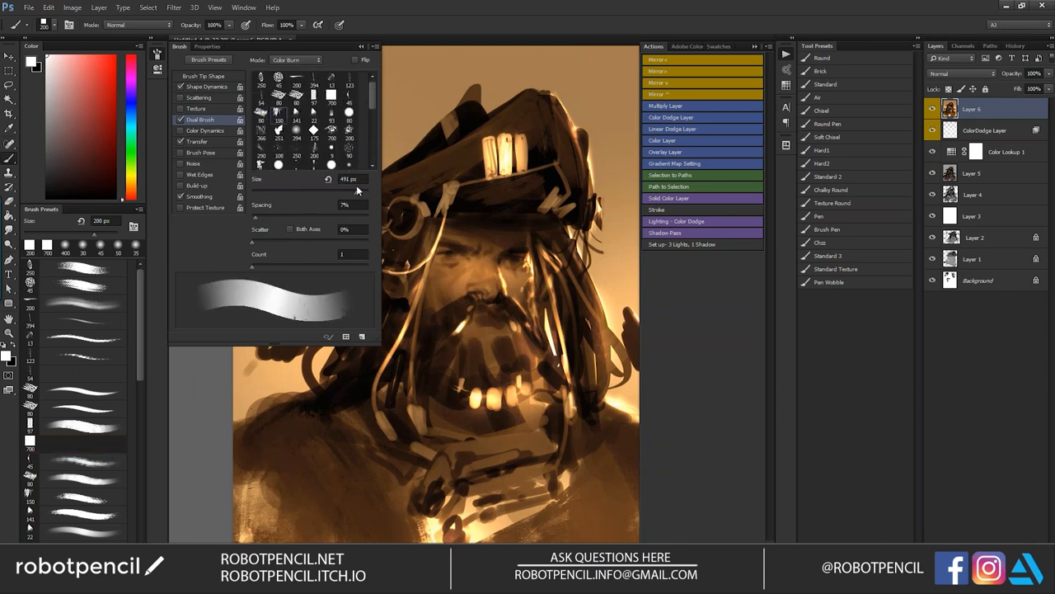
pyautogui.click(74, 445)
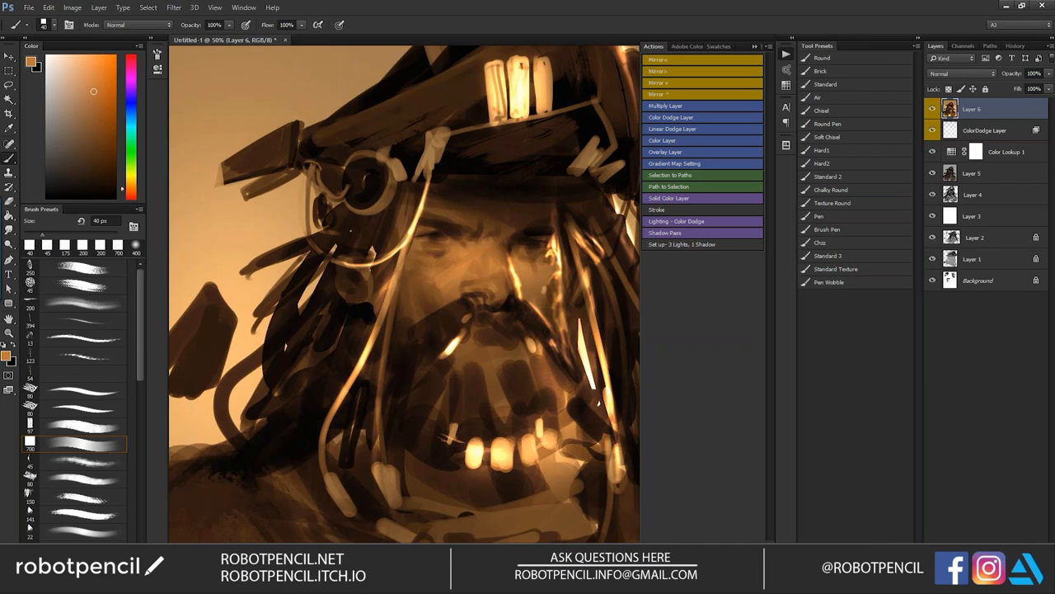
# - Pick a deep orange-brown paint colour and select the 97 px brush preset
pyautogui.click(70, 58)
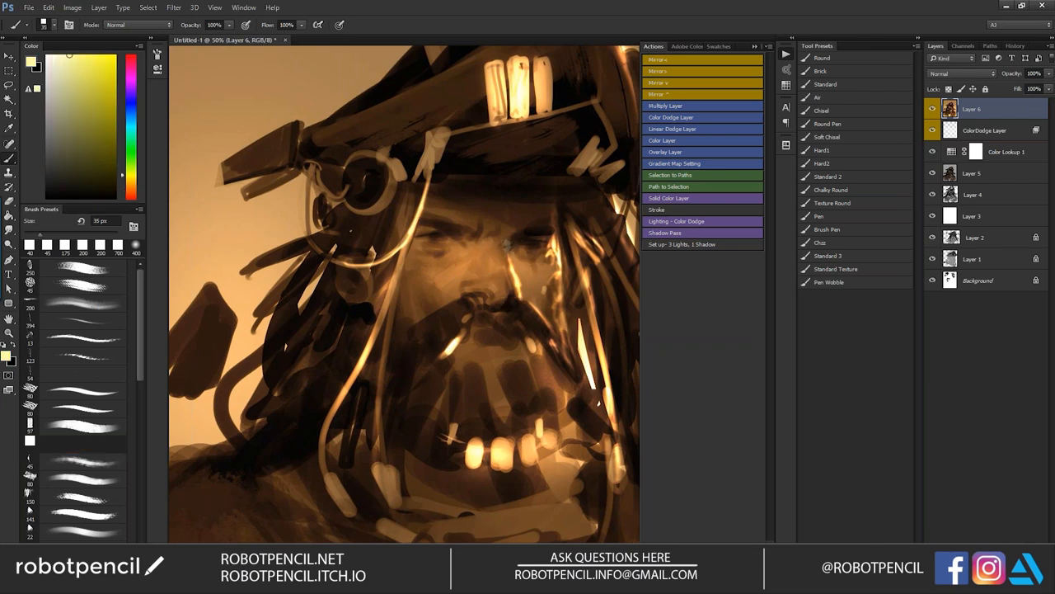
pyautogui.click(74, 444)
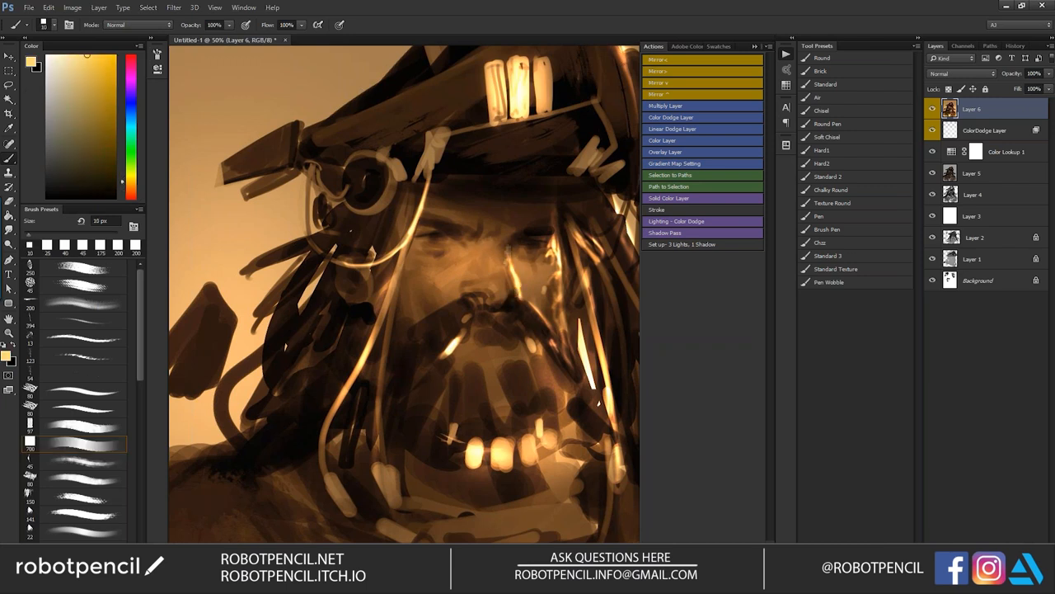
pyautogui.click(97, 123)
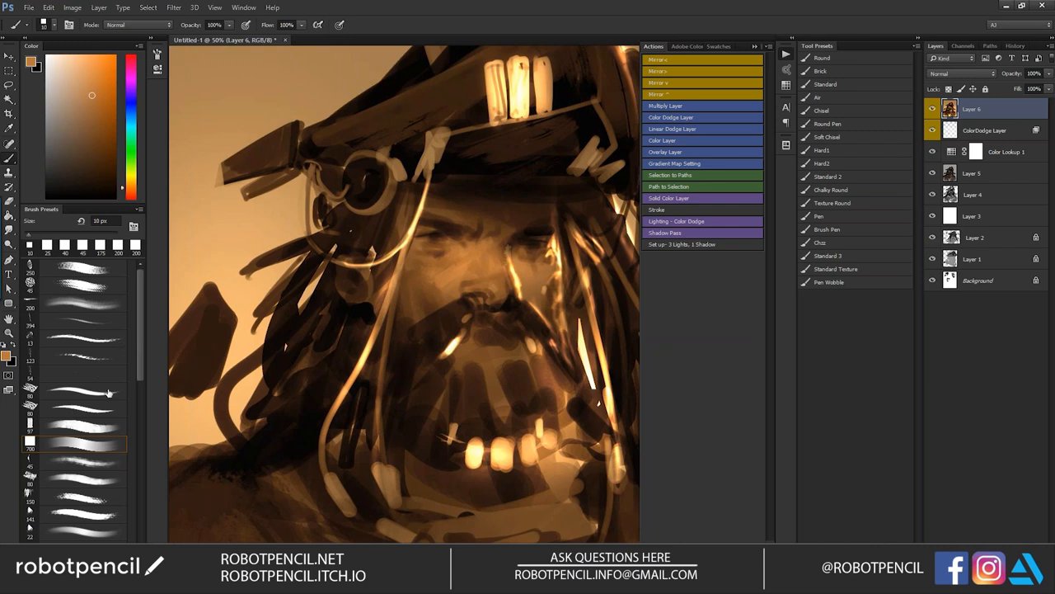
pyautogui.moveTo(106, 433)
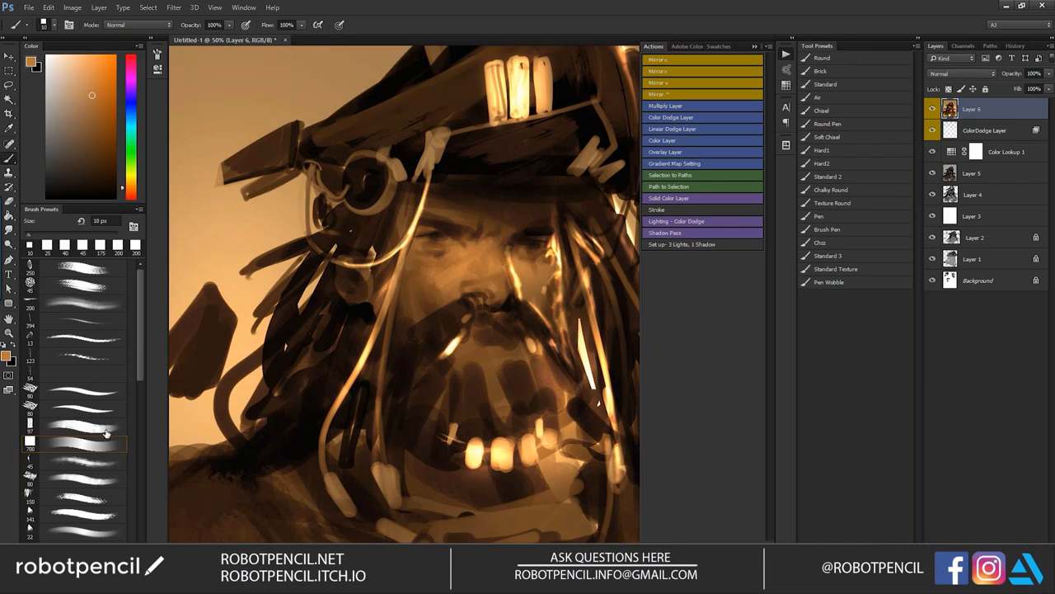
pyautogui.click(75, 435)
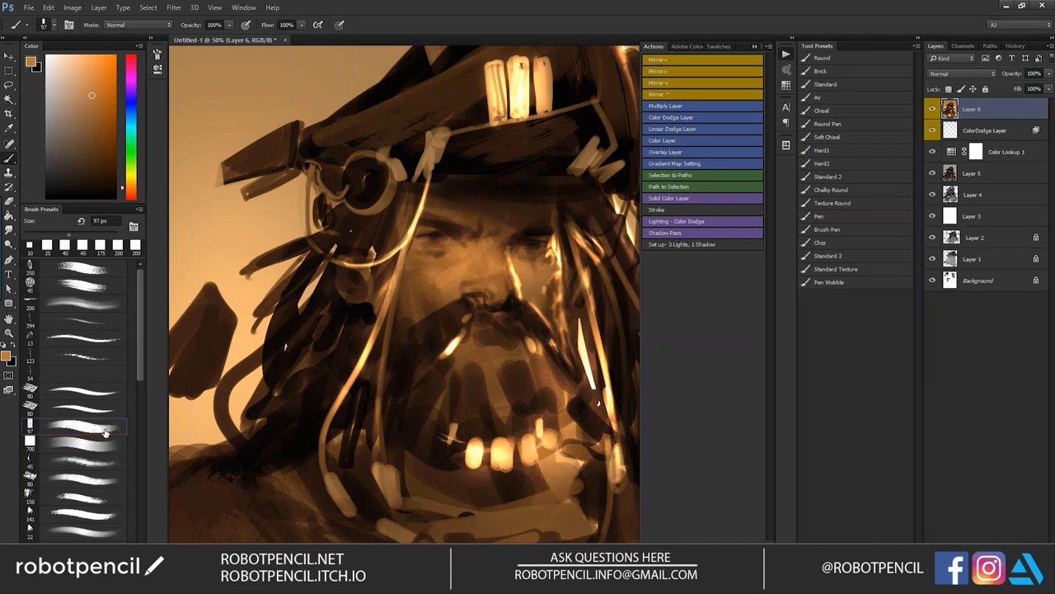
pyautogui.click(74, 426)
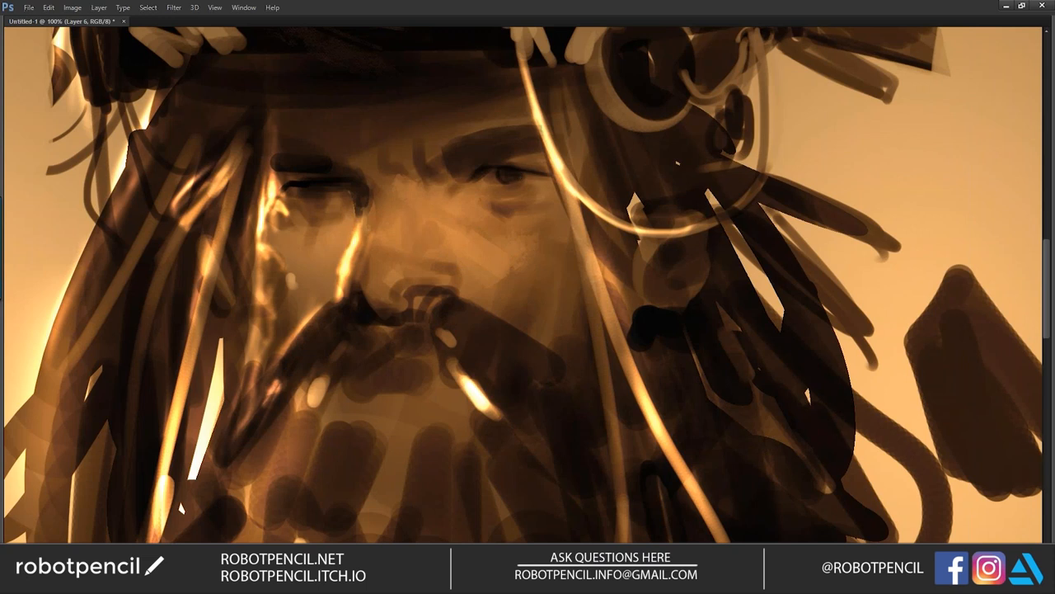
# - Paint warm-brown strokes over the captain's eyes, nose and beard on Layer 6
pyautogui.press('ctrl')
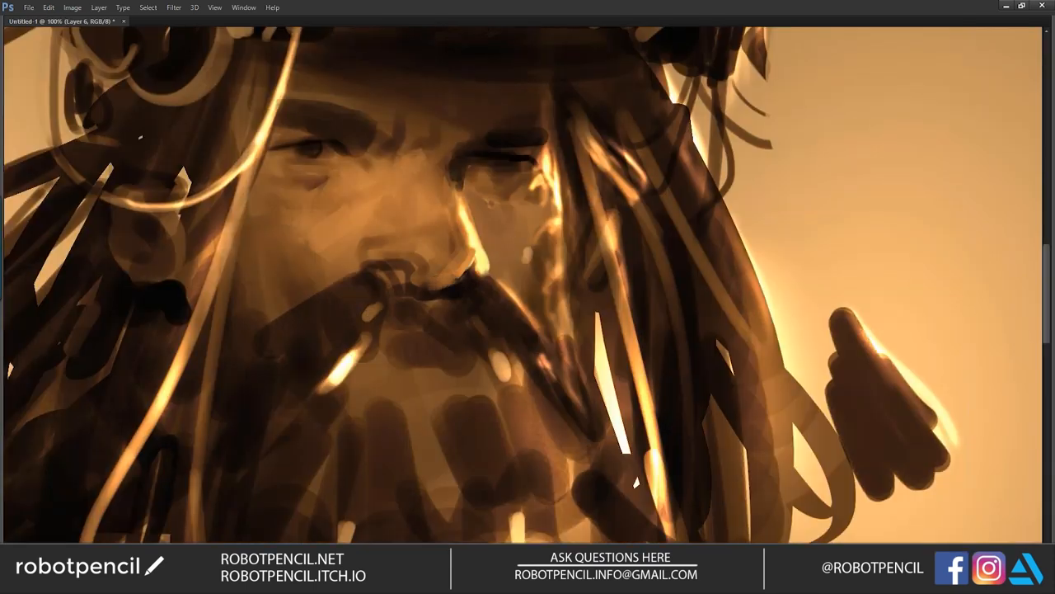
pyautogui.press('alt')
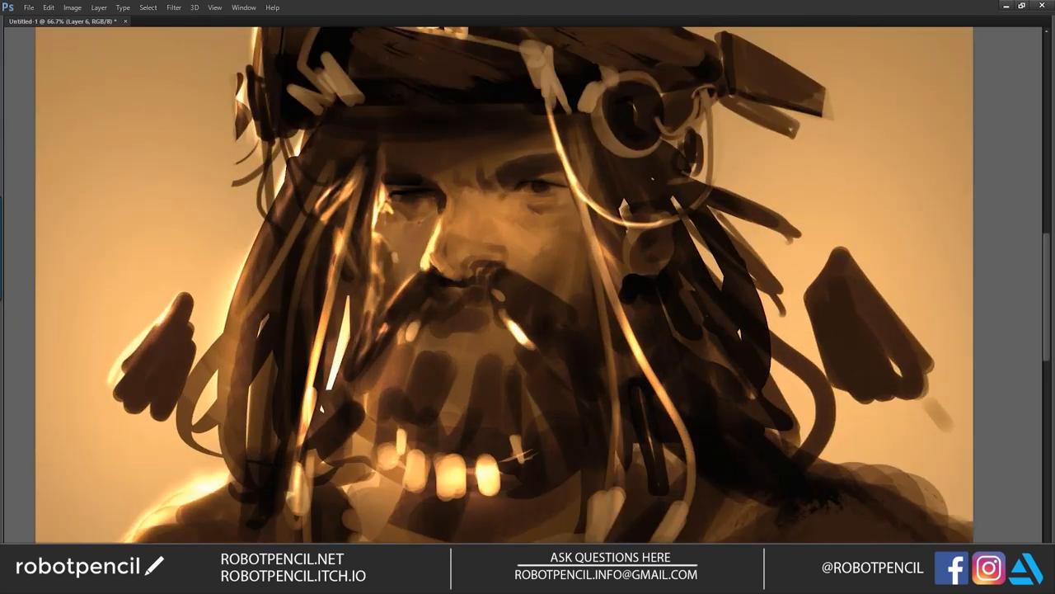
pyautogui.press('Tab')
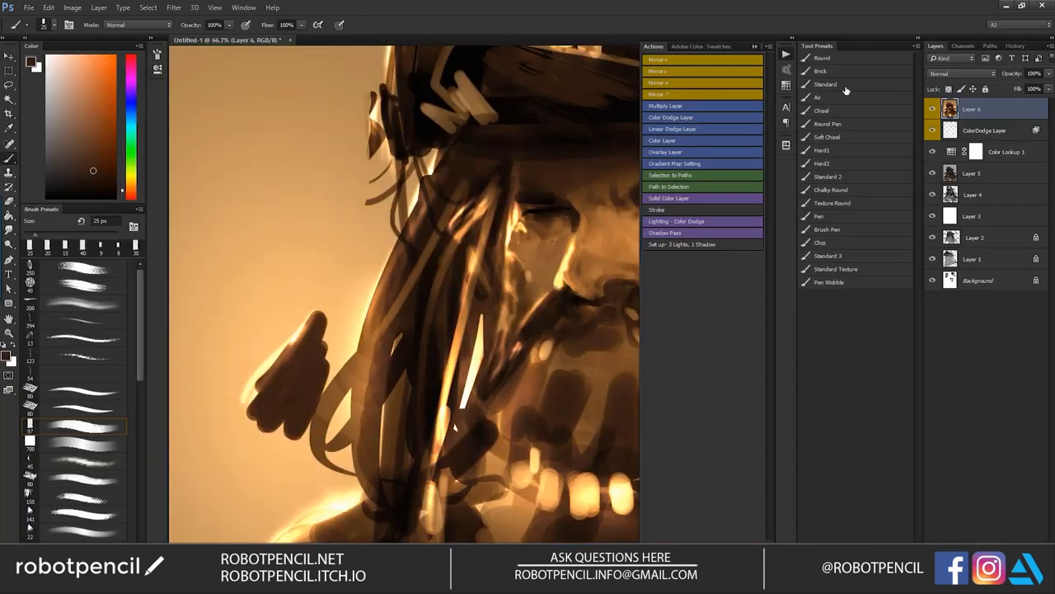
pyautogui.press('Tab')
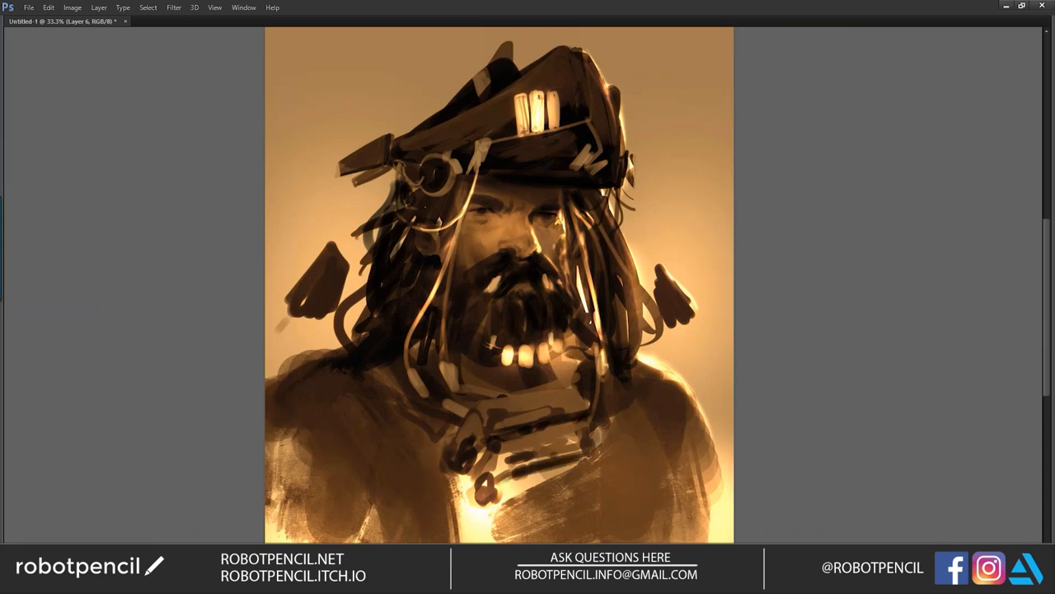
# - Paint loose dark strokes over the captain's left shoulder at 33.3% zoom
pyautogui.moveTo(400, 404); pyautogui.dragTo(299, 509)
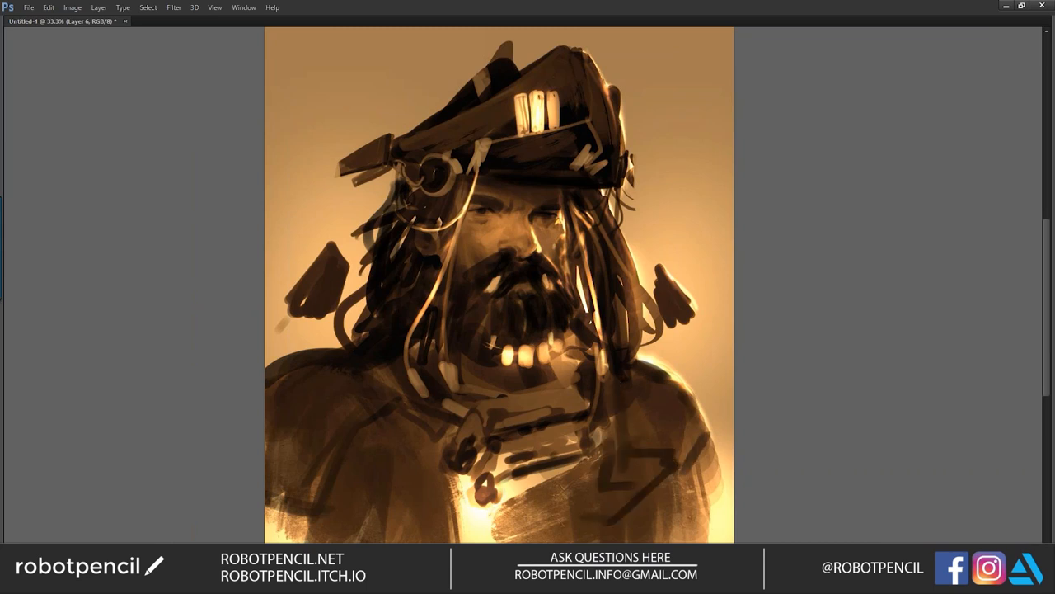
pyautogui.press('tab')
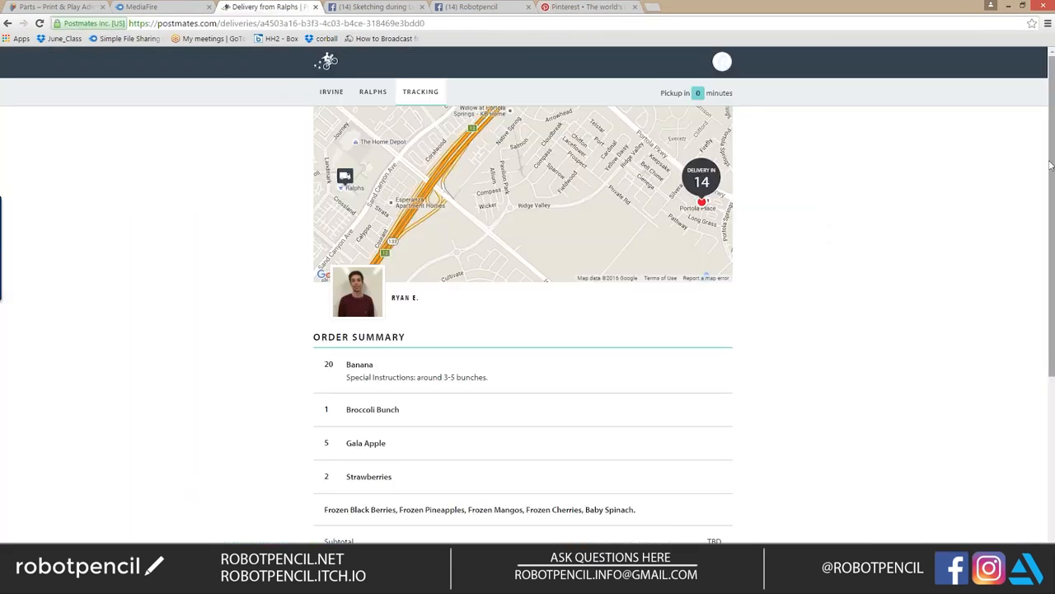
# - Scroll the Postmates order summary, then return to the Pinterest pirate search results
pyautogui.scroll(-3)
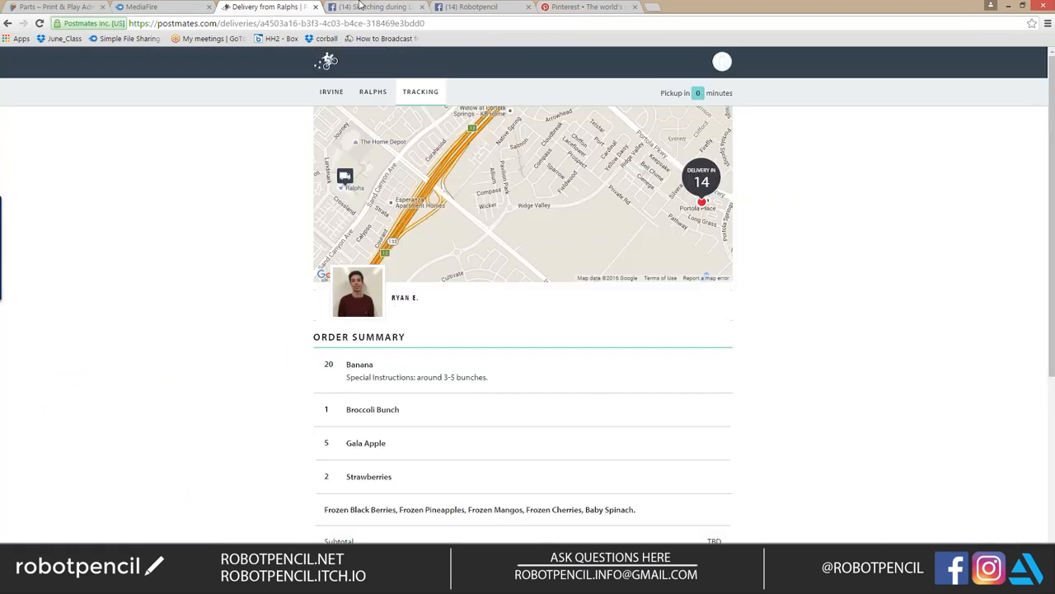
pyautogui.click(586, 7)
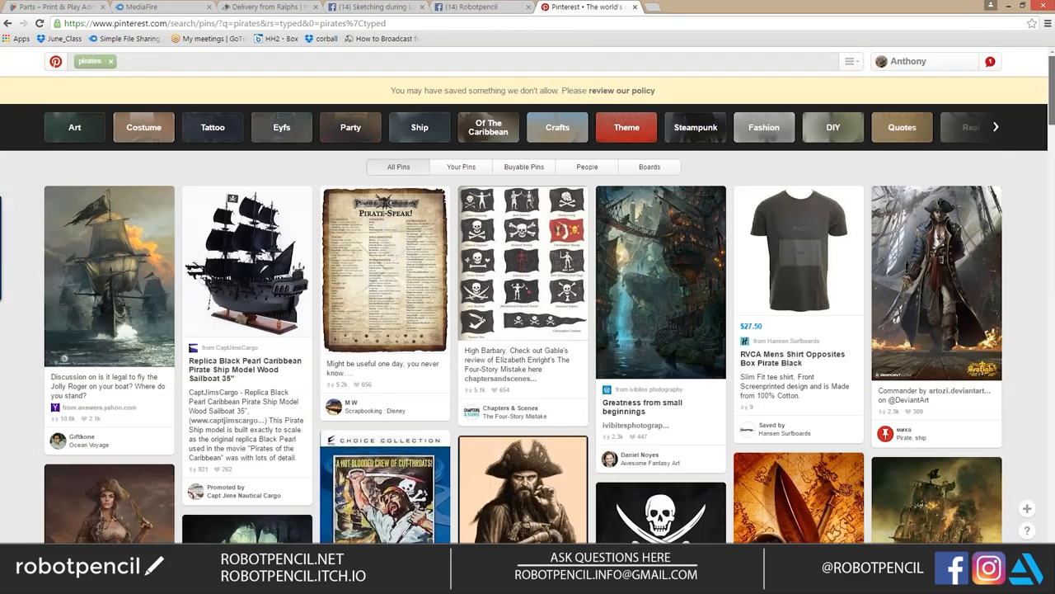
pyautogui.scroll(-3)
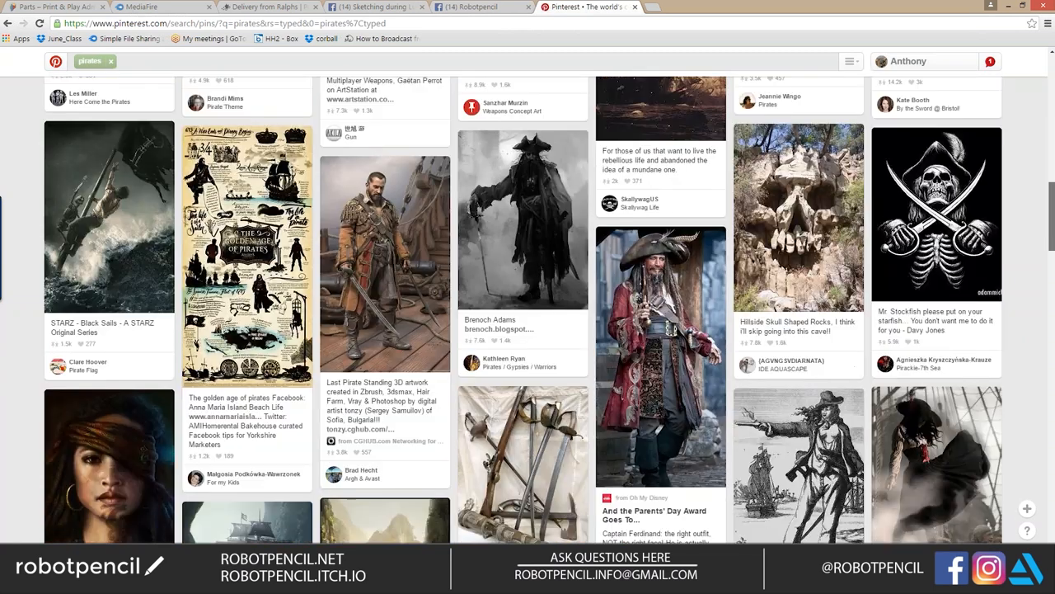
pyautogui.scroll(-3)
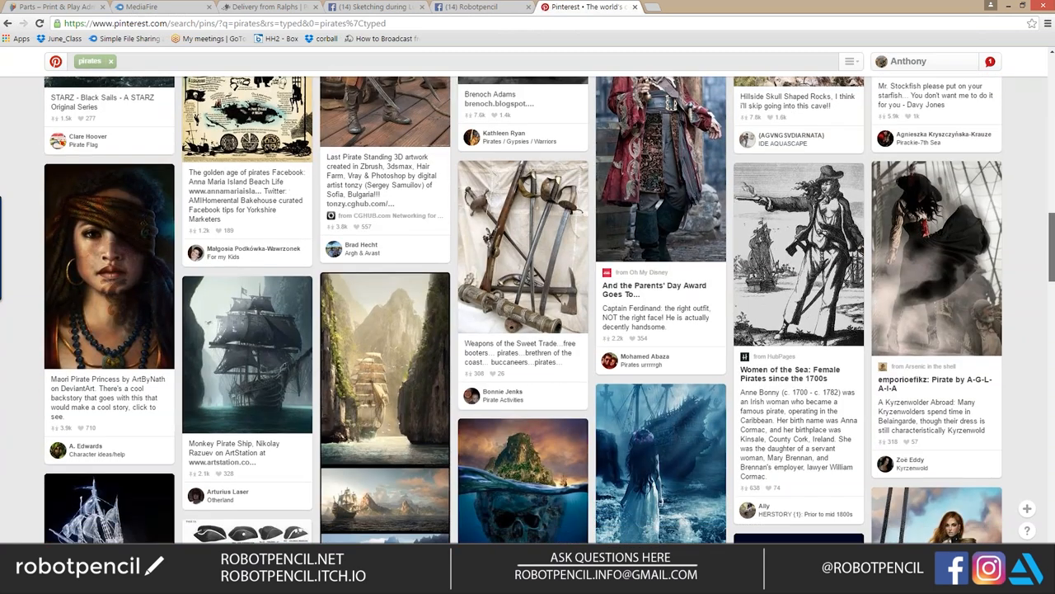
pyautogui.scroll(-3)
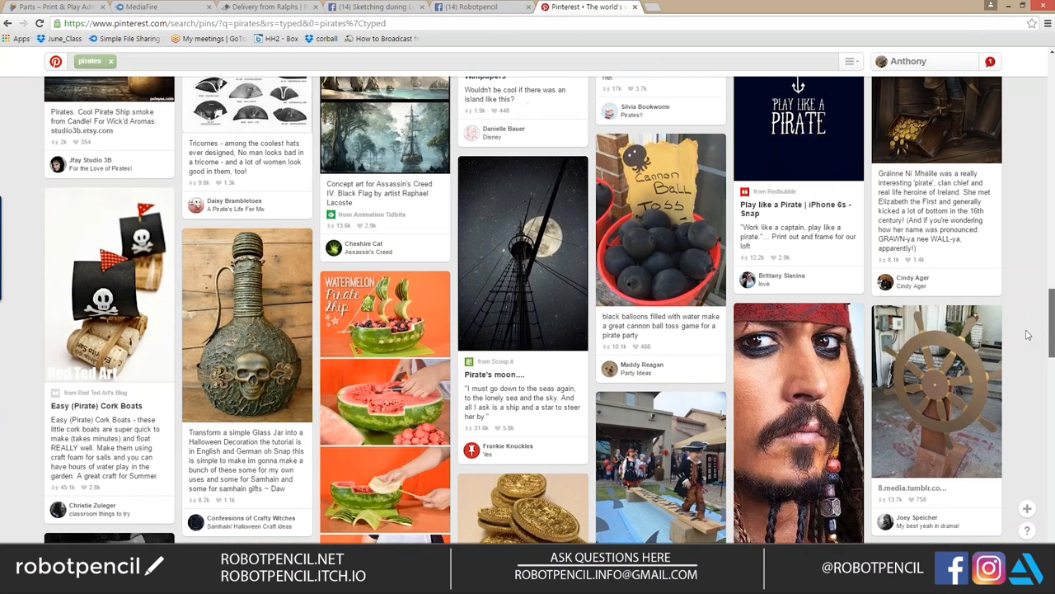
pyautogui.scroll(-3)
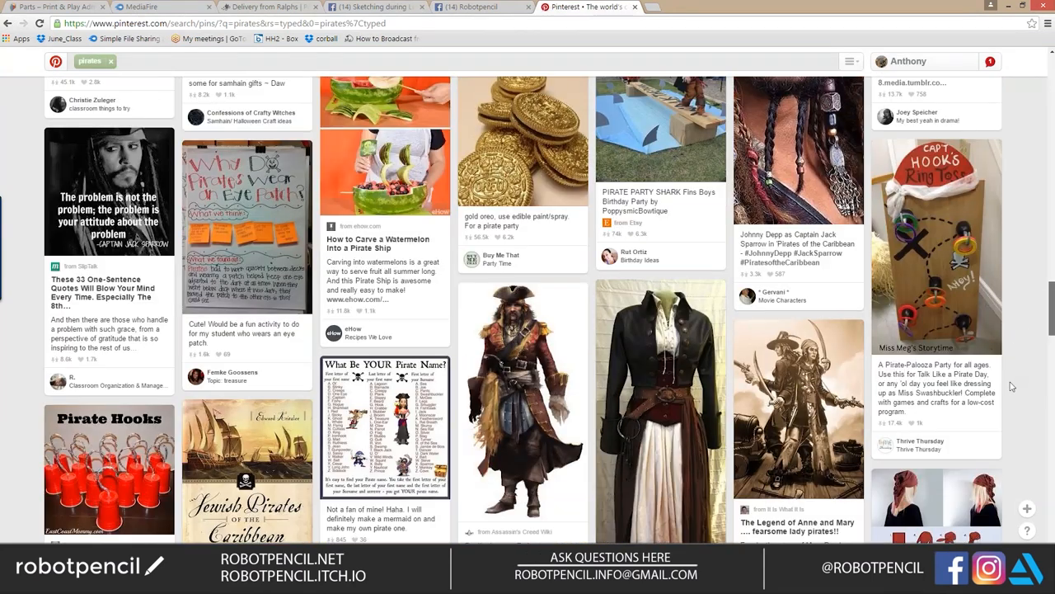
pyautogui.scroll(-3)
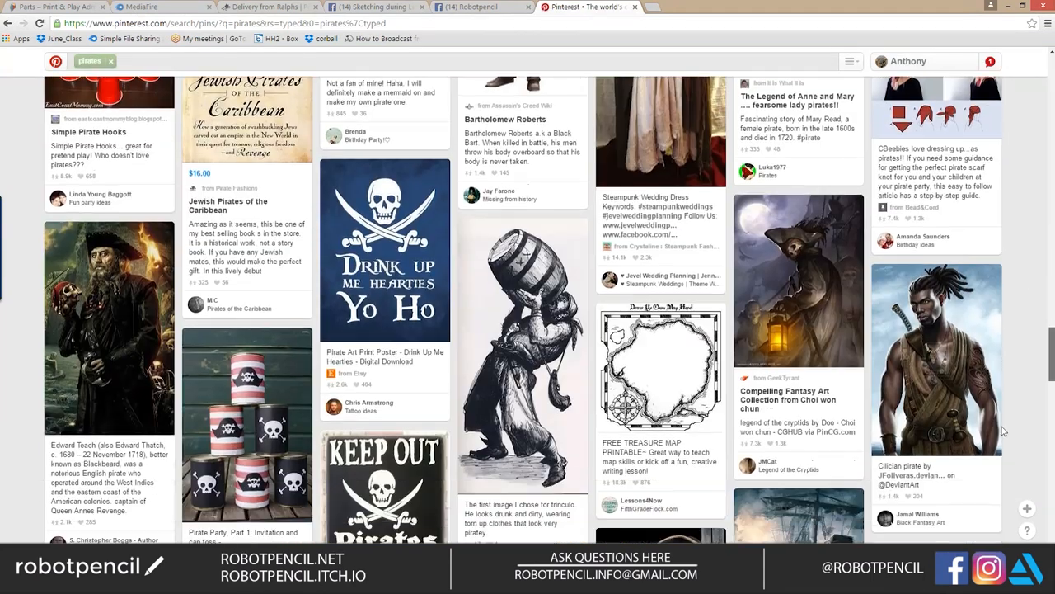
pyautogui.scroll(-3)
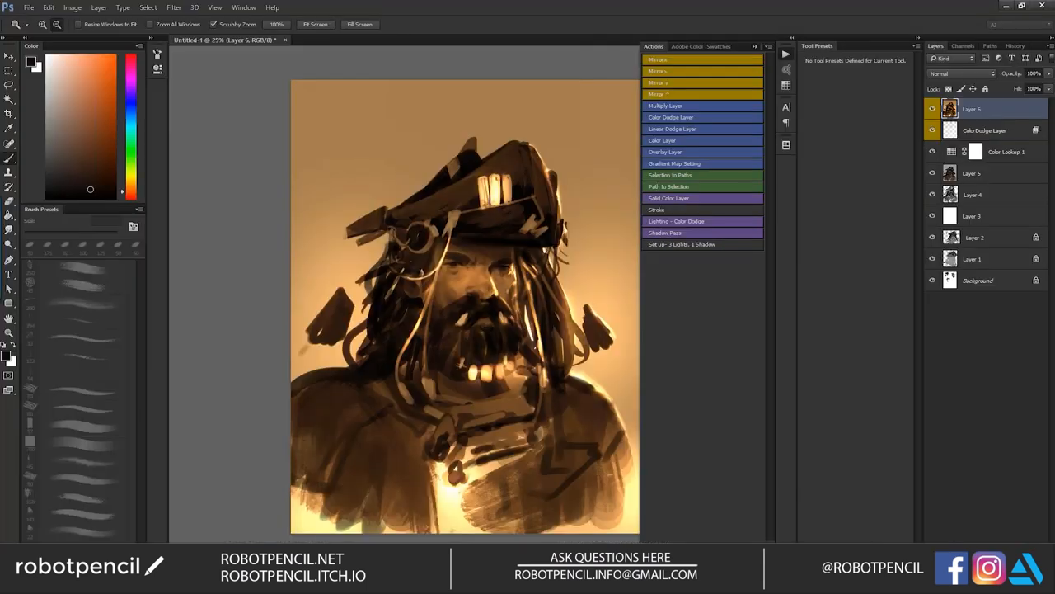
# - Hide the panels and add a Color-mode layer with the 'Color Layer' action
pyautogui.press('Tab')
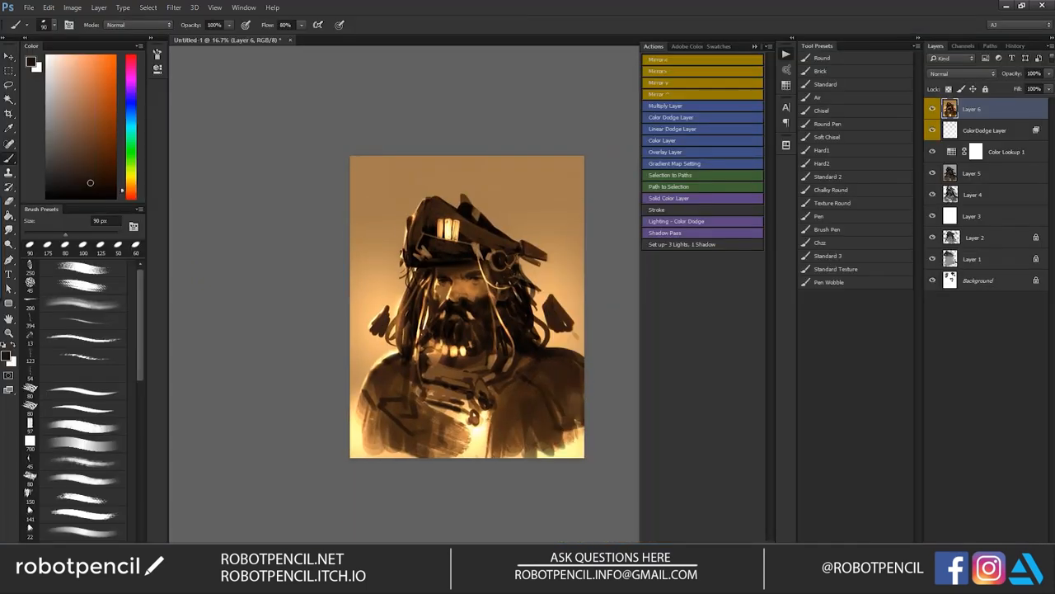
pyautogui.press('Tab')
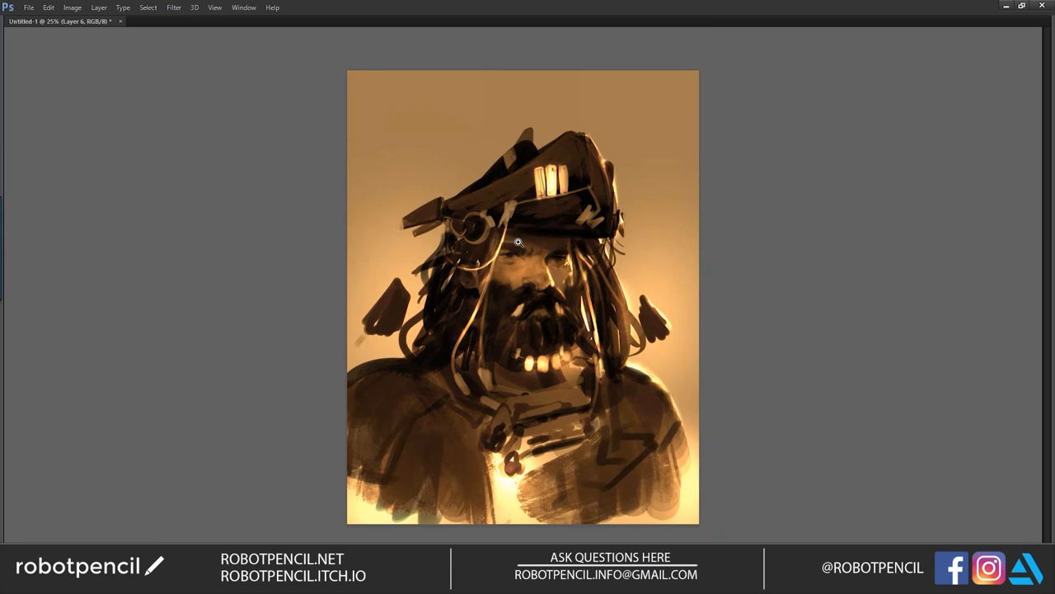
pyautogui.moveTo(1037, 106)
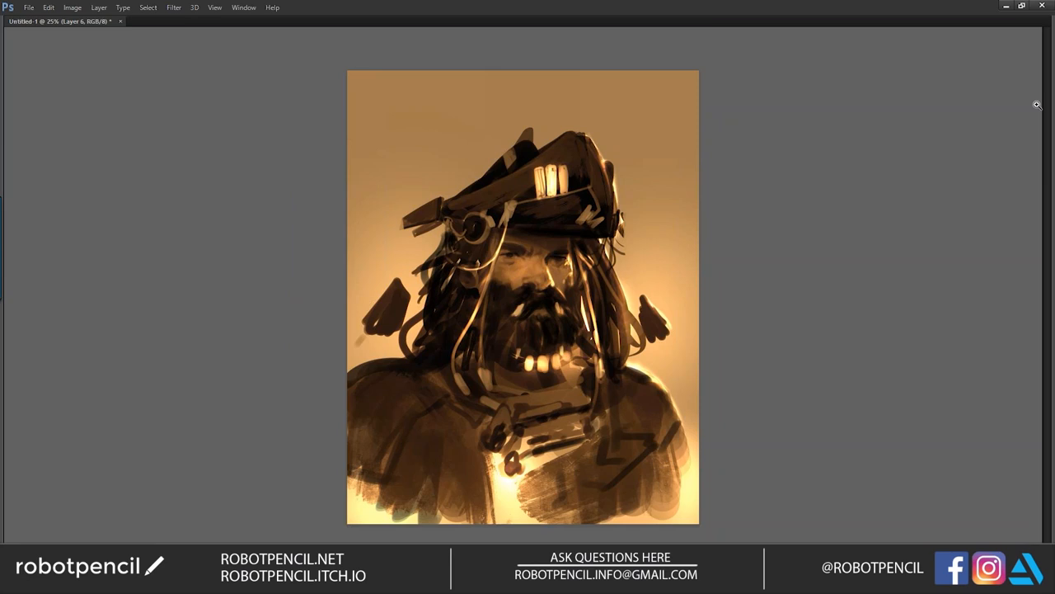
pyautogui.moveTo(567, 179)
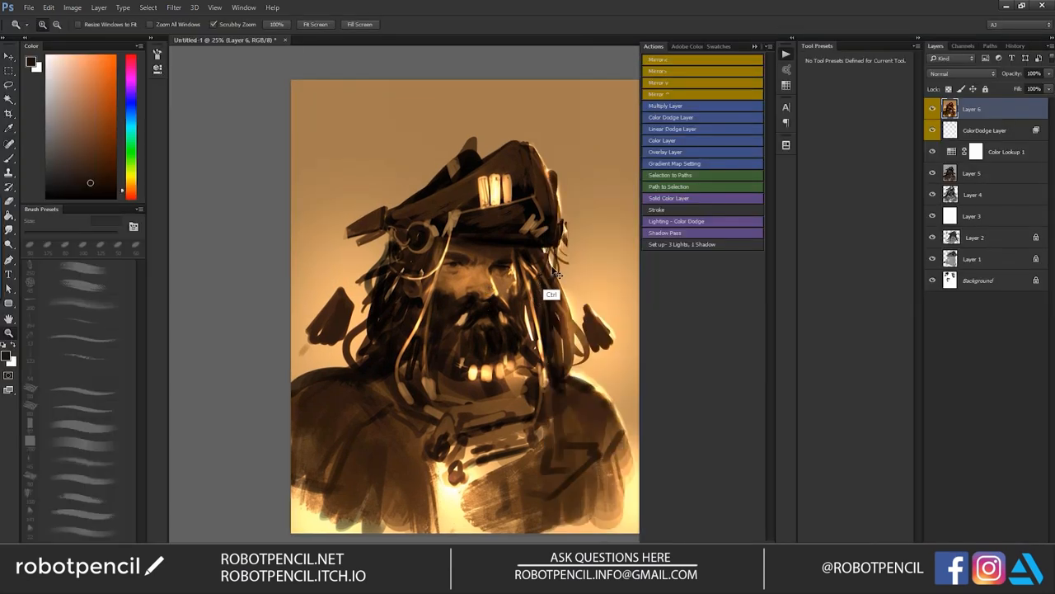
pyautogui.moveTo(540, 328)
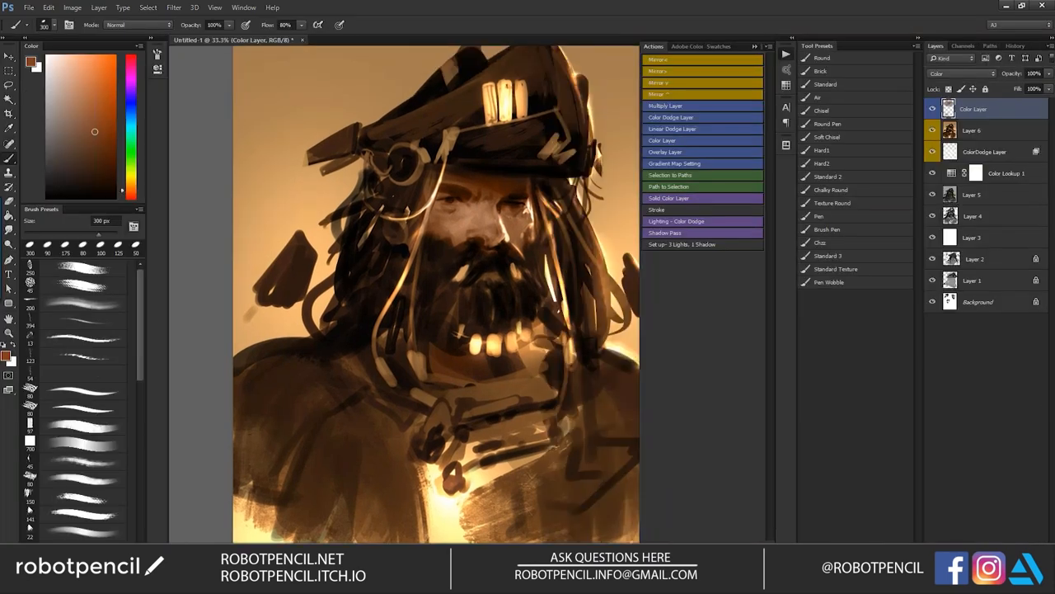
# - Tint the nose and cheeks ruddy pink and wash green over one shoulder
pyautogui.press('tab')
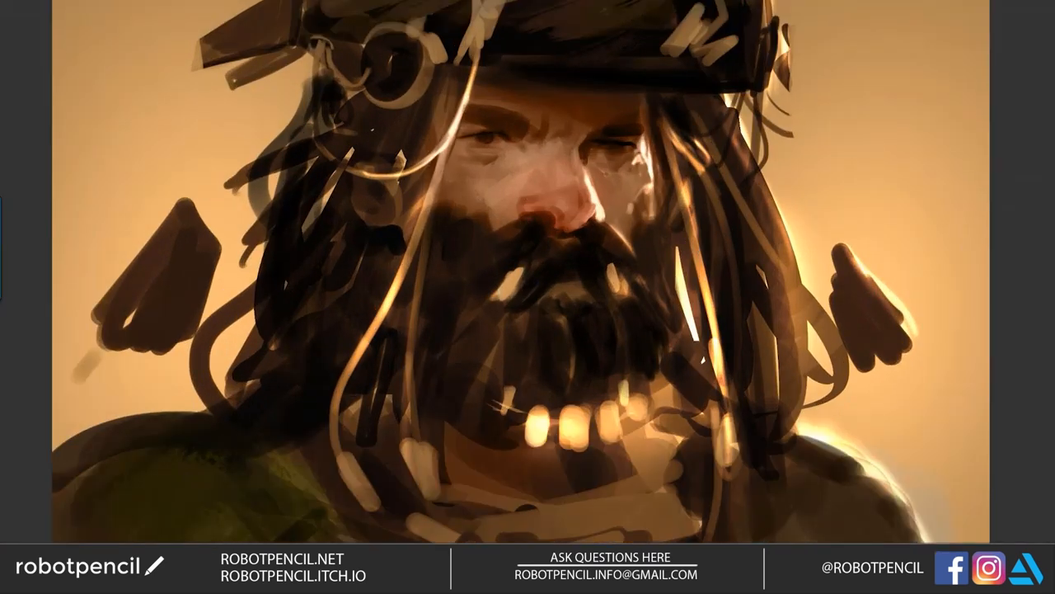
# - Keep painting the face, beard and long hair, then zoom out to the full canvas
pyautogui.press('alt')
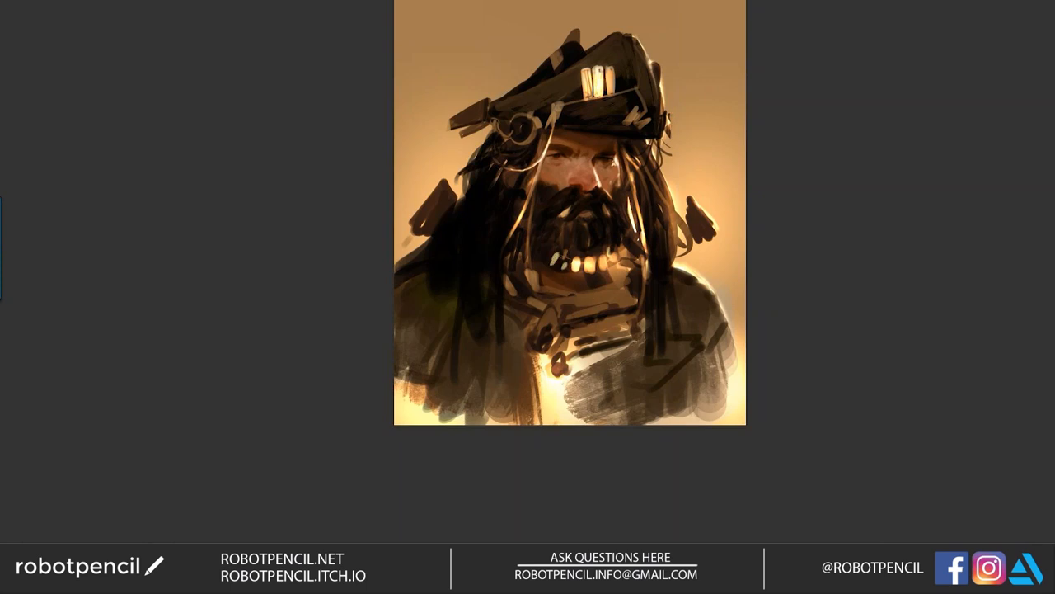
# - Texture the background and detail the hat, glowing lights, teeth and beaded beard strands
pyautogui.click(577, 284)
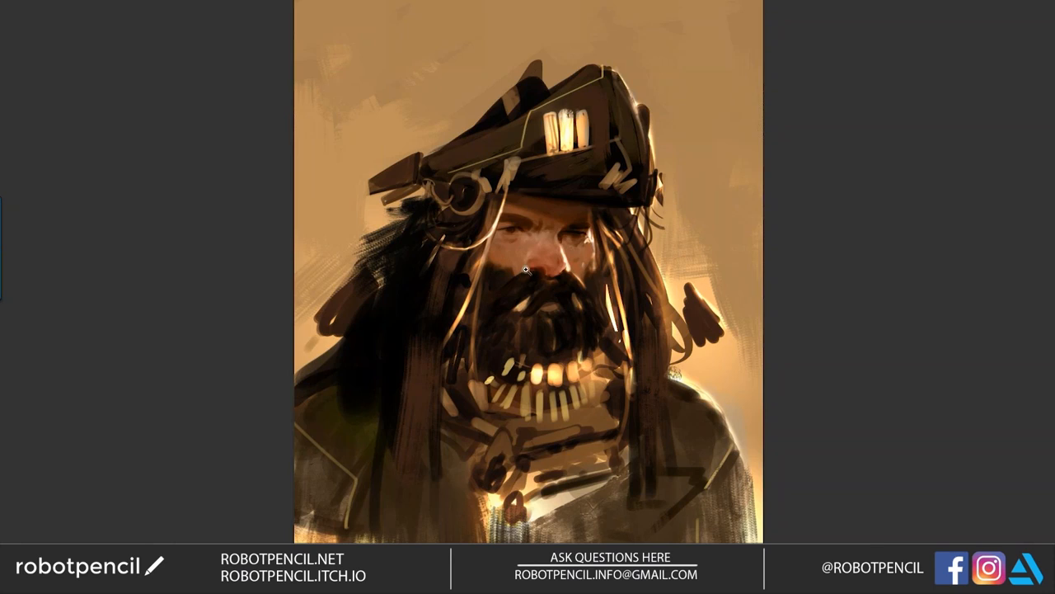
pyautogui.moveTo(533, 233)
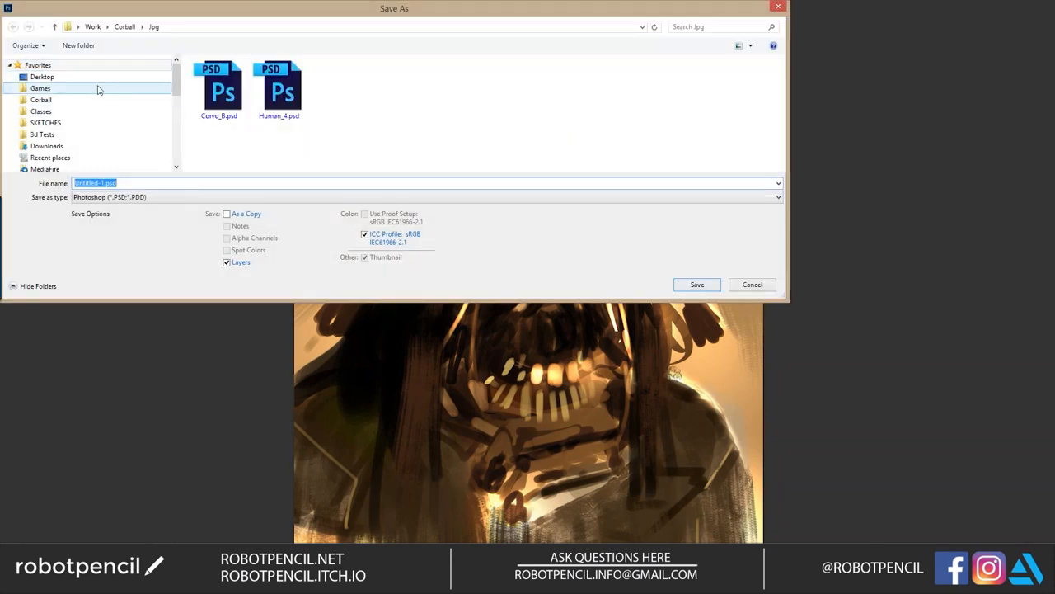
pyautogui.click(41, 110)
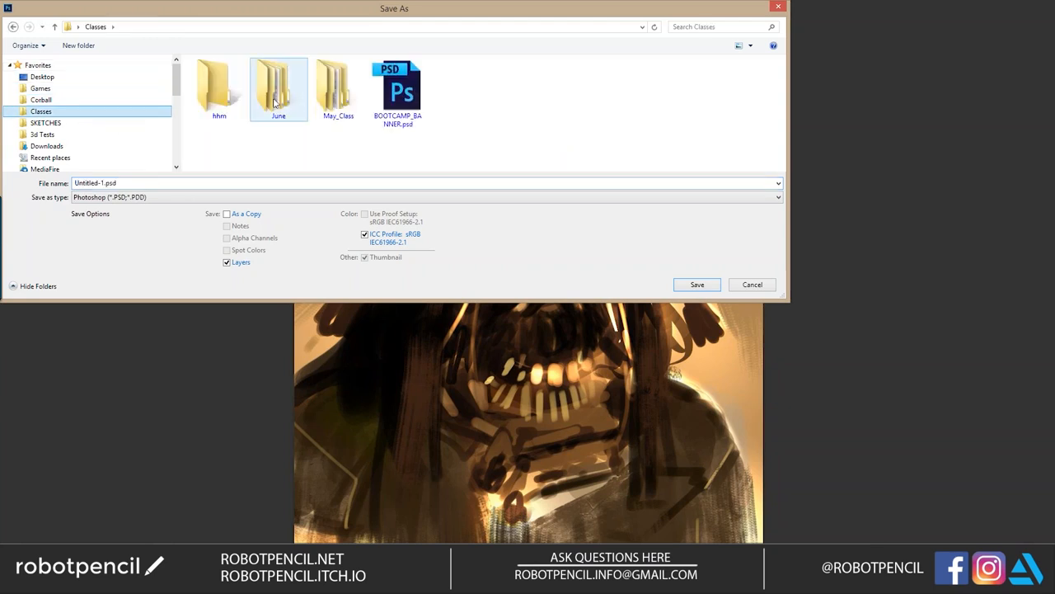
pyautogui.doubleClick(278, 88)
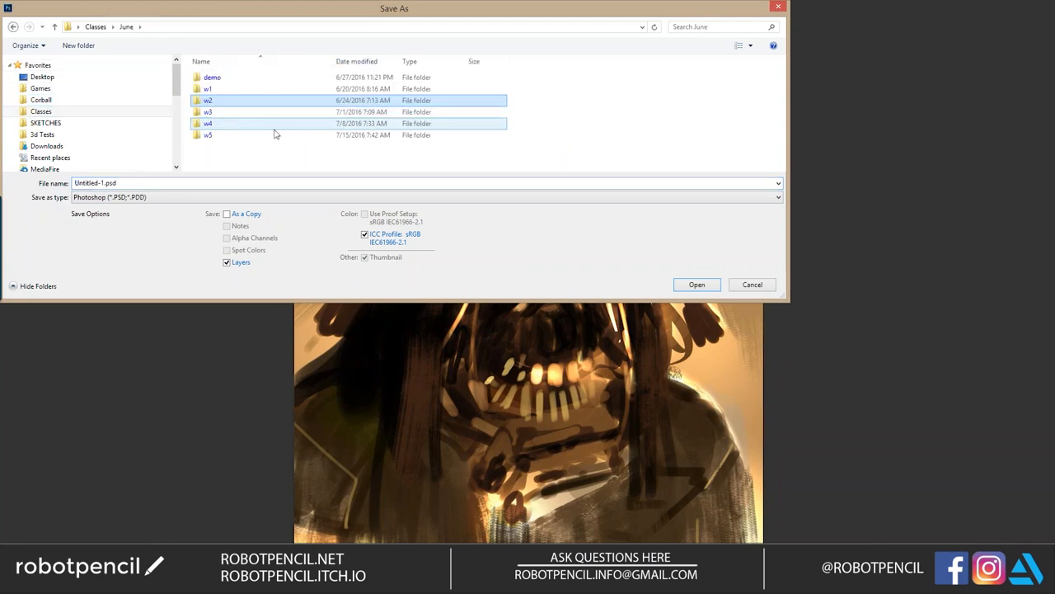
pyautogui.doubleClick(208, 134)
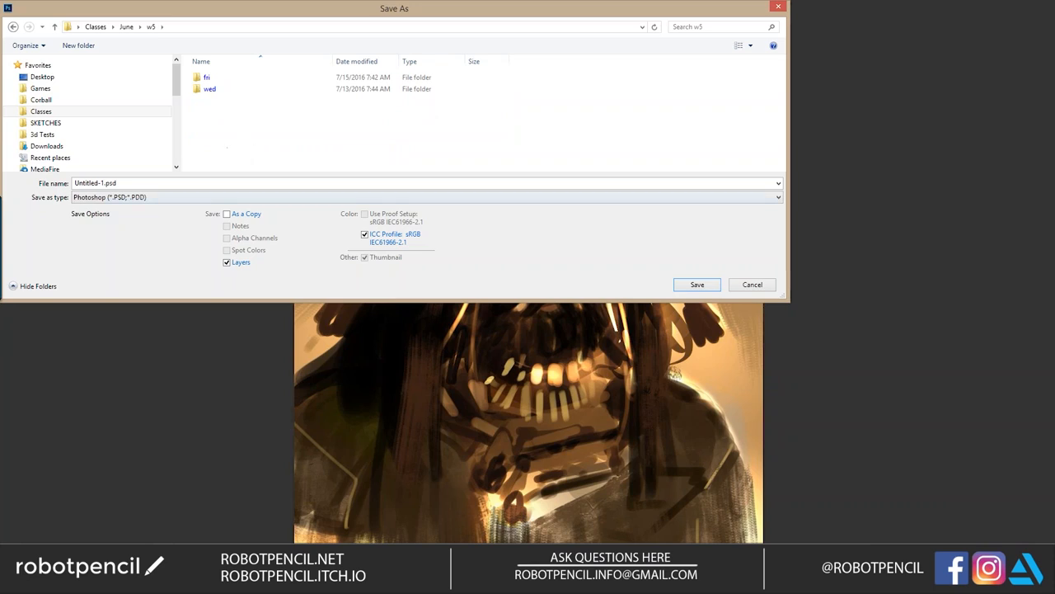
pyautogui.click(695, 284)
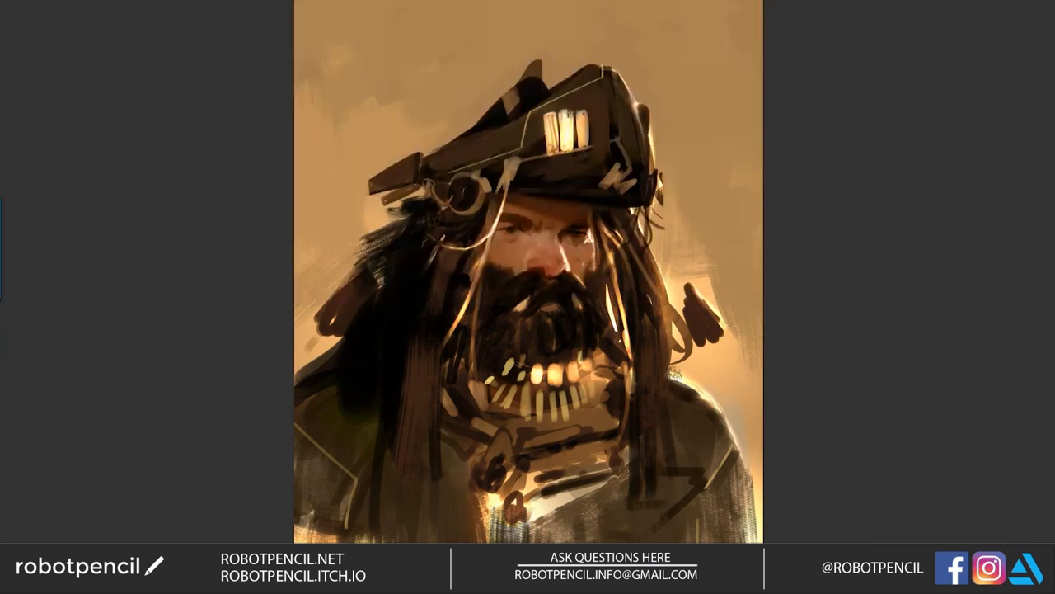
pyautogui.moveTo(11, 530)
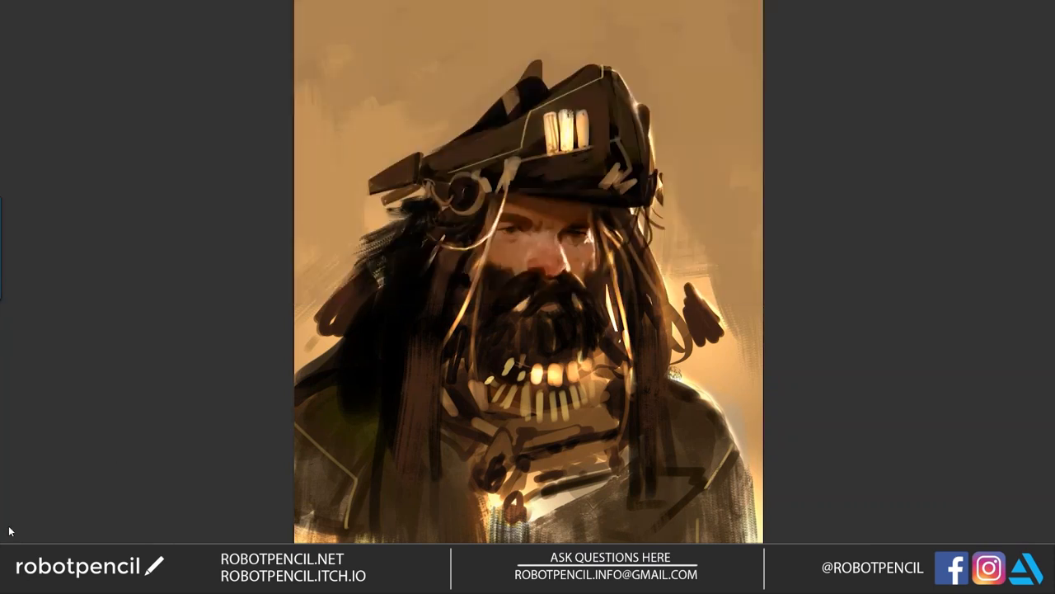